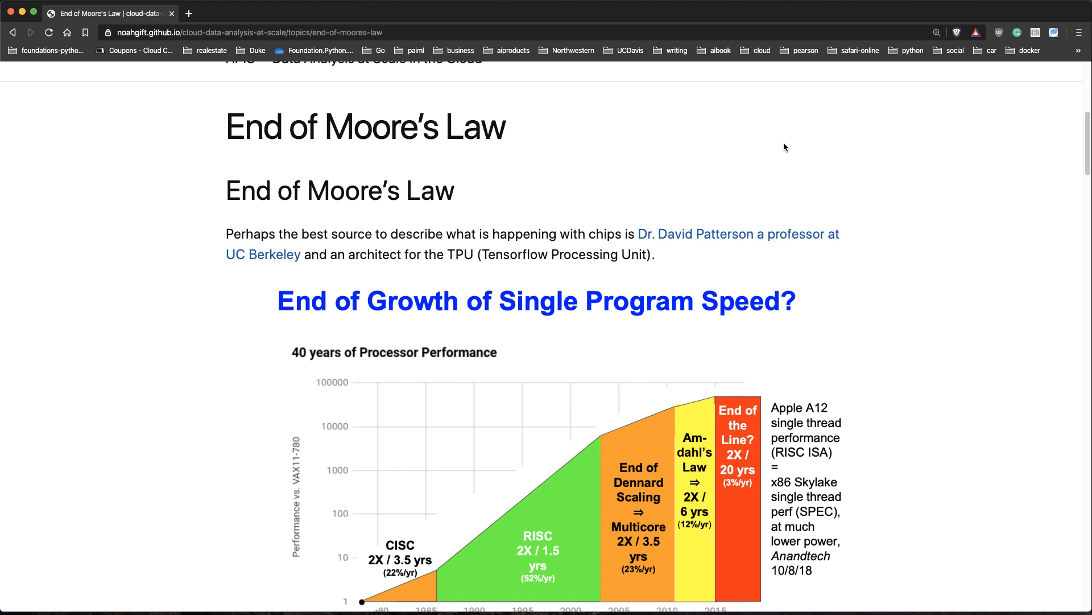
Scroll the End of Moore's Law page down to the ASICS: GPUs, TPUs, FPGA heading and TPU v1 slide
scroll(down, 3)
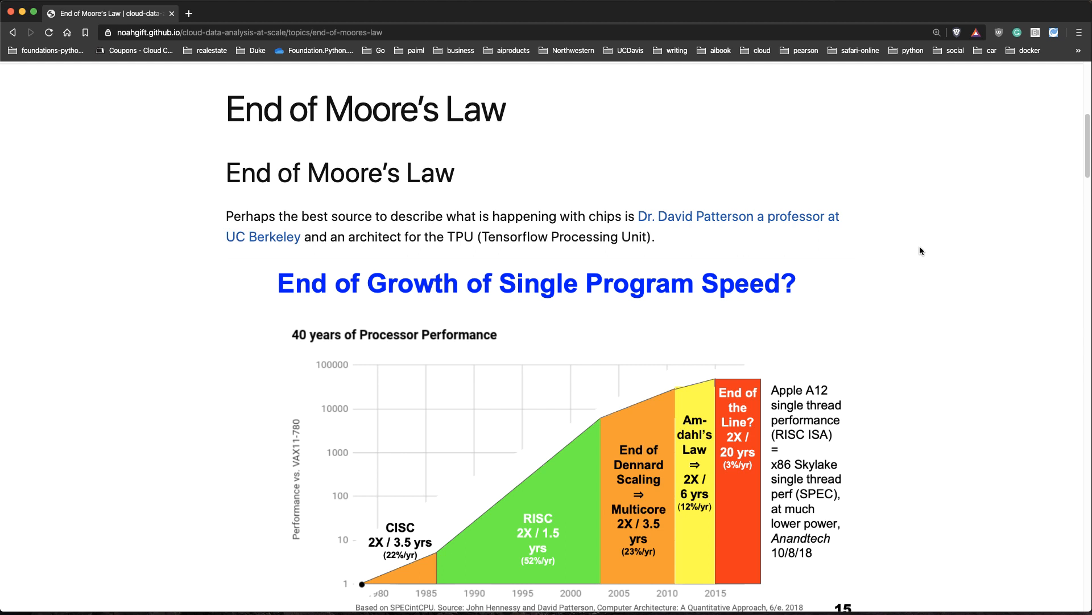
scroll(down, 3)
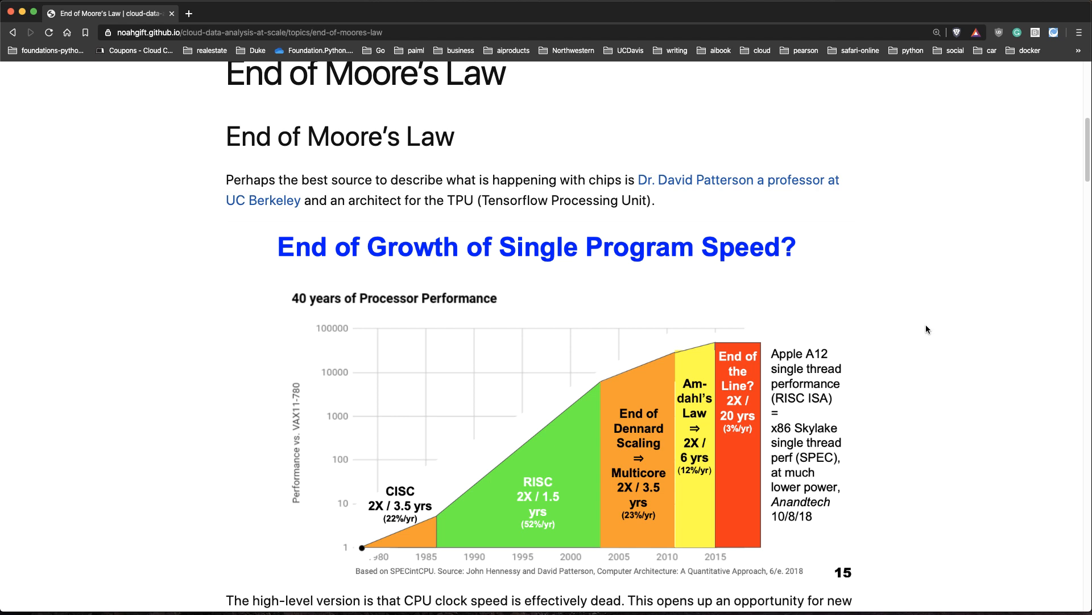
mouse_move(395, 520)
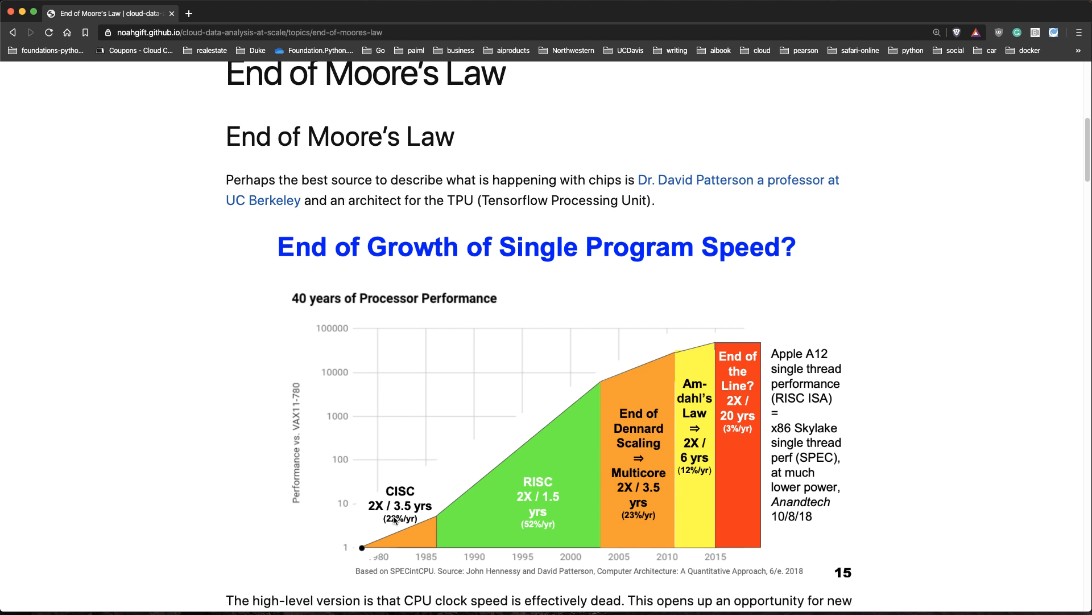
mouse_move(403, 529)
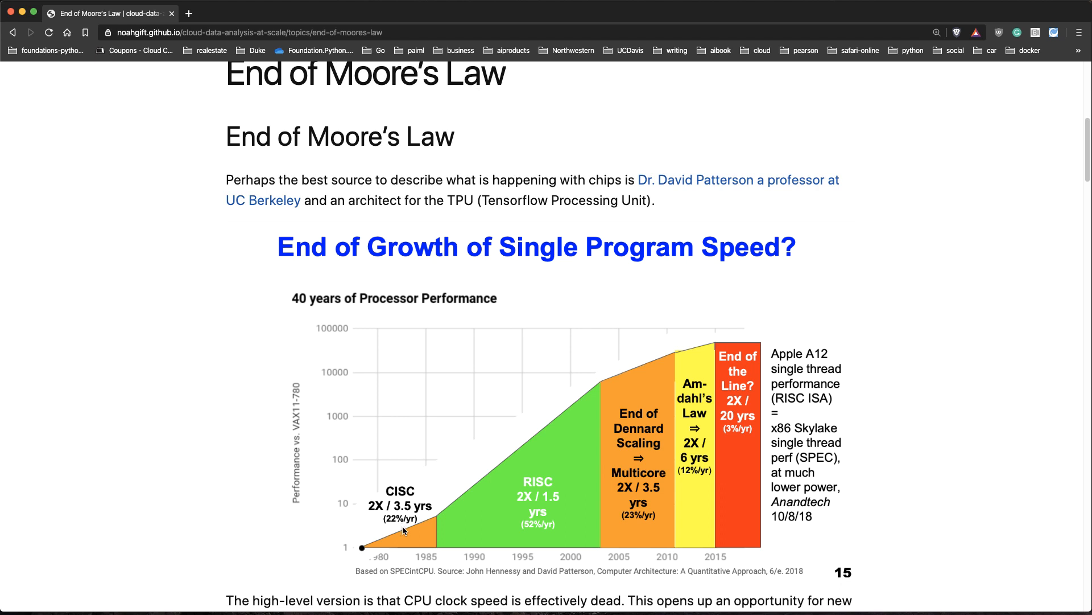
mouse_move(550, 485)
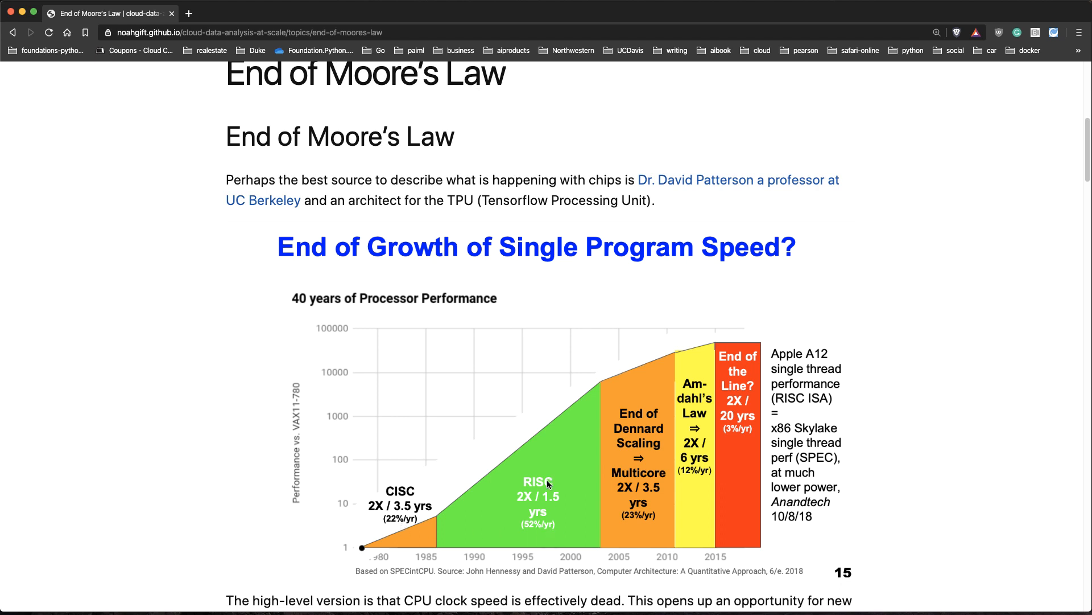
mouse_move(534, 513)
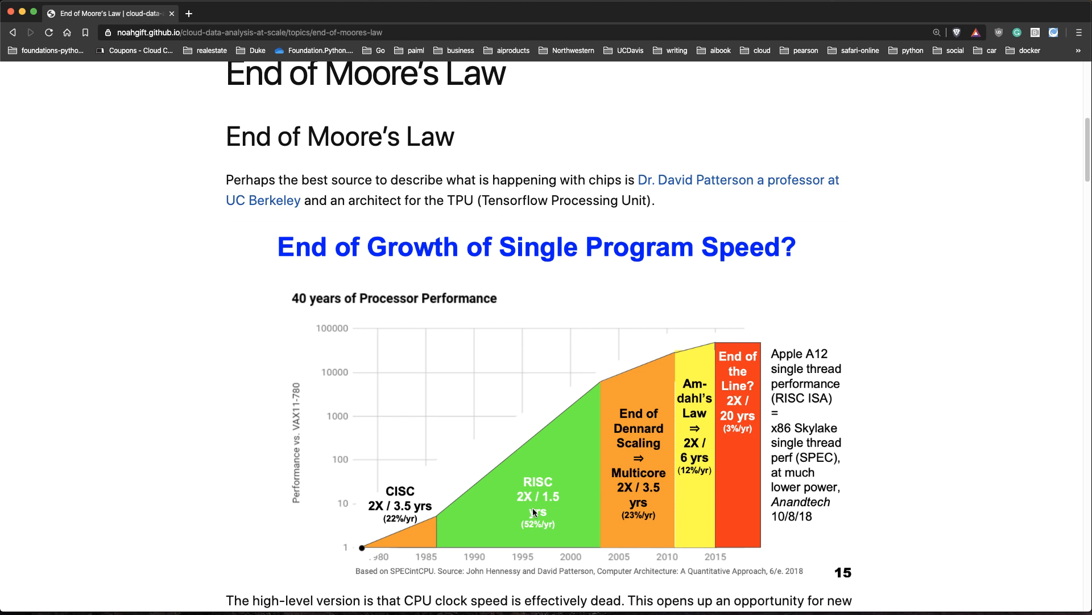
mouse_move(613, 515)
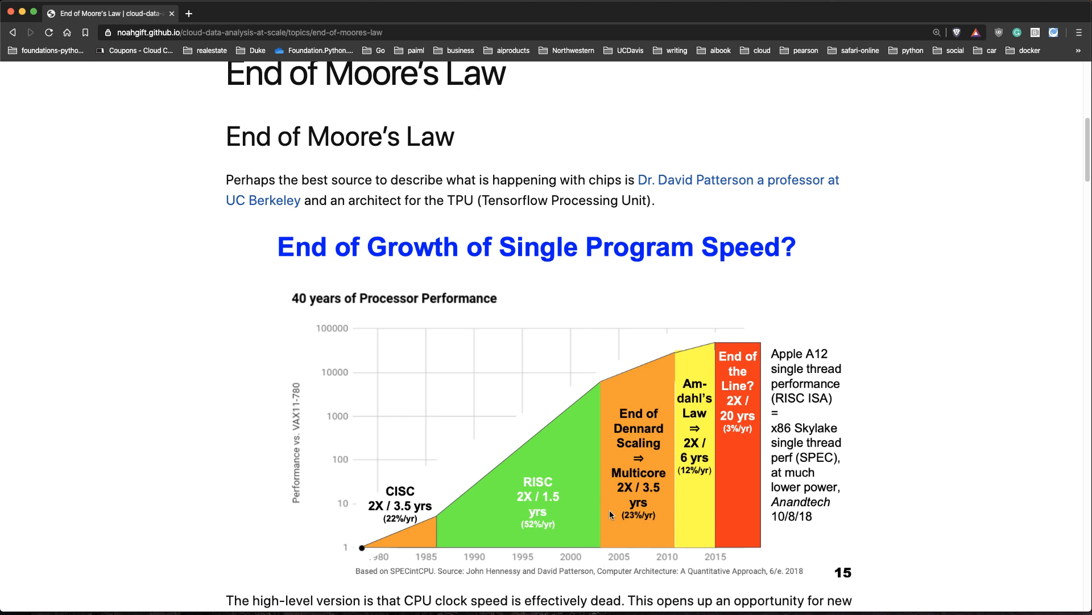
mouse_move(640, 515)
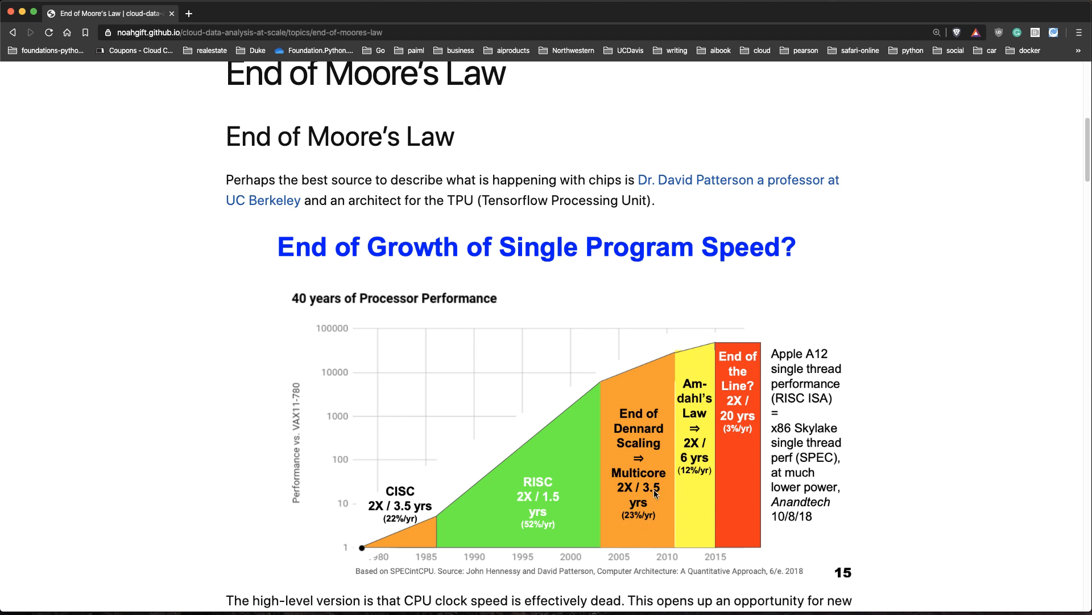
mouse_move(650, 486)
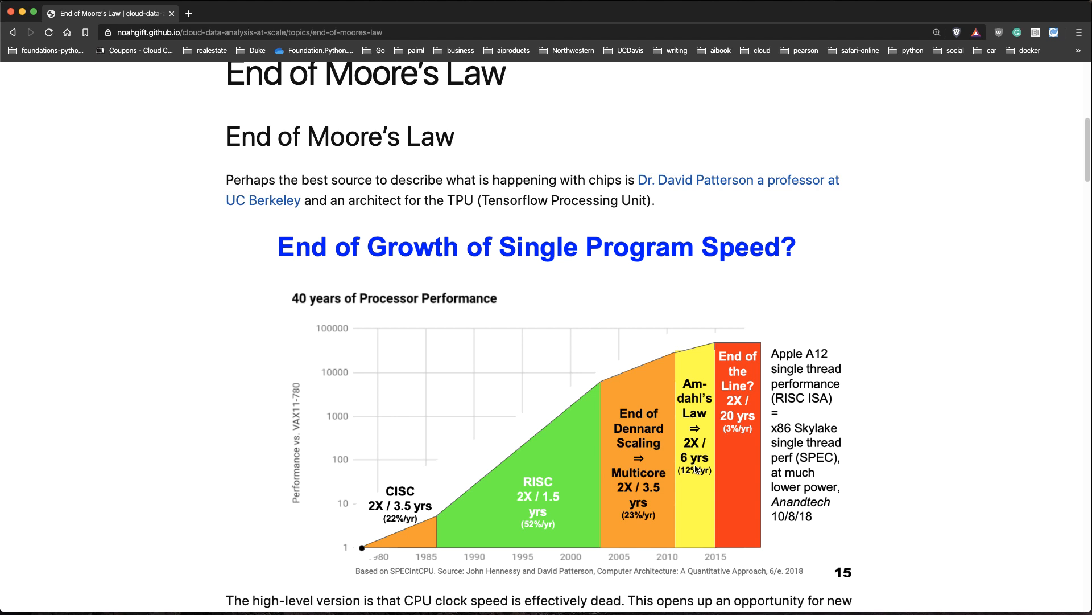
mouse_move(765, 430)
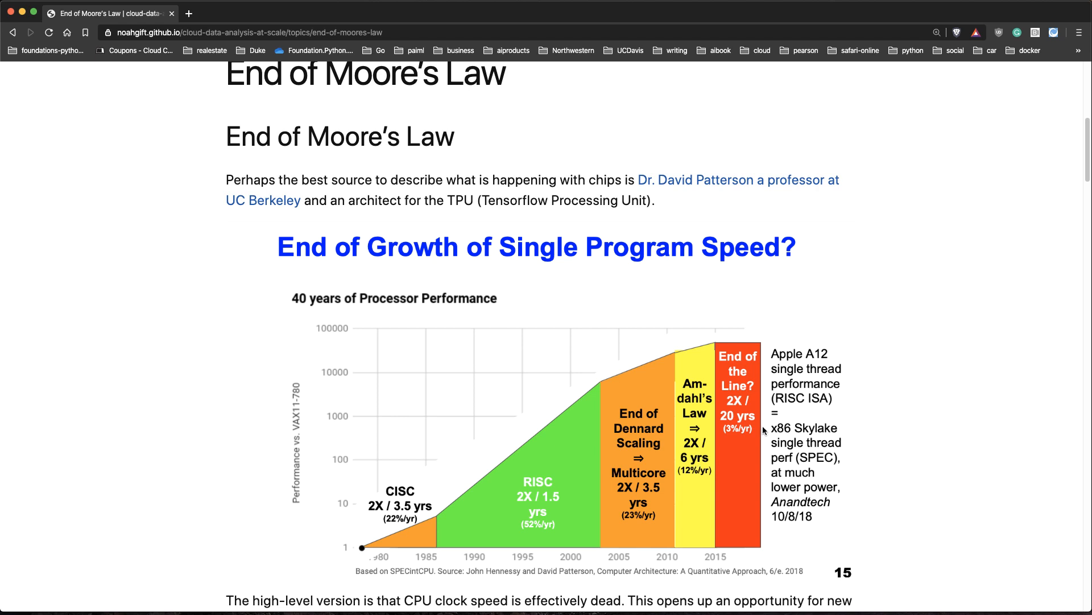
mouse_move(731, 437)
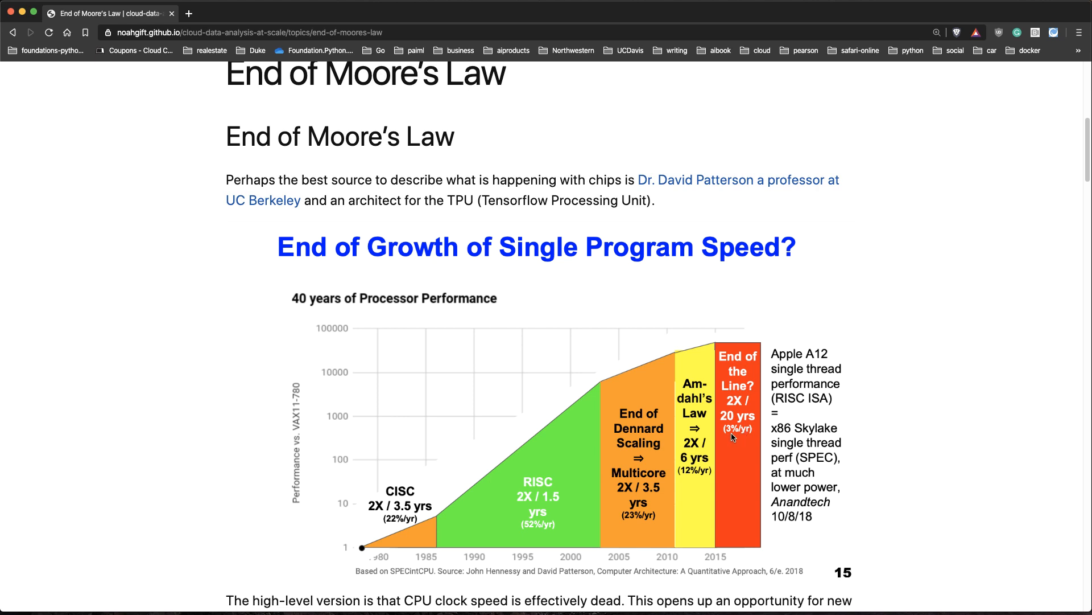
mouse_move(1053, 441)
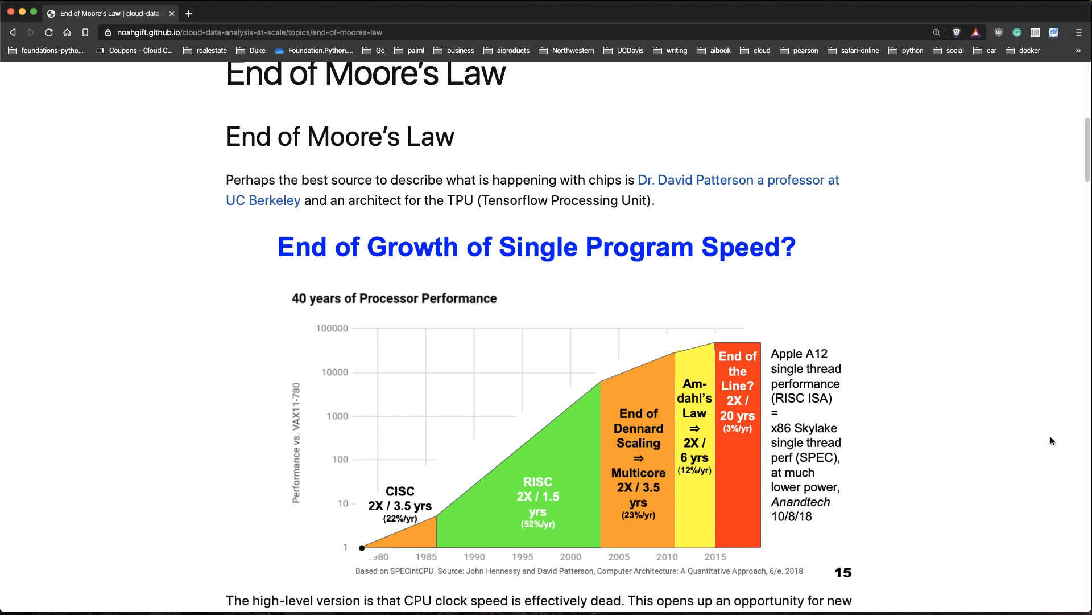
scroll(down, 3)
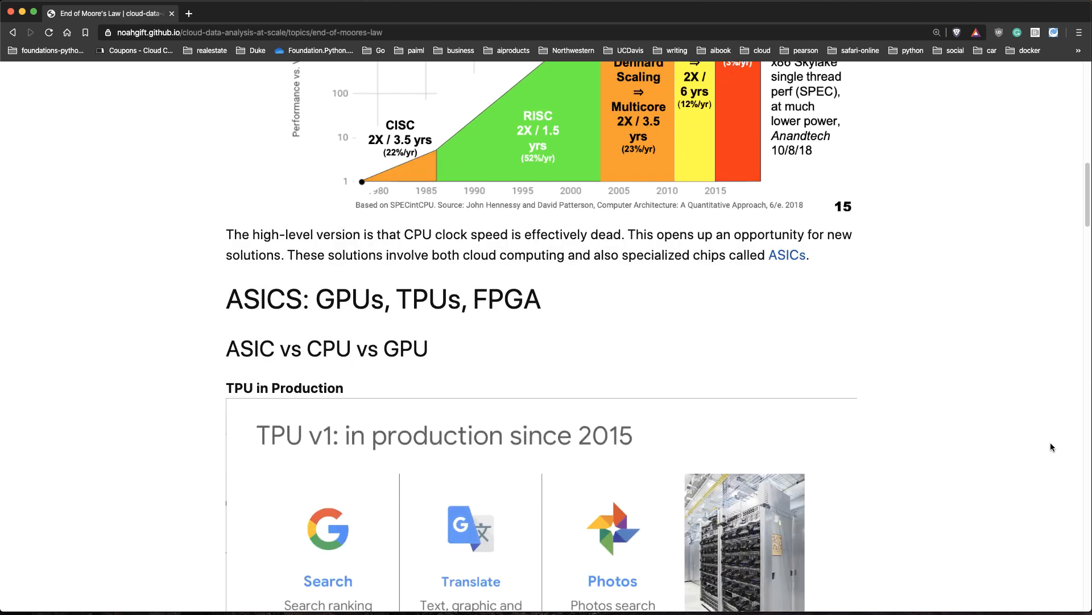
scroll(down, 3)
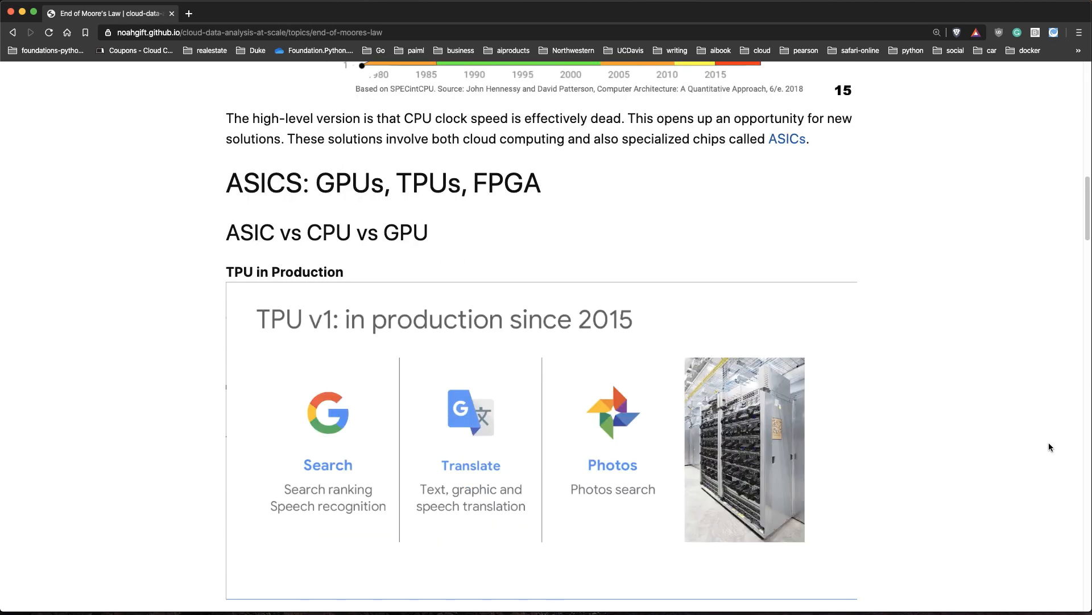
scroll(down, 3)
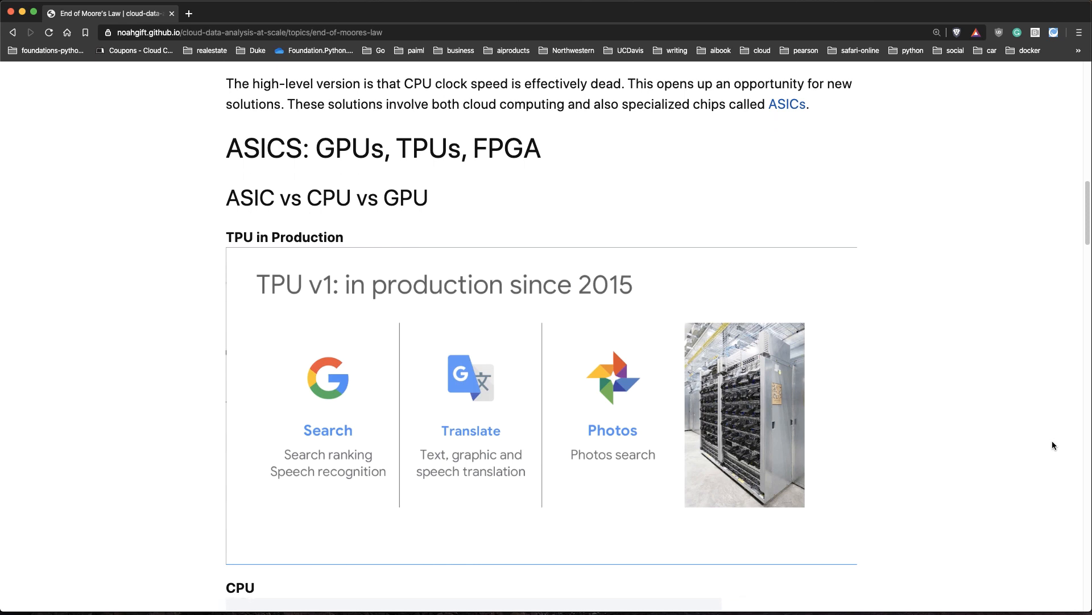
mouse_move(1043, 447)
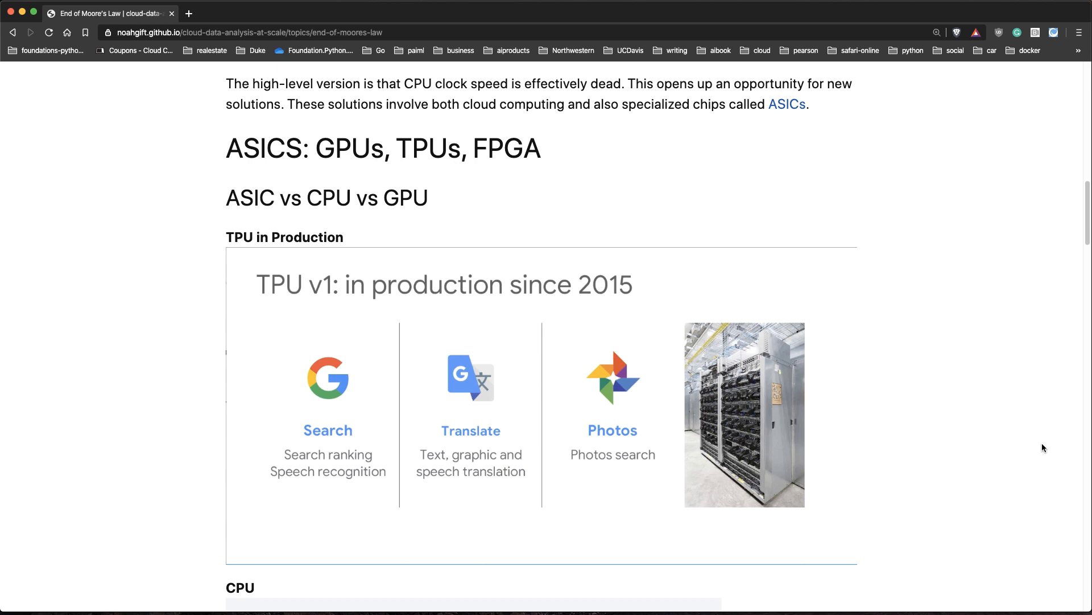
mouse_move(538, 309)
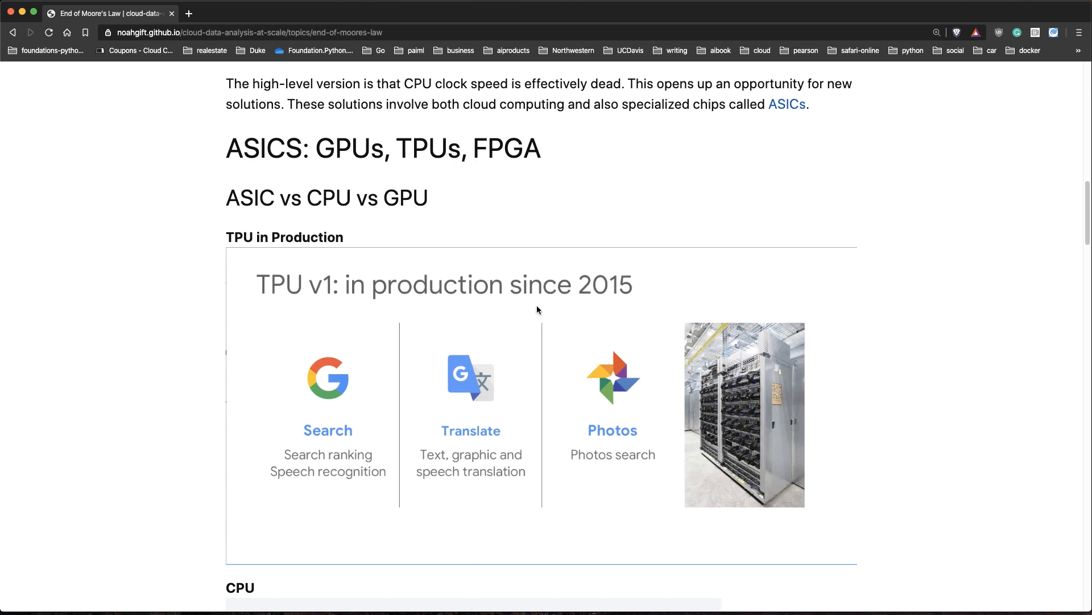
mouse_move(608, 293)
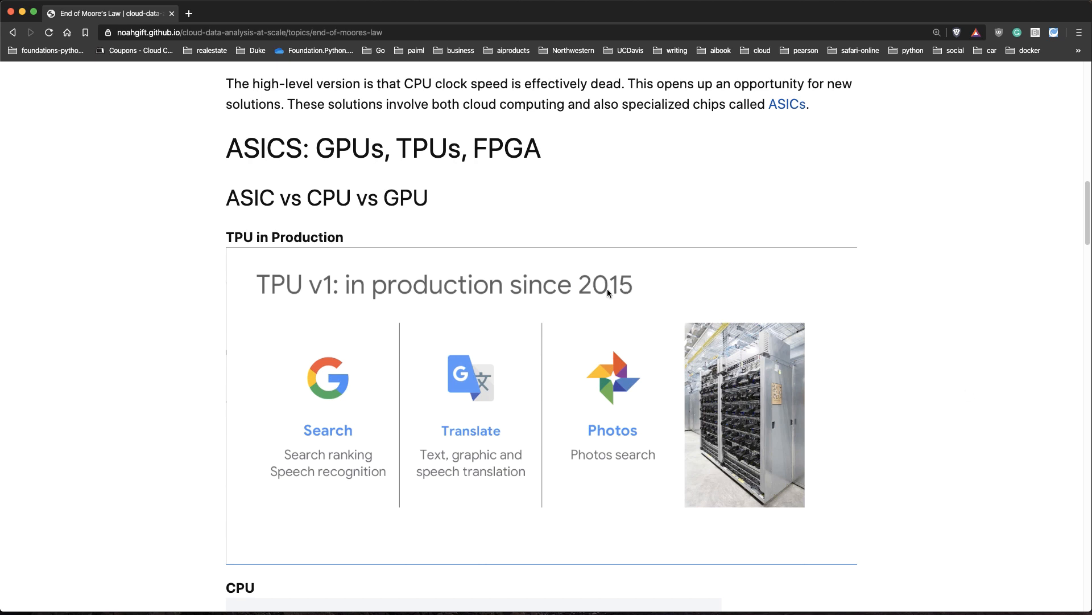
mouse_move(348, 507)
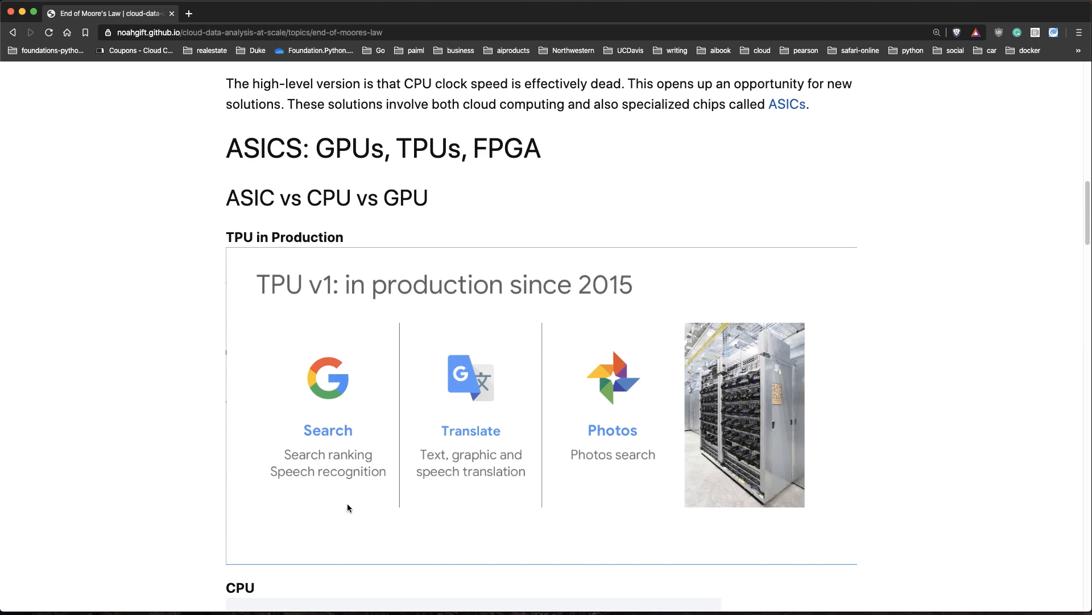
mouse_move(790, 475)
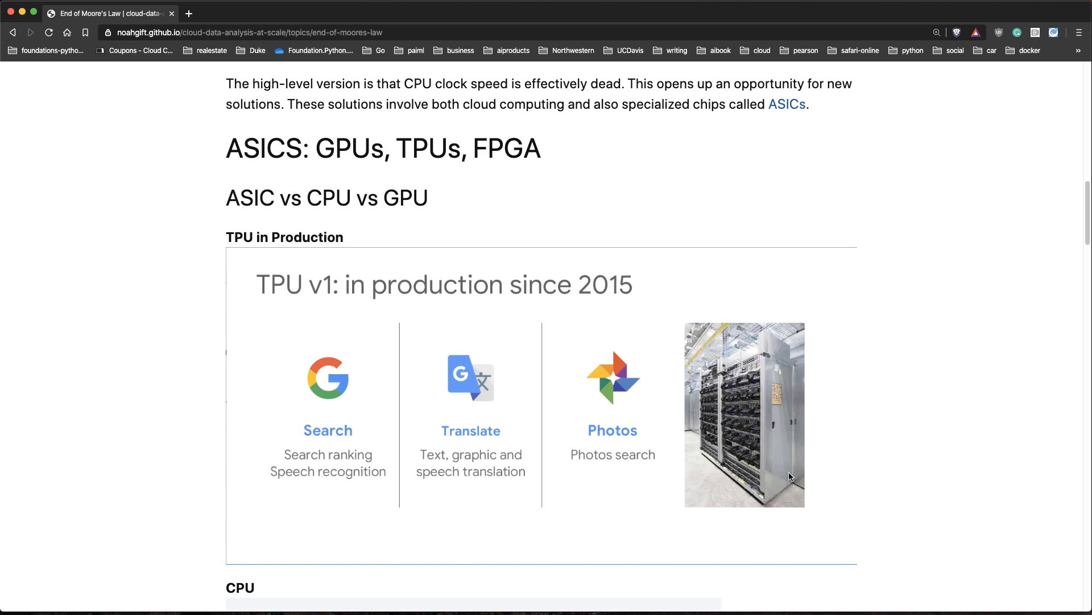
Scroll past the How CPU works diagram to the How GPU works illustration
scroll(down, 3)
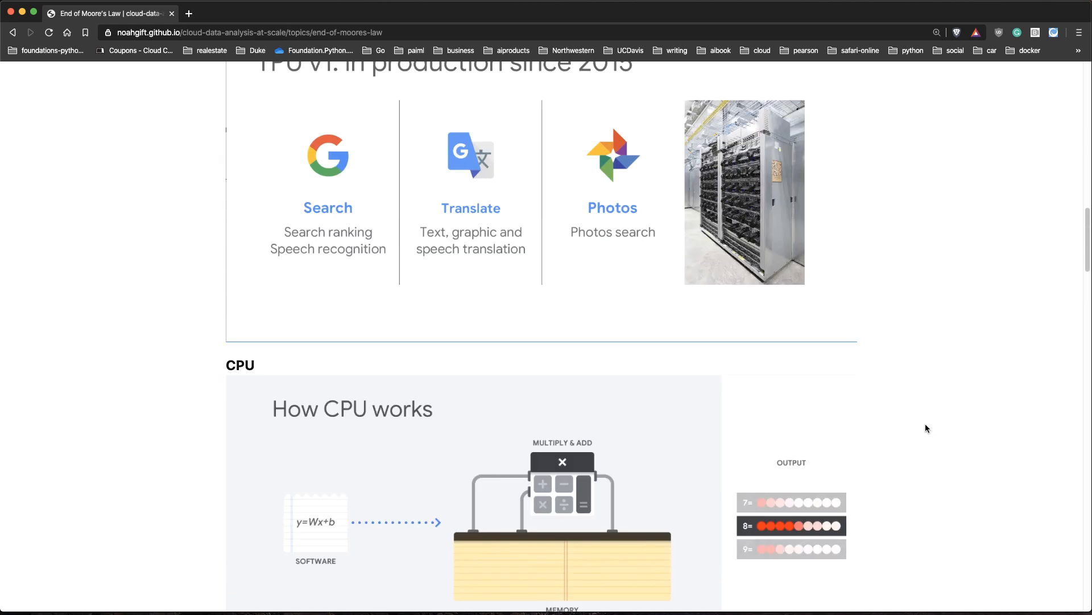
scroll(down, 3)
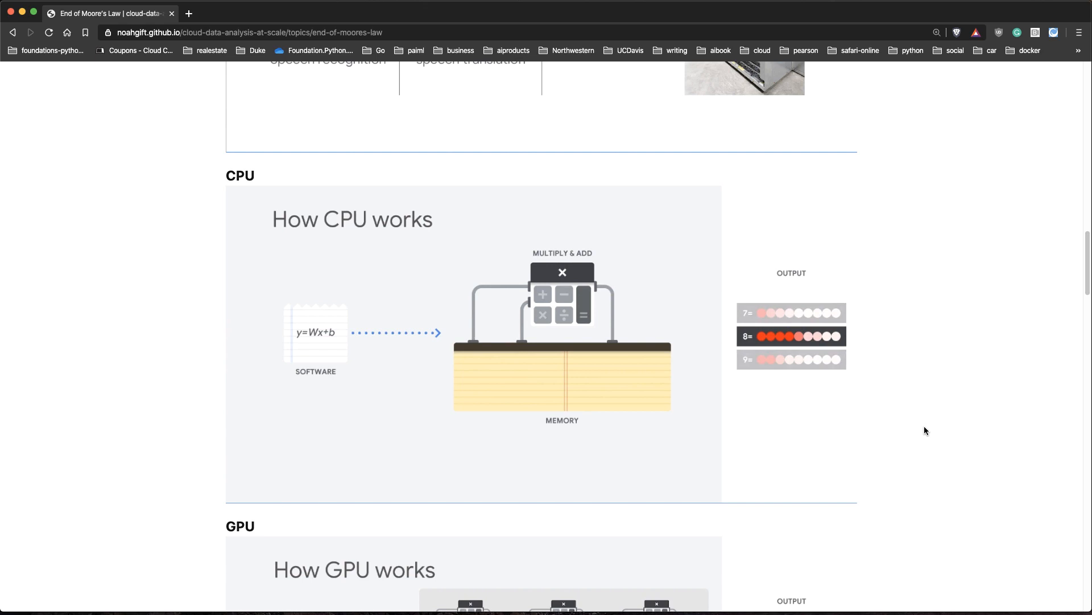
scroll(down, 3)
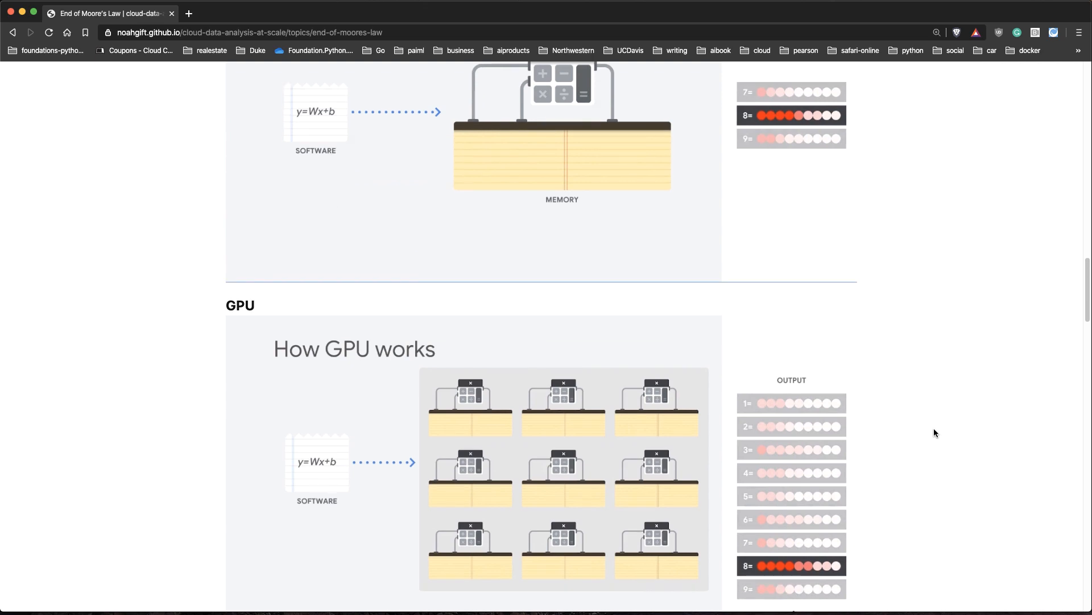
scroll(down, 3)
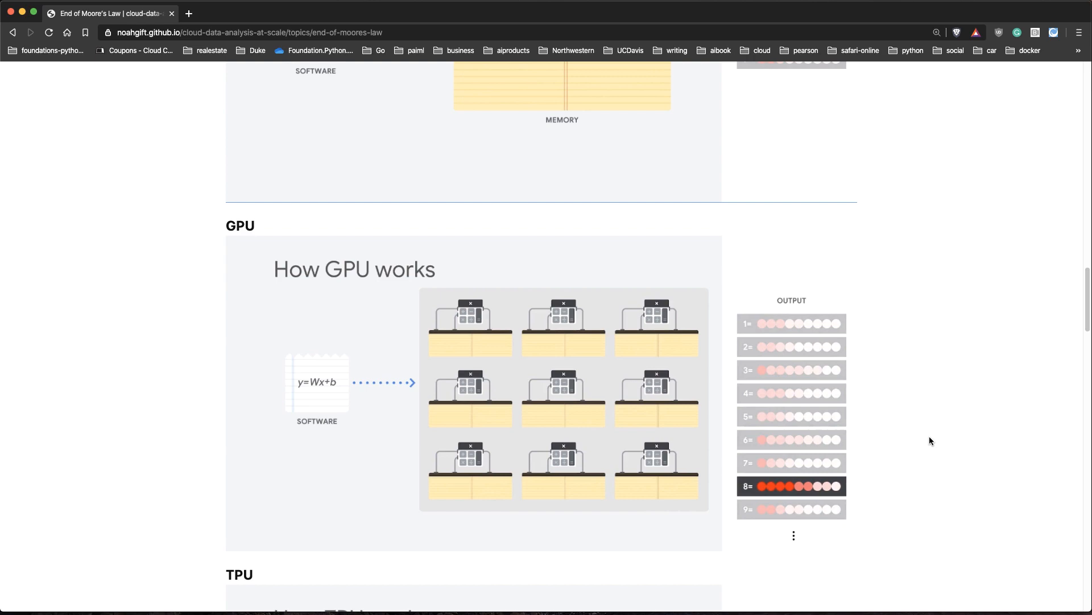
mouse_move(941, 424)
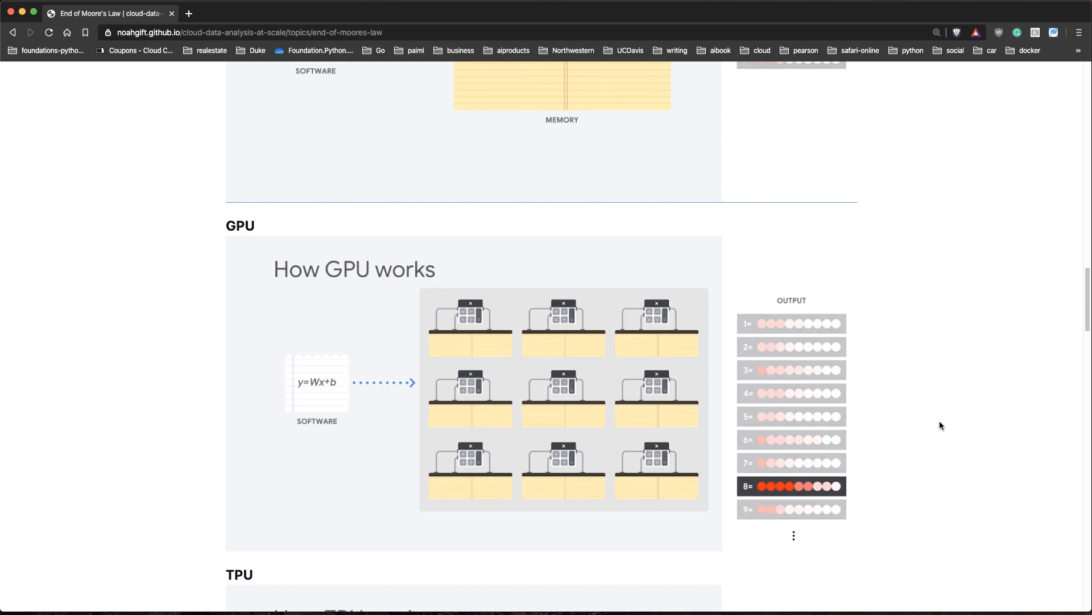
Scroll to the How TPU works image and the Using GPUs and JIT heading
scroll(down, 3)
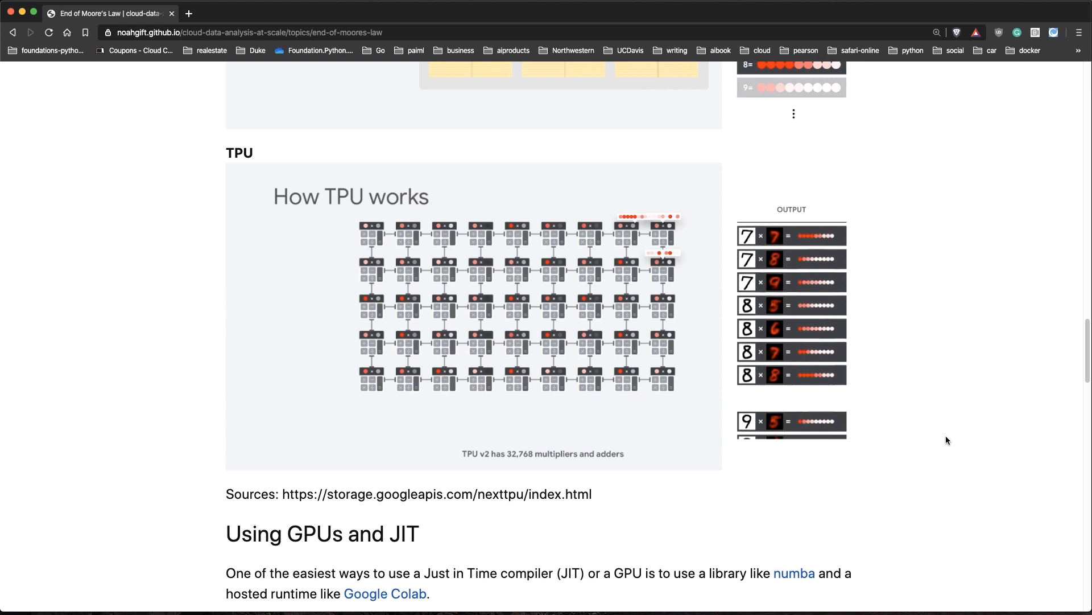
mouse_move(713, 480)
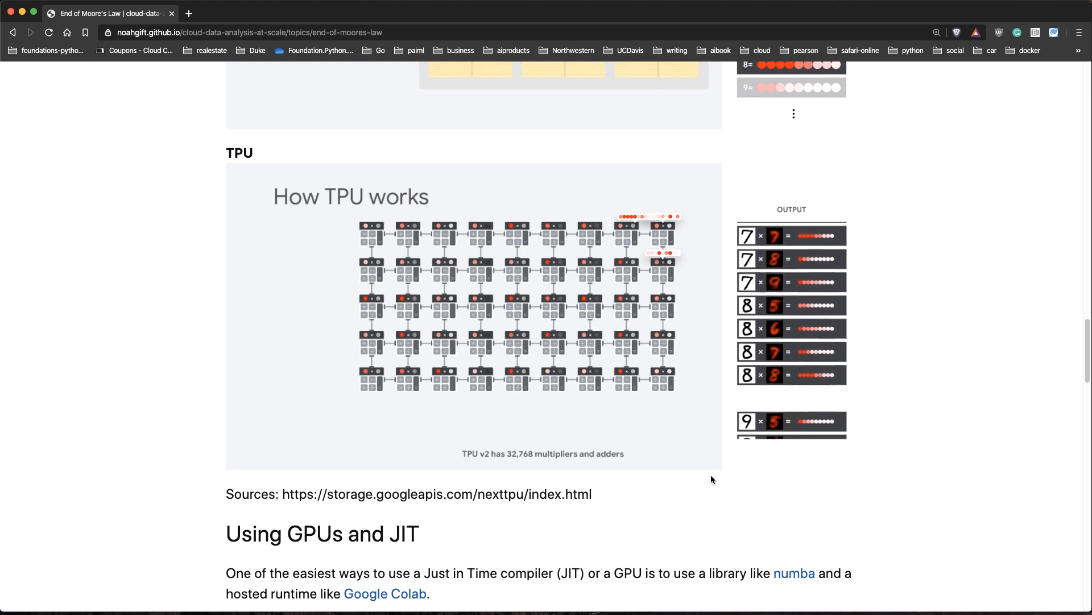
mouse_move(722, 402)
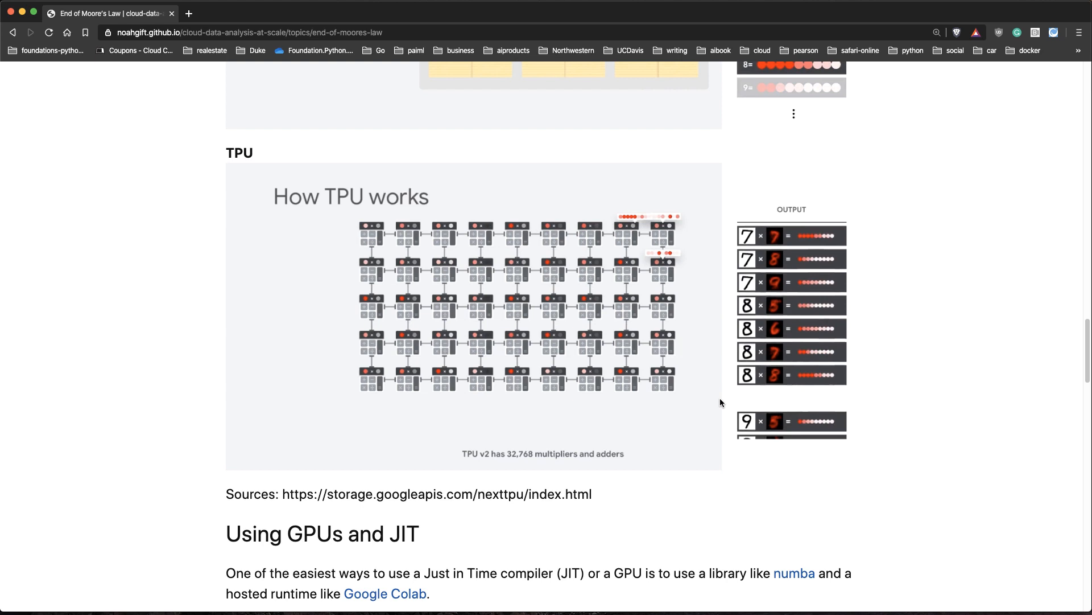
Scroll down to the notebook link and Colab Notebook settings screenshot under Using GPUs and JIT
scroll(down, 3)
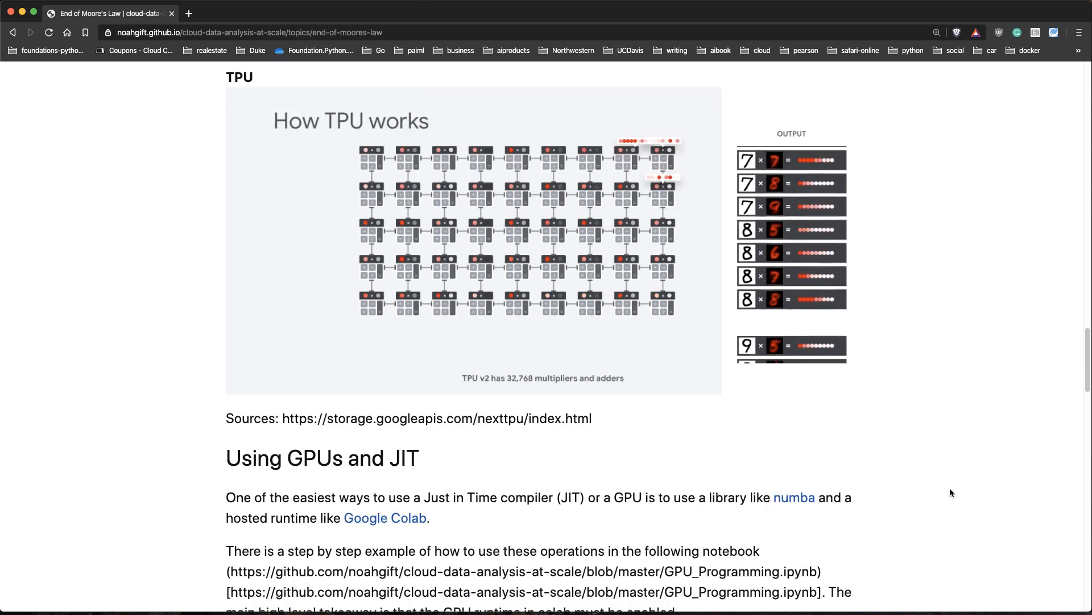
scroll(down, 3)
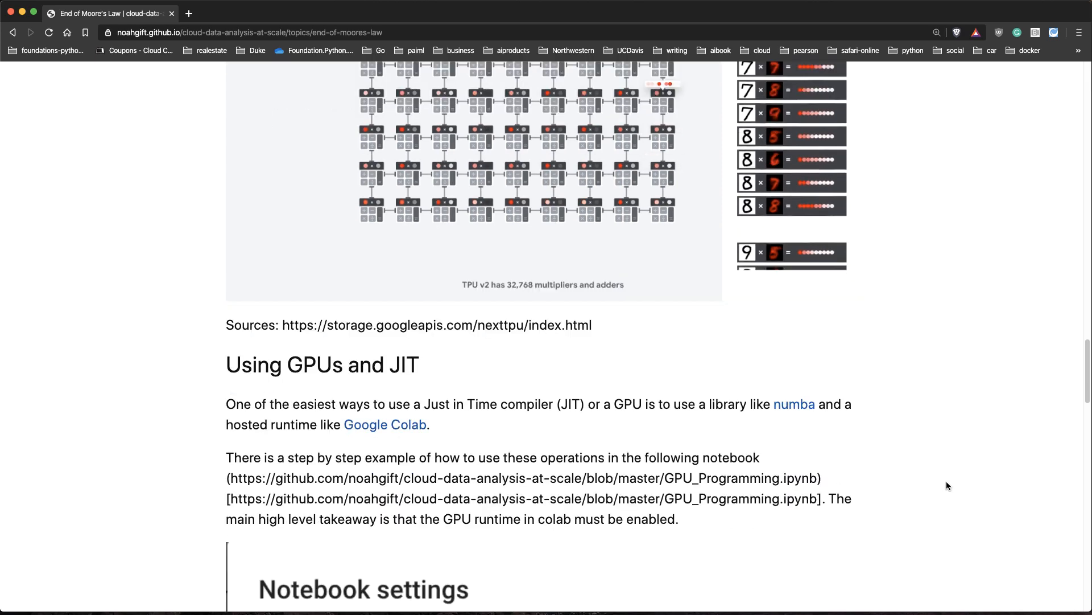
scroll(down, 3)
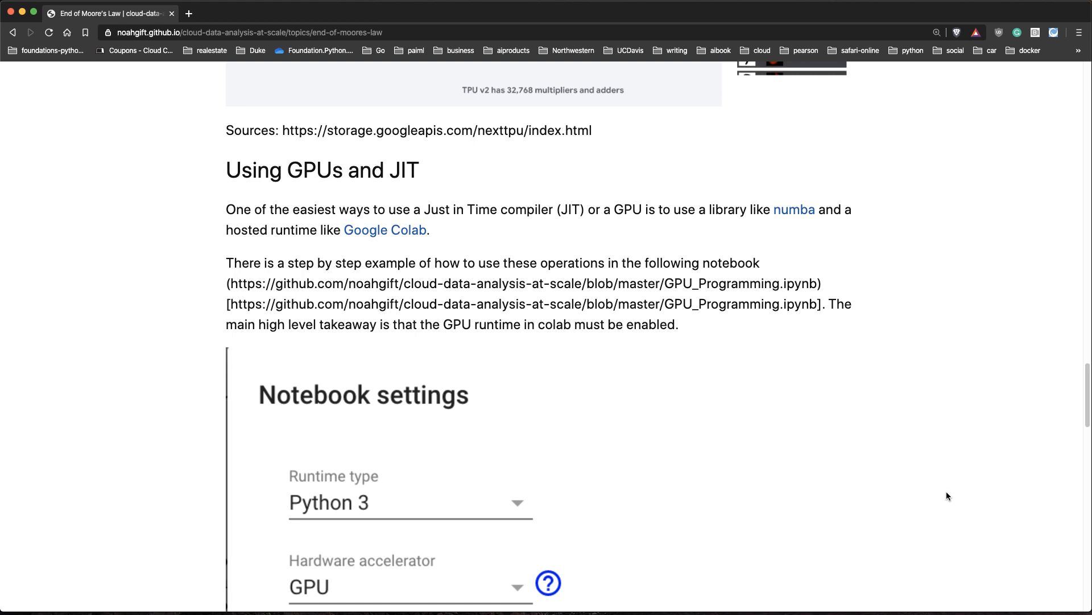
mouse_move(794, 209)
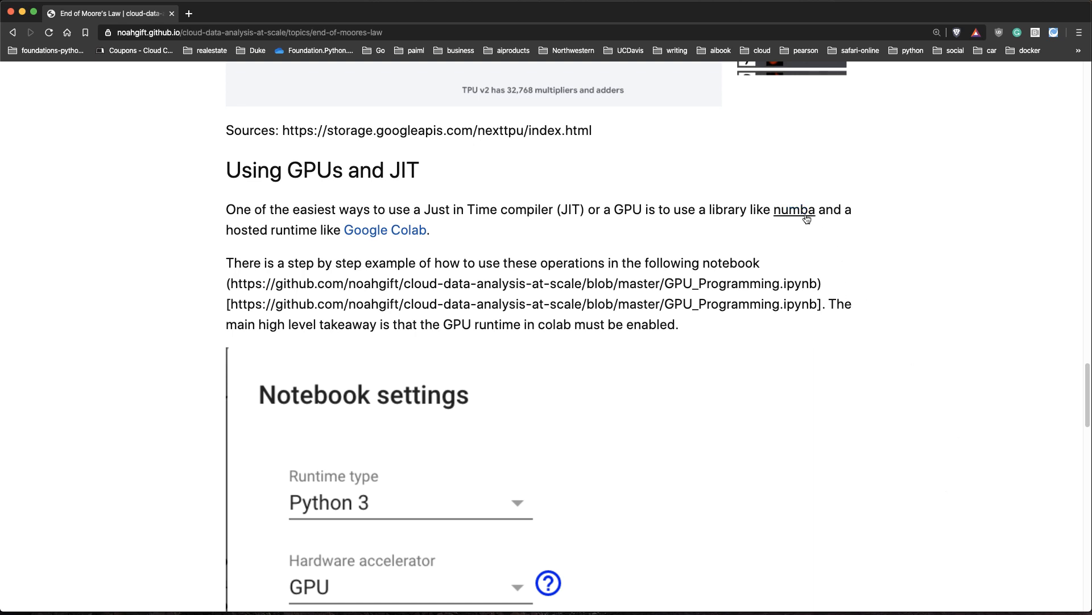
Open the numba link in a new tab and go to the main Numba documentation contents
right_click(795, 209)
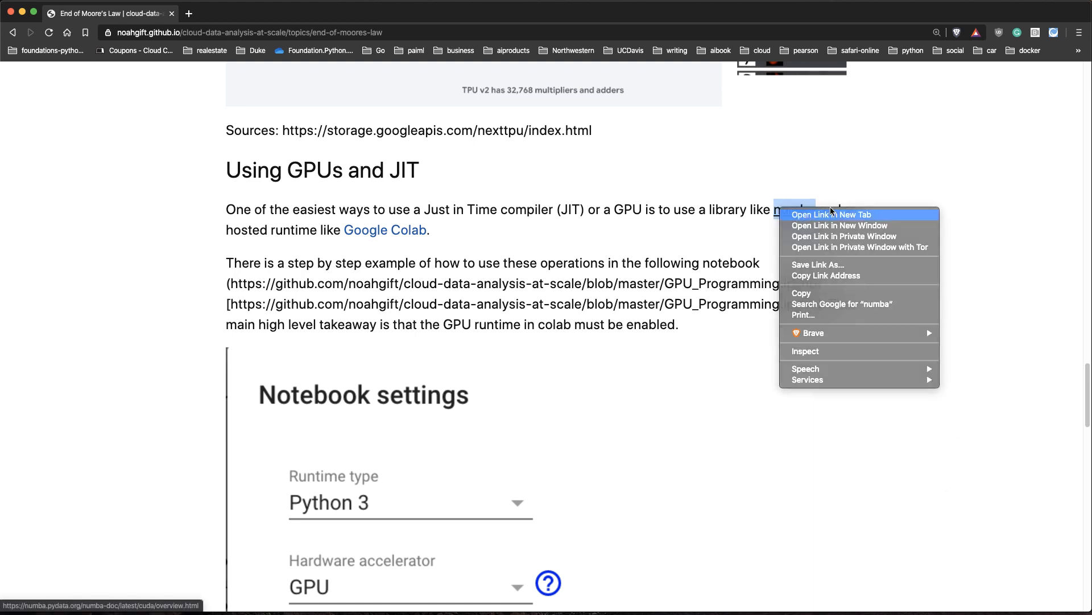
click(832, 215)
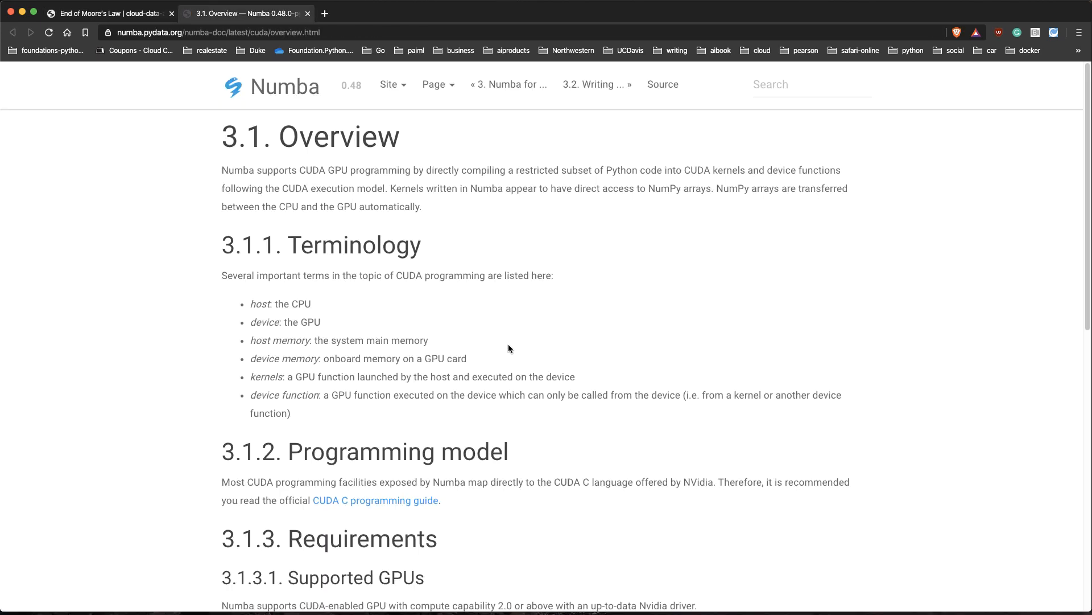
mouse_move(306, 170)
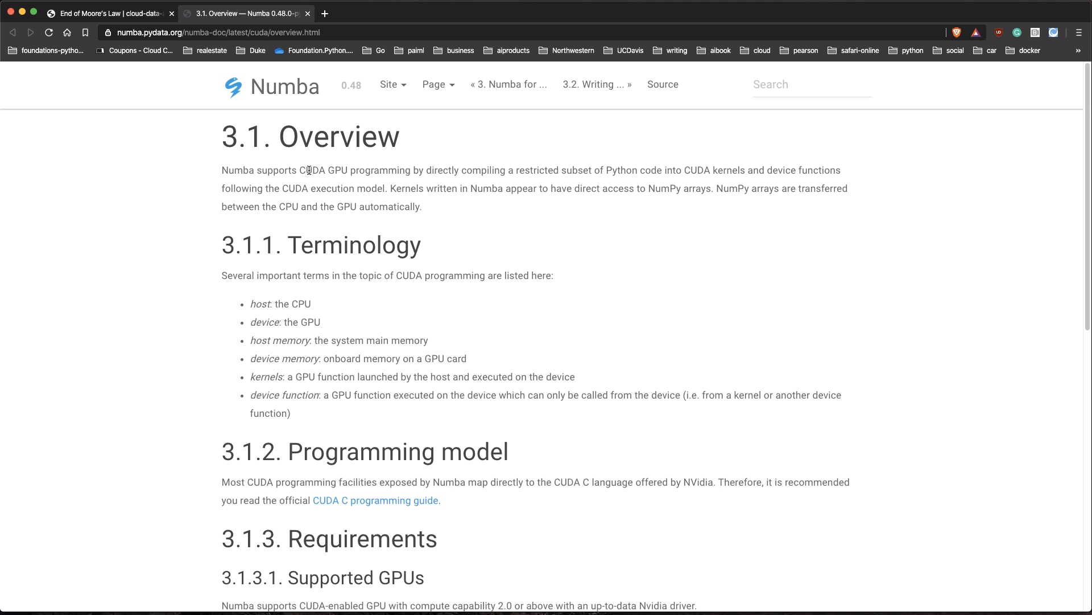
click(286, 86)
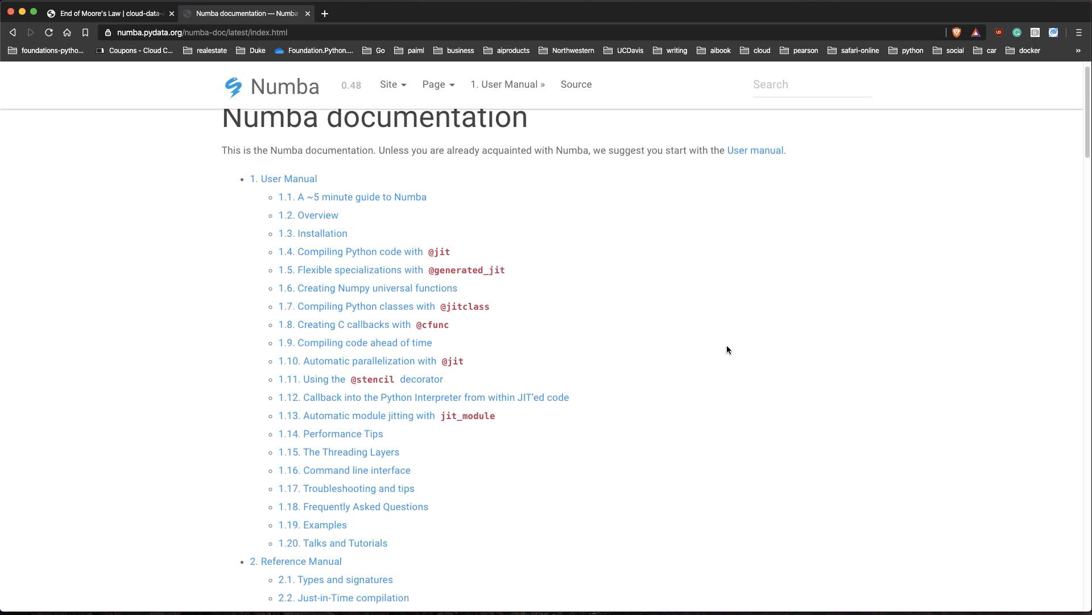
mouse_move(117, 10)
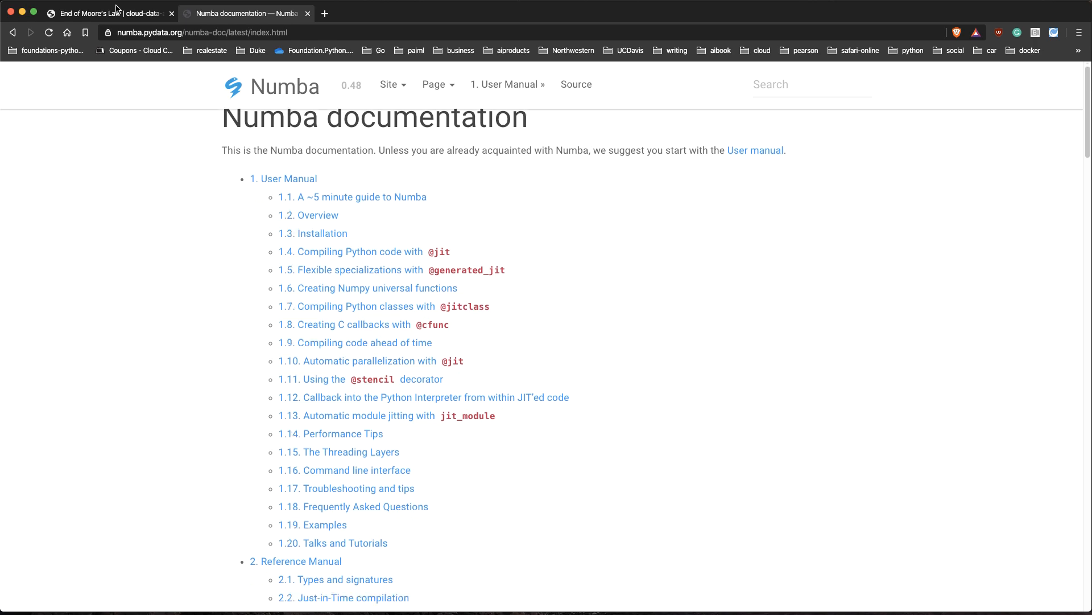
Return to the End of Moore's Law tab and scroll to the pip install numba block, expected CUDA output and Exercise section
click(108, 14)
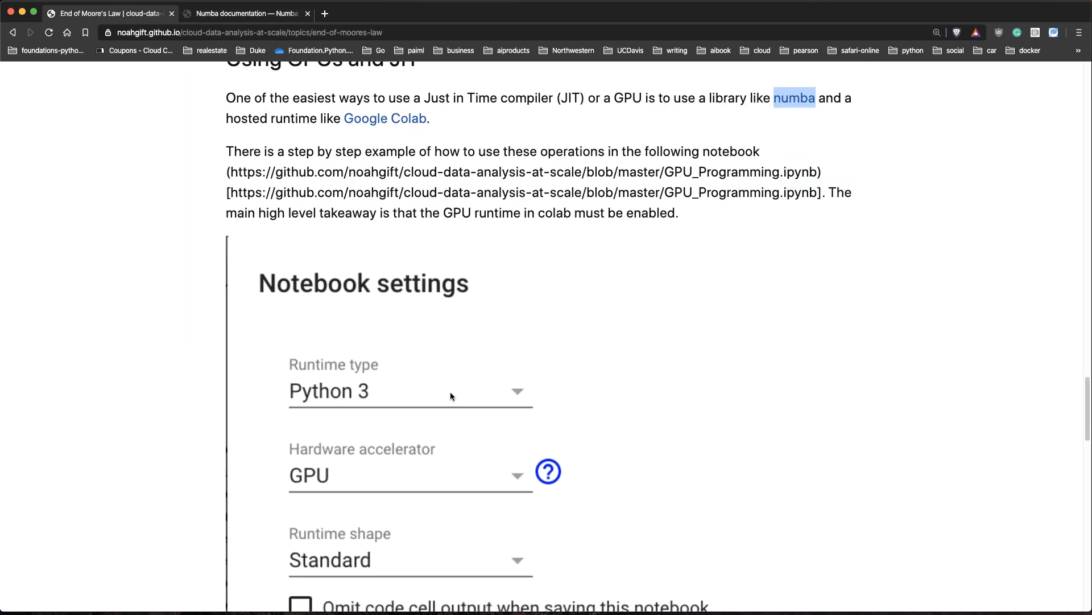
scroll(down, 3)
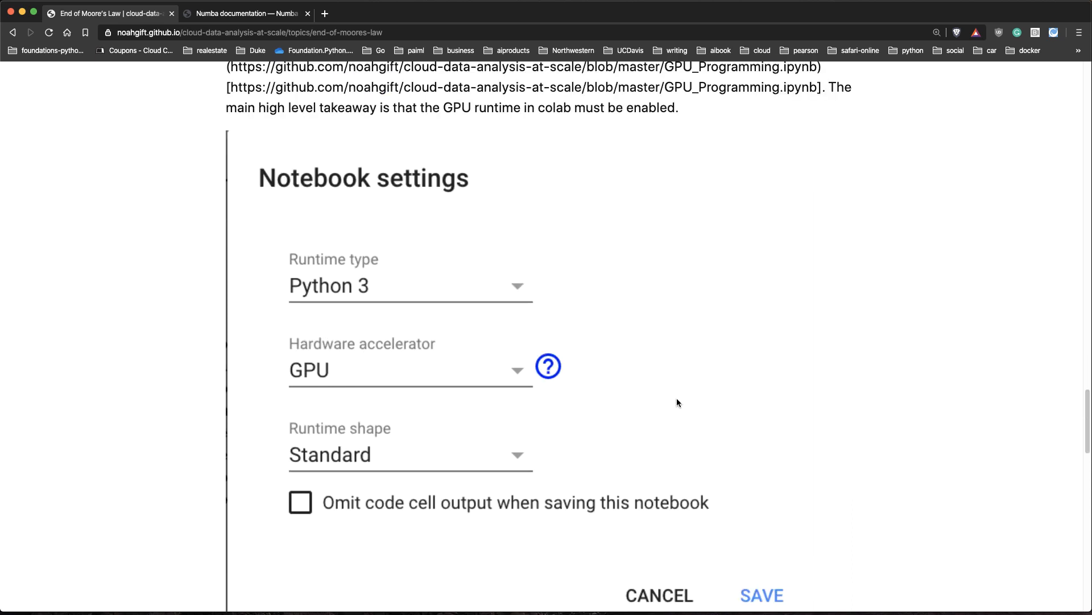
scroll(down, 3)
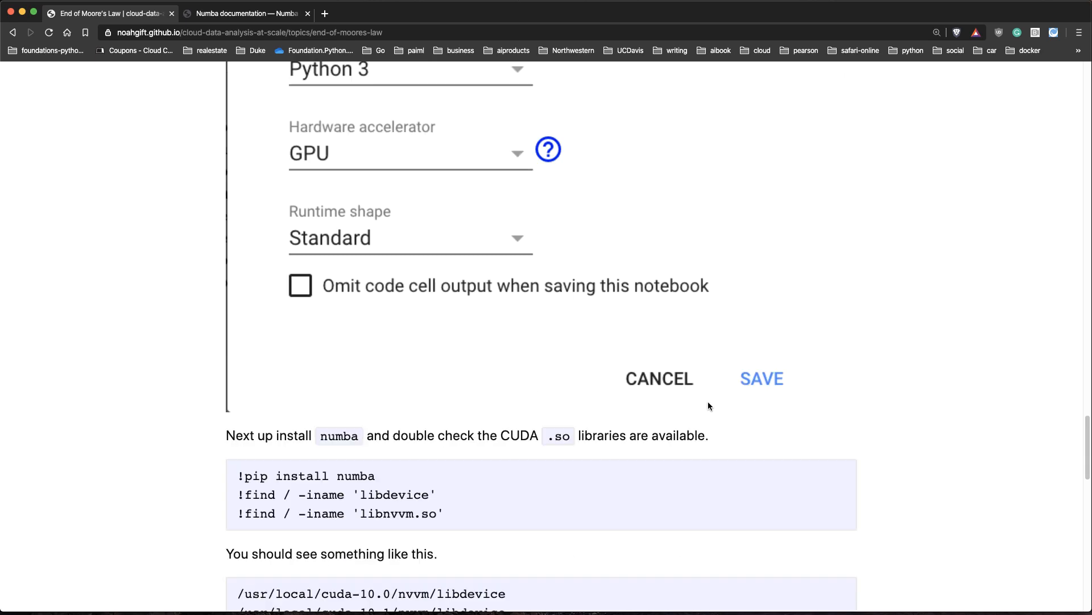
scroll(down, 3)
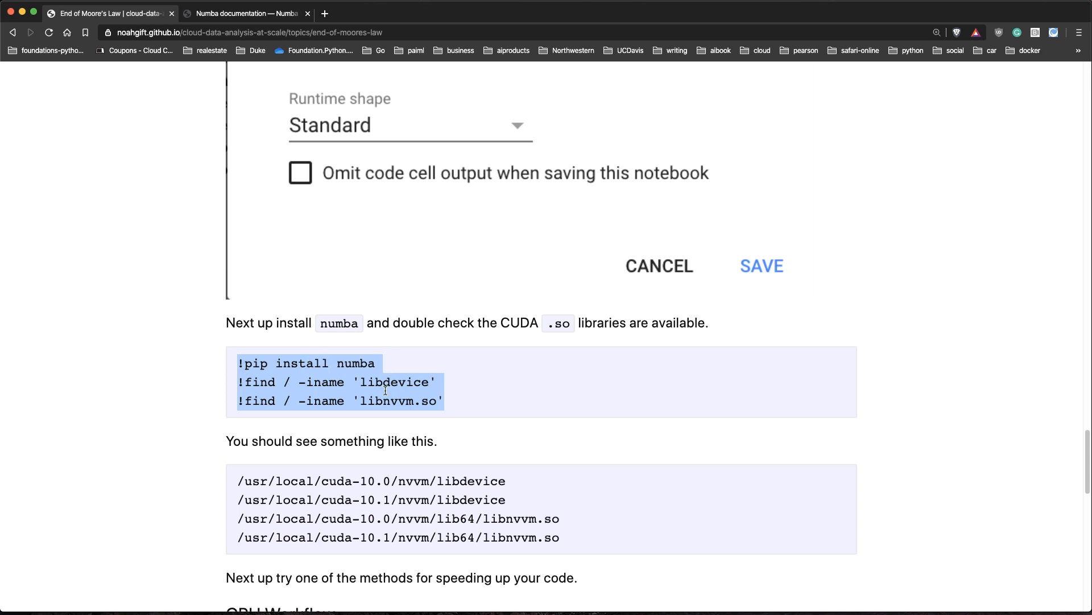
mouse_move(423, 482)
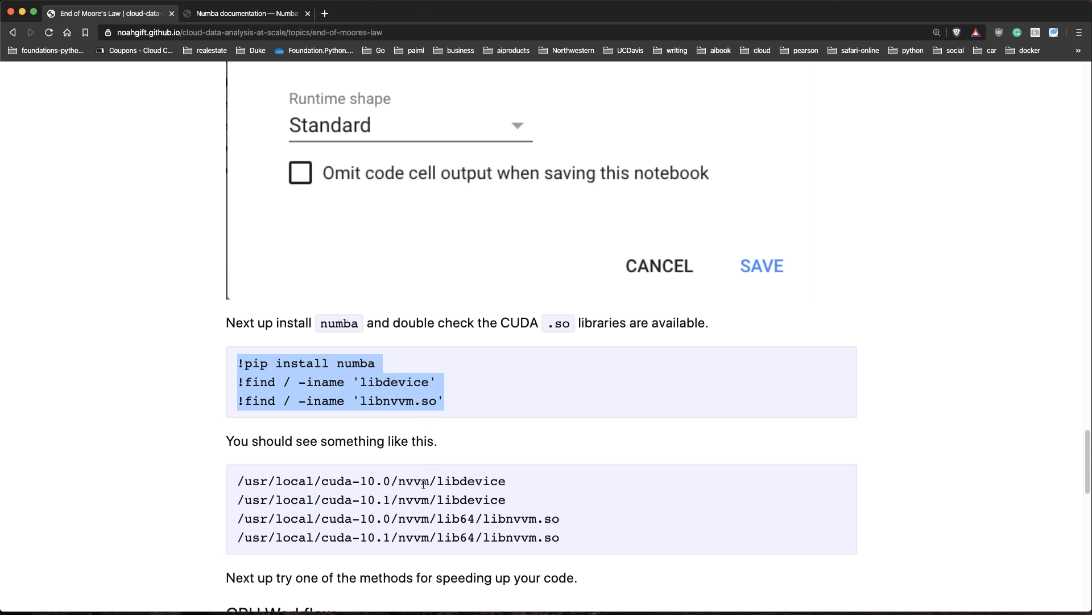
mouse_move(603, 480)
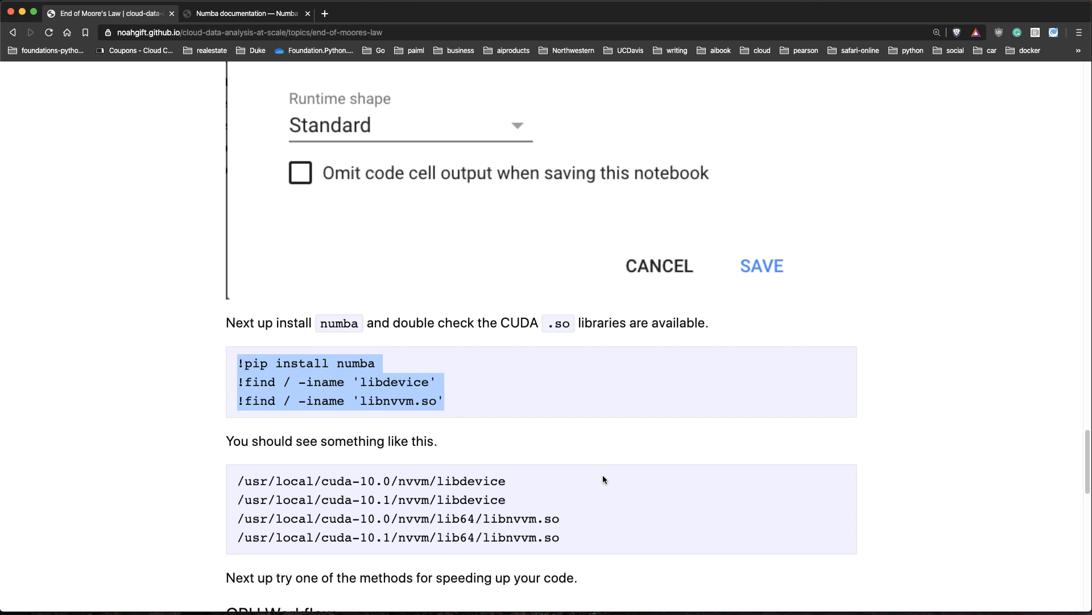
scroll(down, 3)
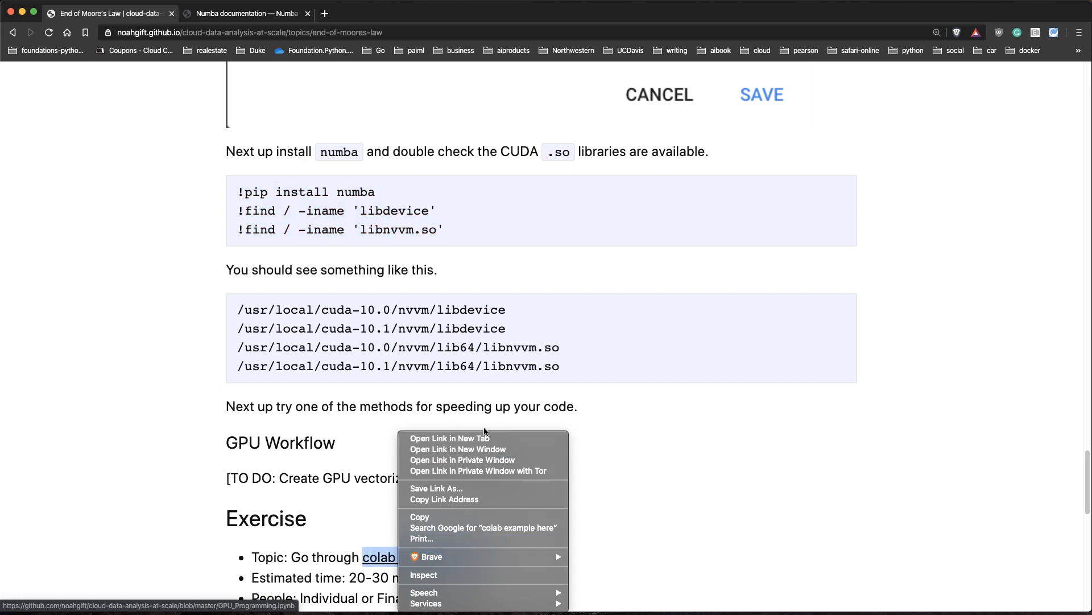
Open the colab example link's GPU_Programming.ipynb on GitHub and launch it via Open in Colab
click(449, 438)
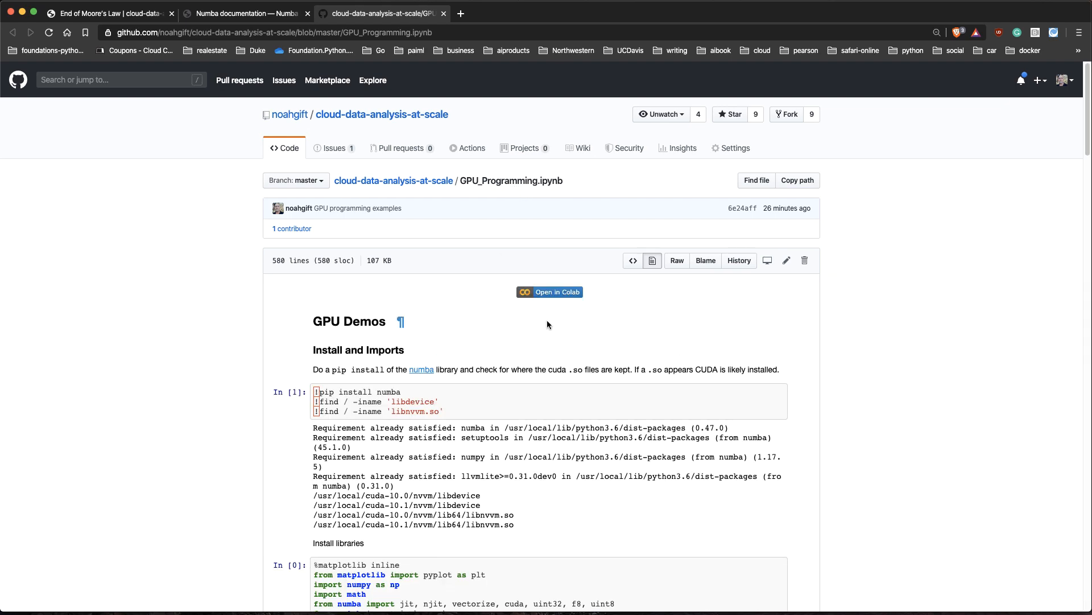
click(549, 291)
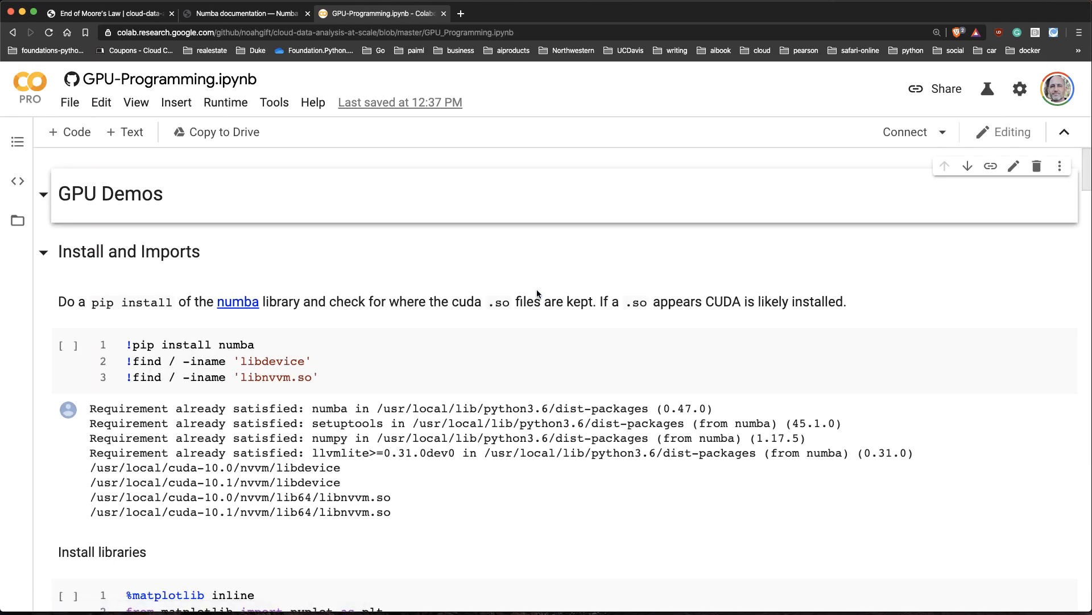
mouse_move(225, 103)
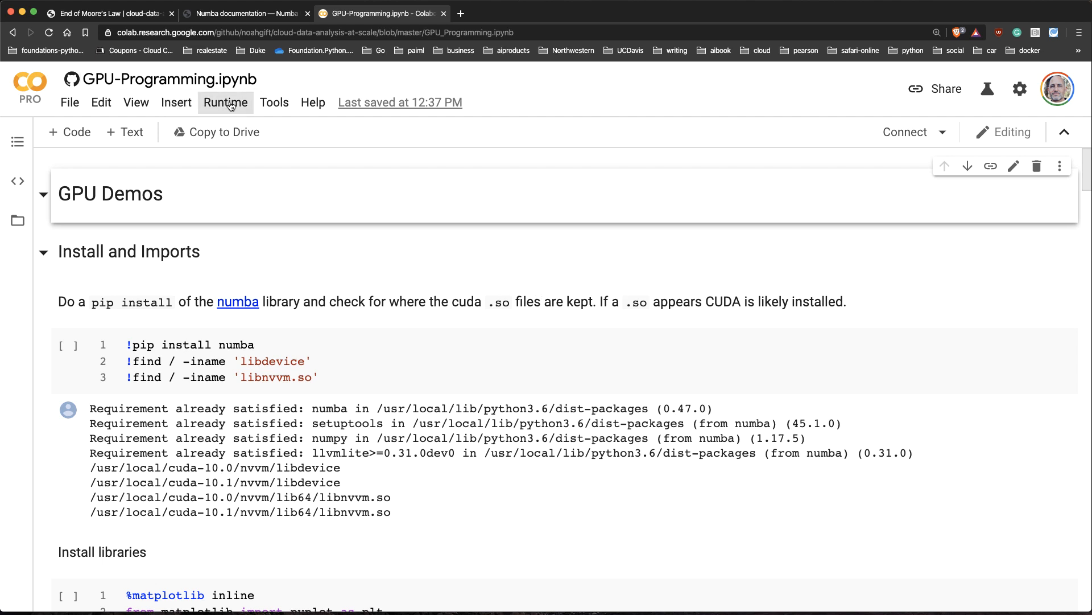
Check Runtime > Change runtime type shows GPU hardware accelerator and keep the Standard runtime shape
click(135, 101)
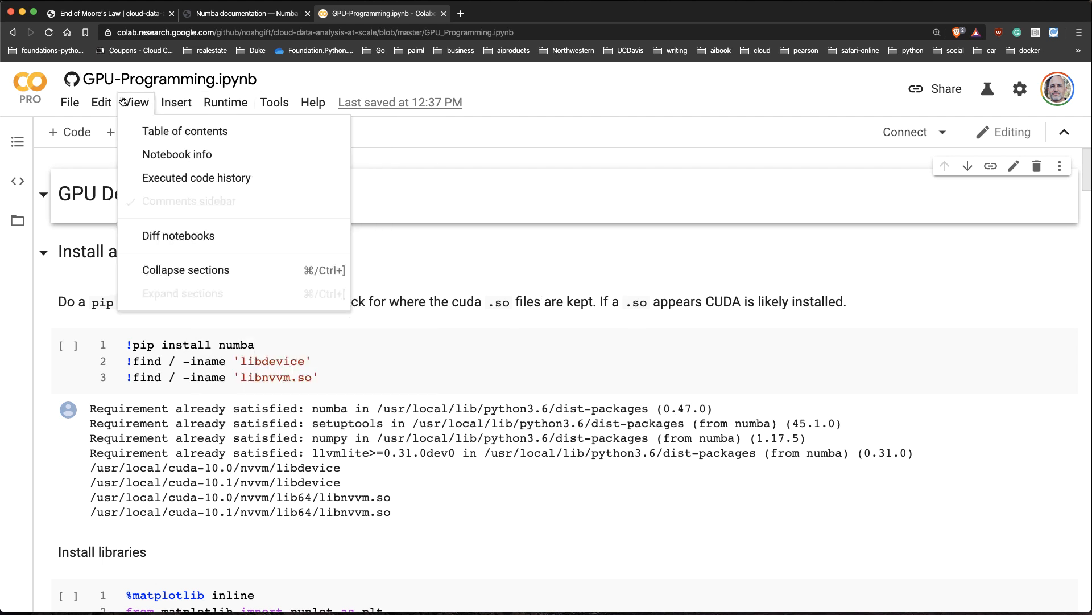
mouse_move(160, 119)
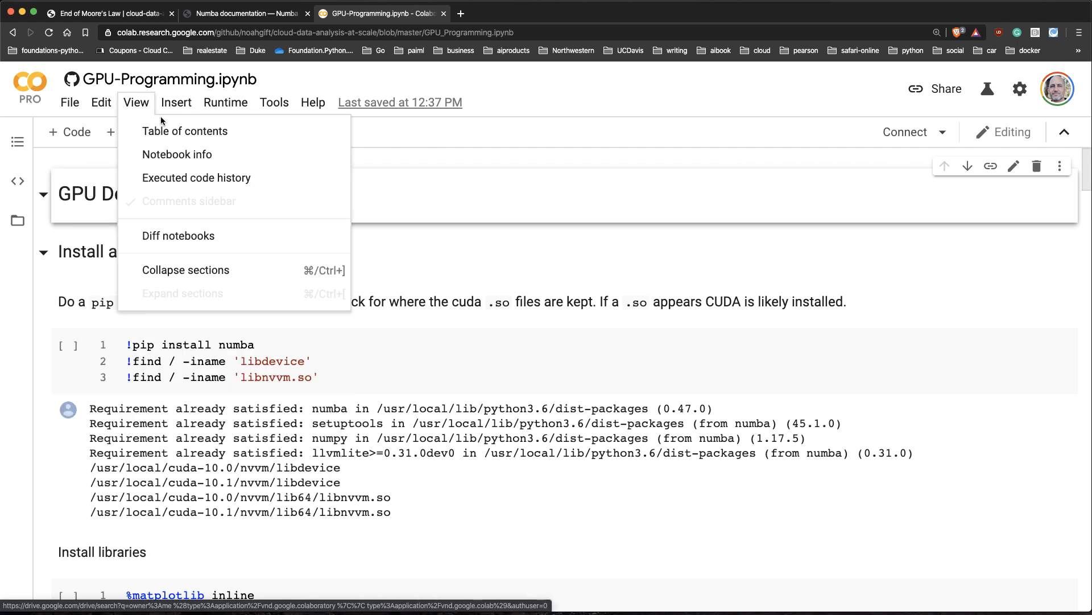
click(225, 103)
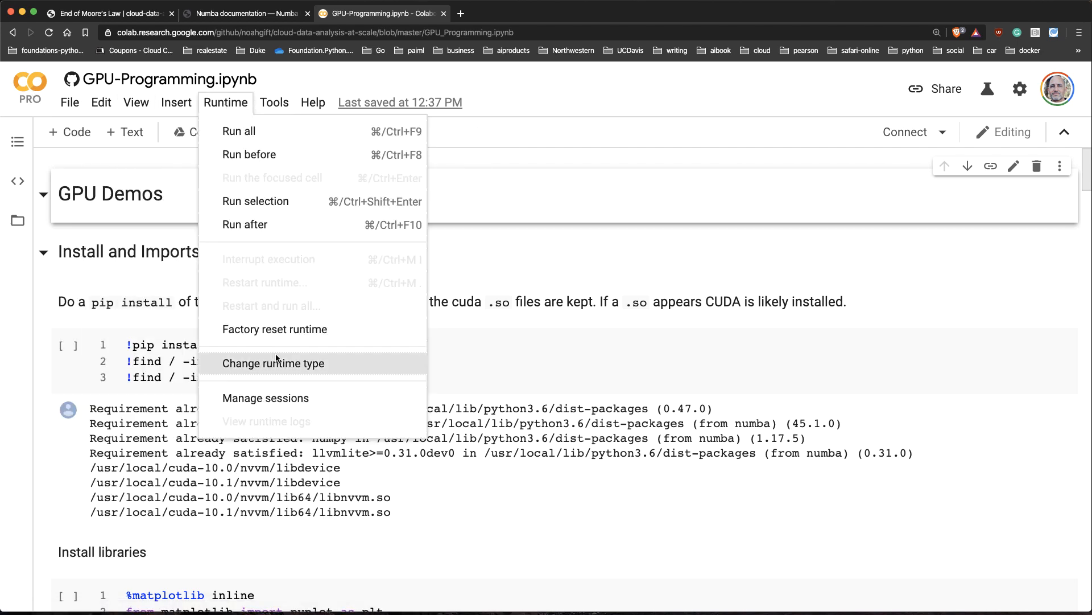
click(274, 363)
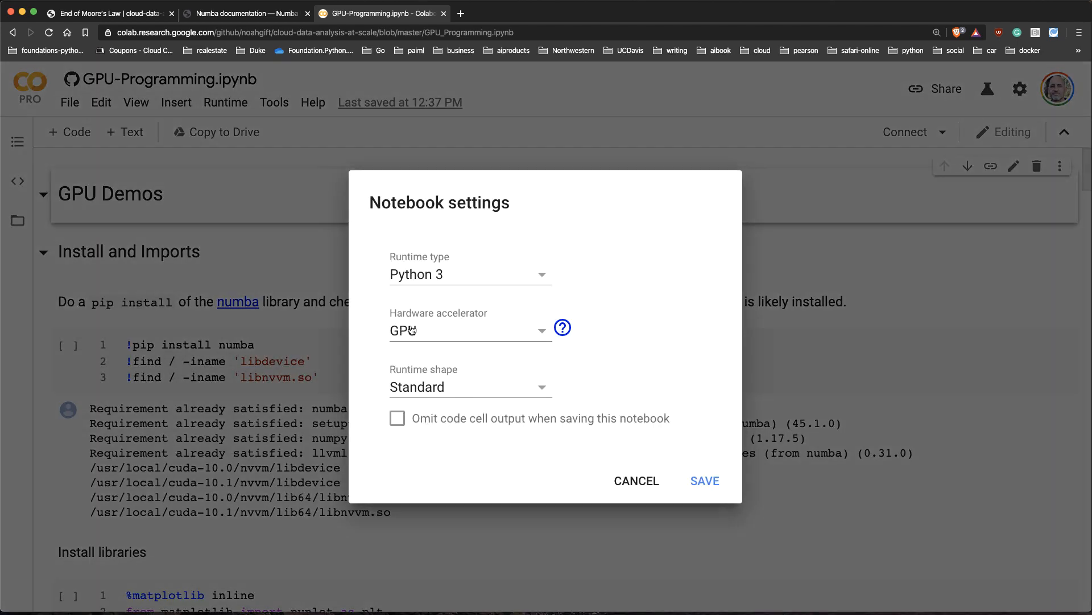
click(470, 387)
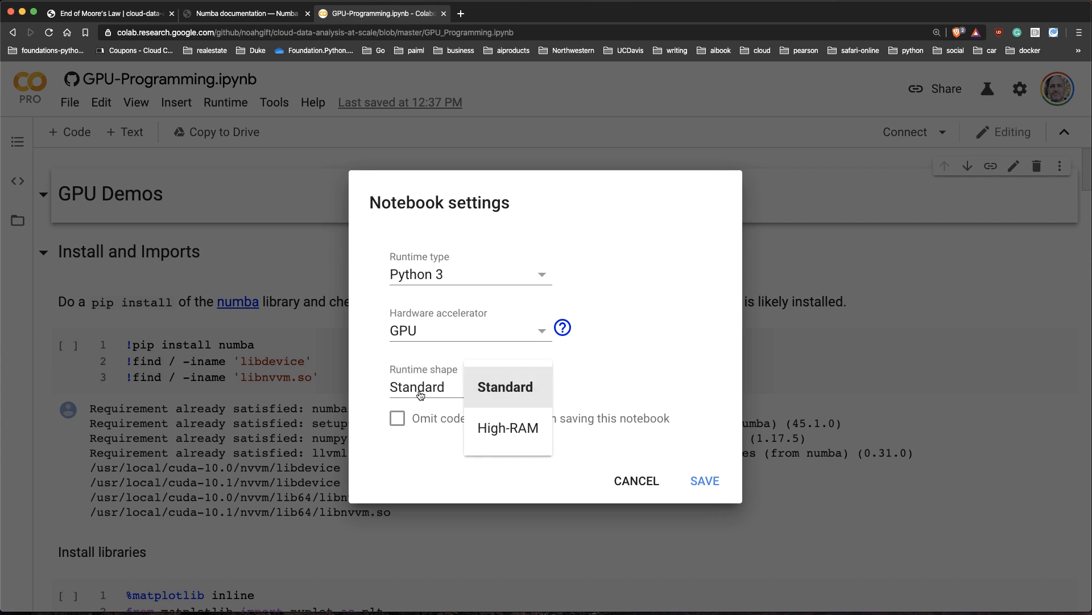
click(508, 428)
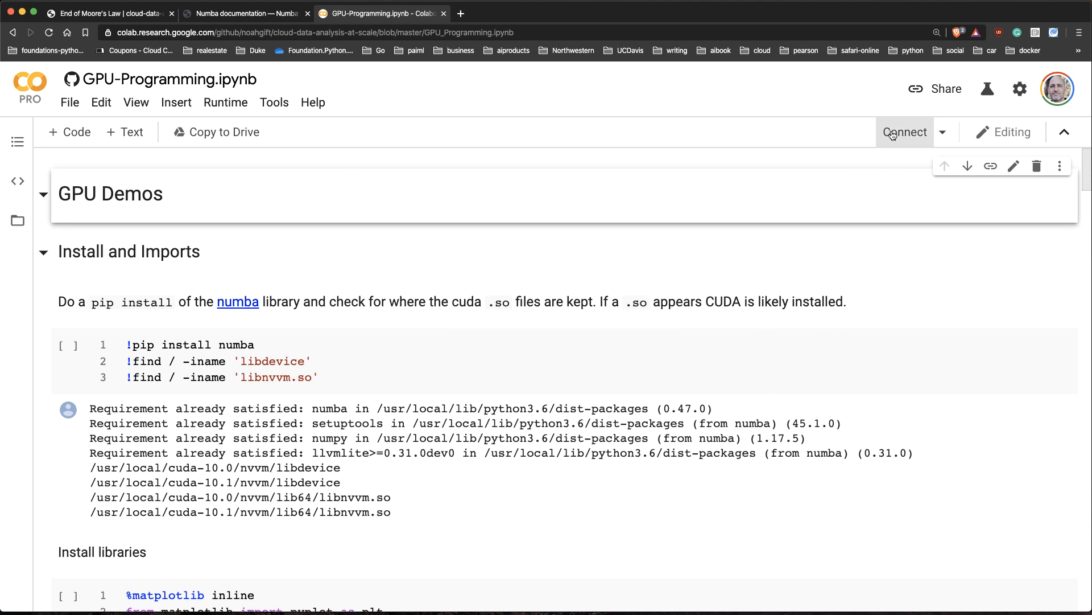
Connect the notebook to a hosted runtime so RAM and disk usage appear
click(906, 132)
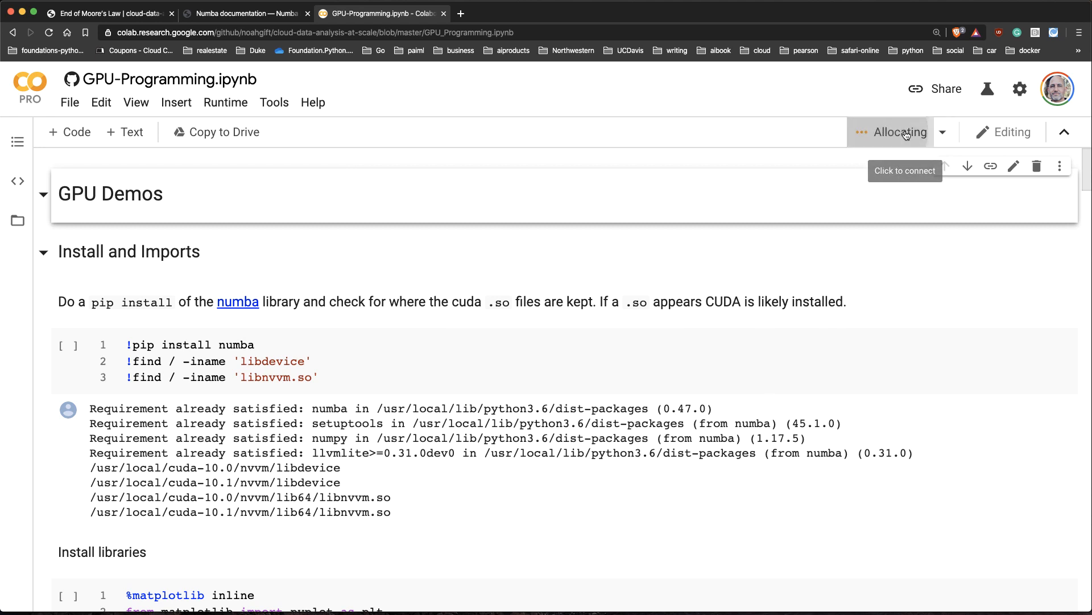
click(899, 132)
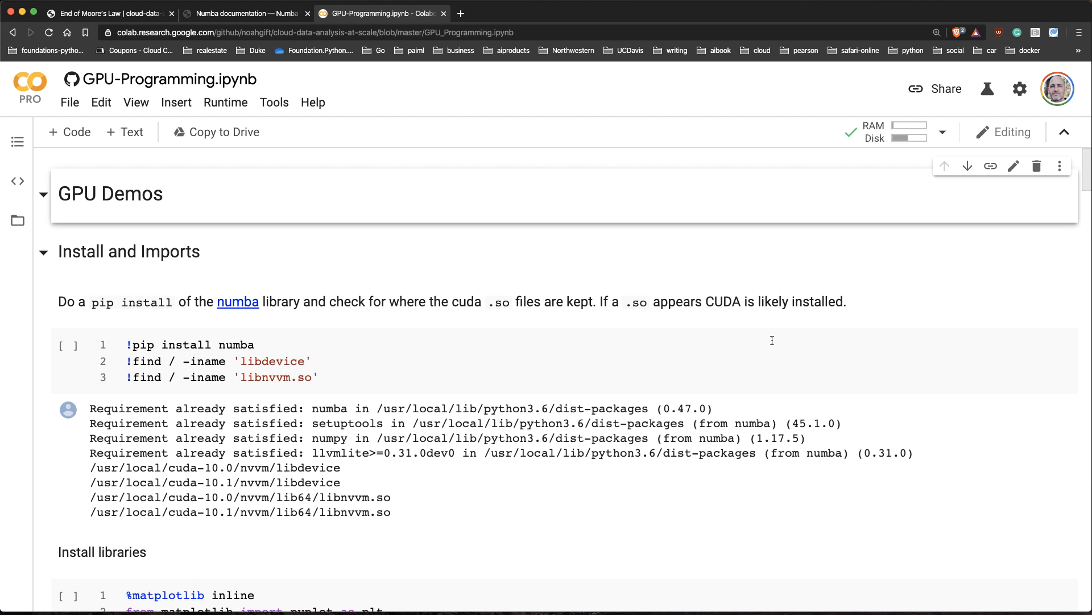
mouse_move(899, 129)
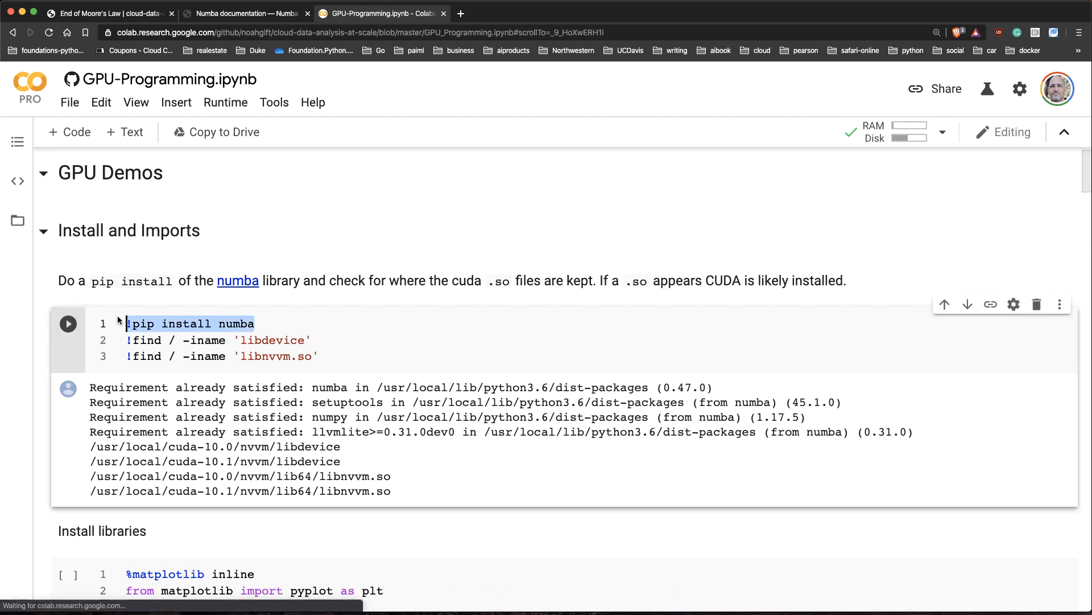
Run the numba install and CUDA library search cell, choosing RUN ANYWAY on the warning
click(67, 323)
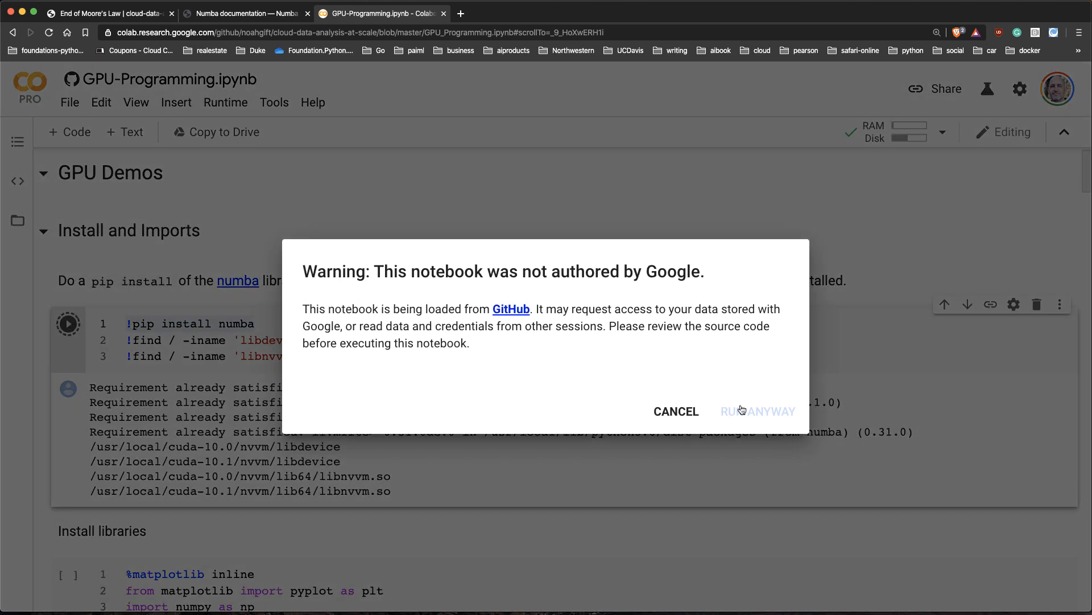
click(758, 411)
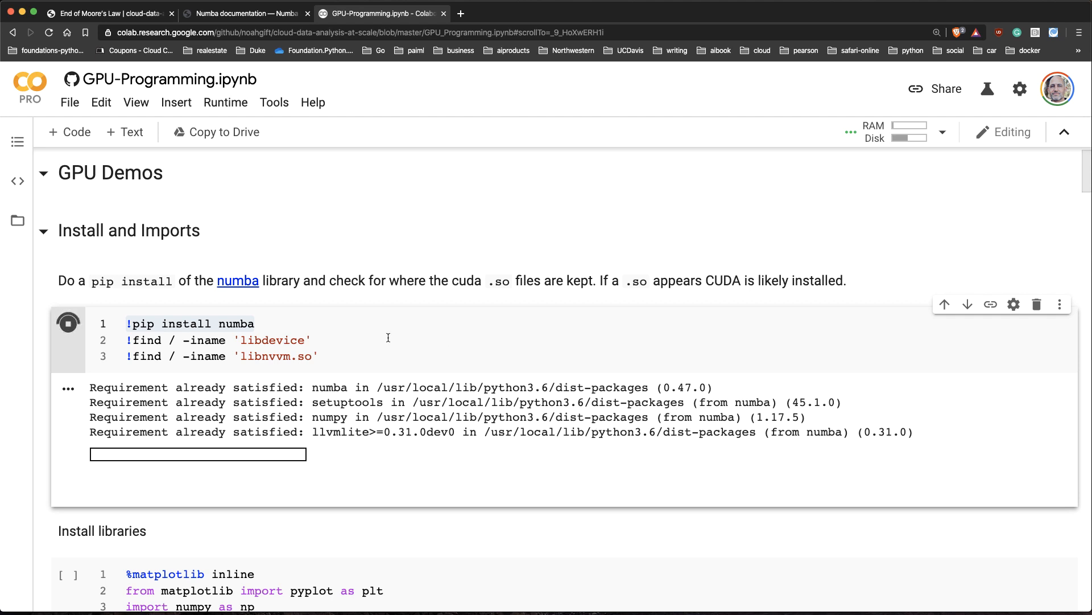
mouse_move(318, 349)
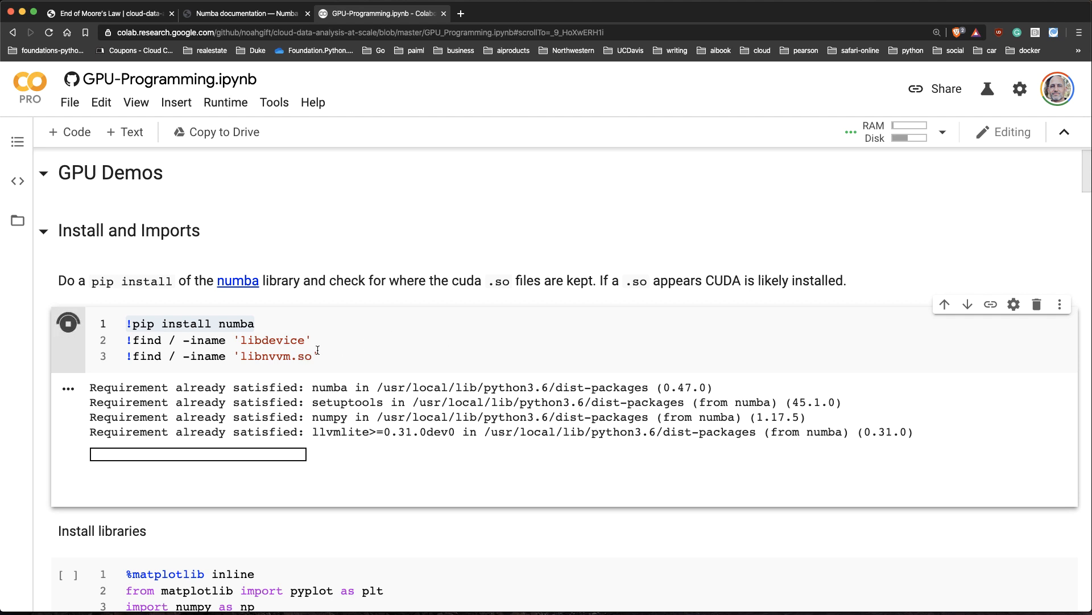
mouse_move(396, 350)
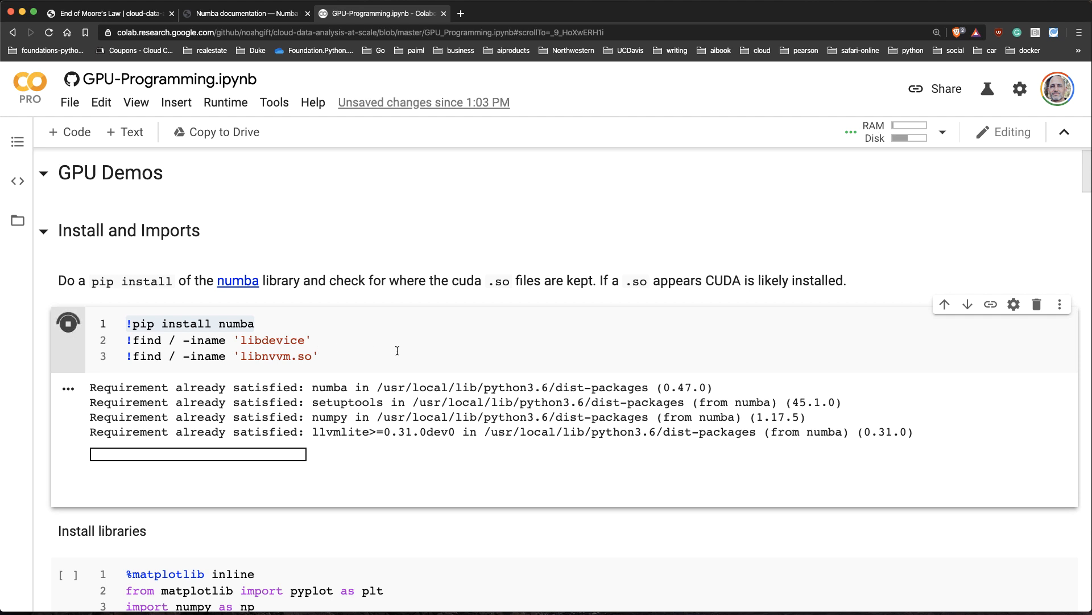
mouse_move(395, 355)
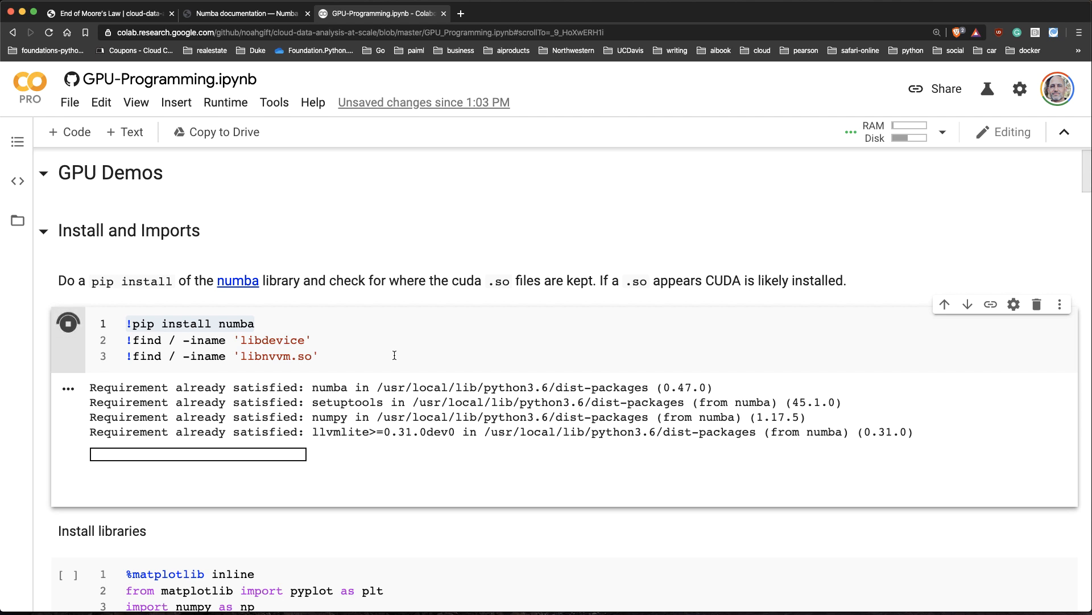
mouse_move(251, 323)
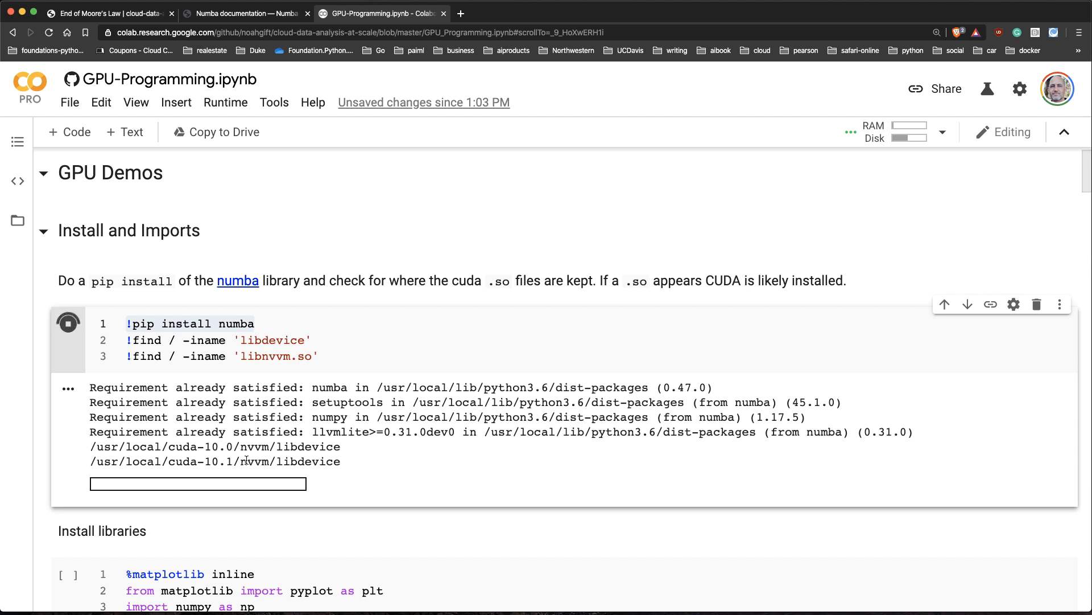
mouse_move(271, 474)
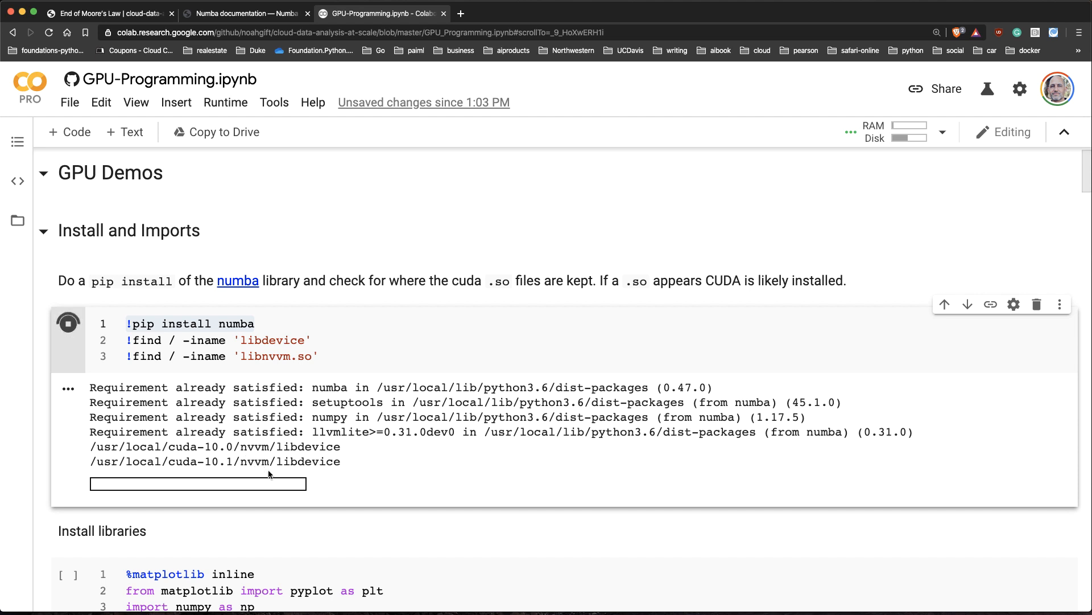
mouse_move(439, 453)
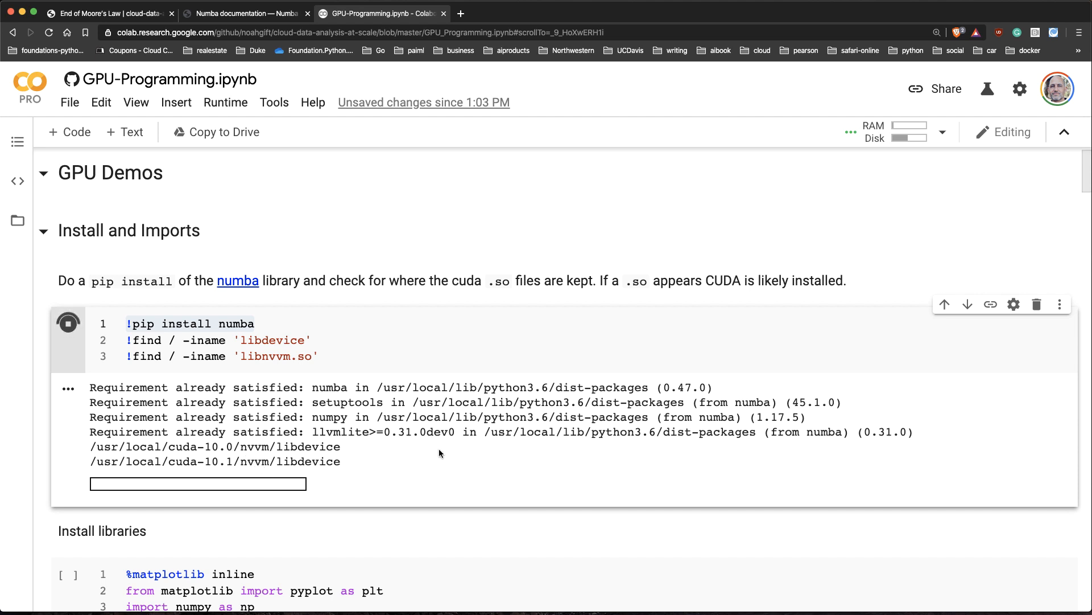
scroll(down, 3)
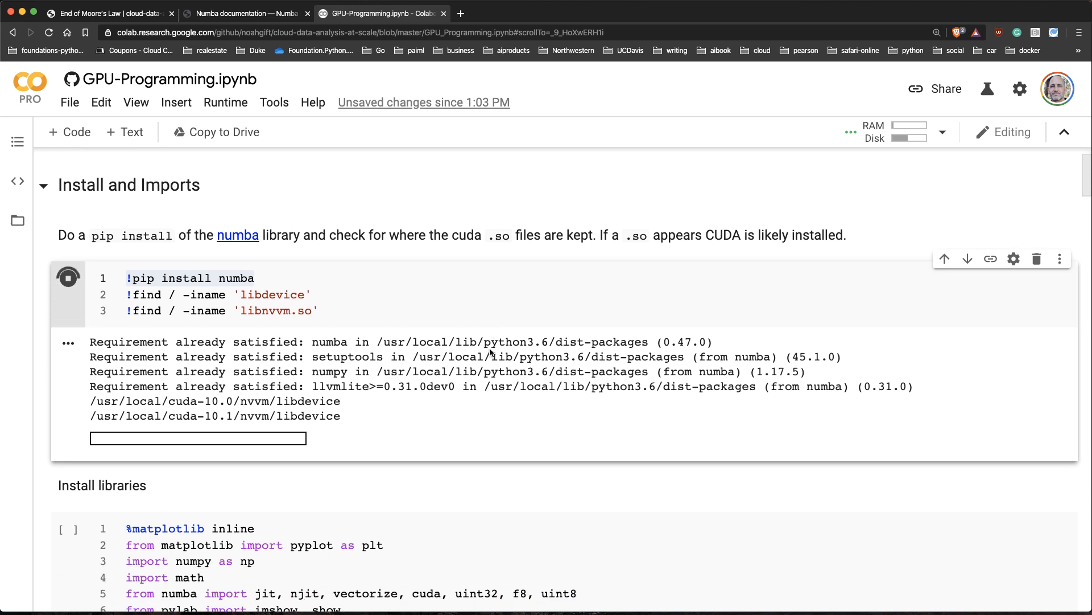
Run the library imports cell and move down past the mandel and create_fractal definitions
scroll(down, 3)
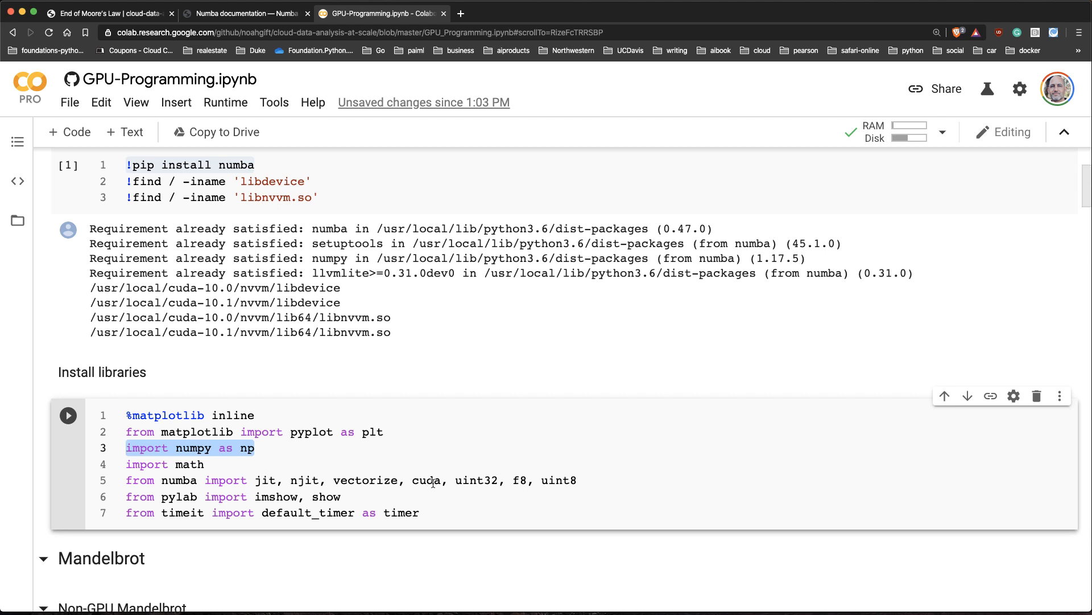
mouse_move(508, 488)
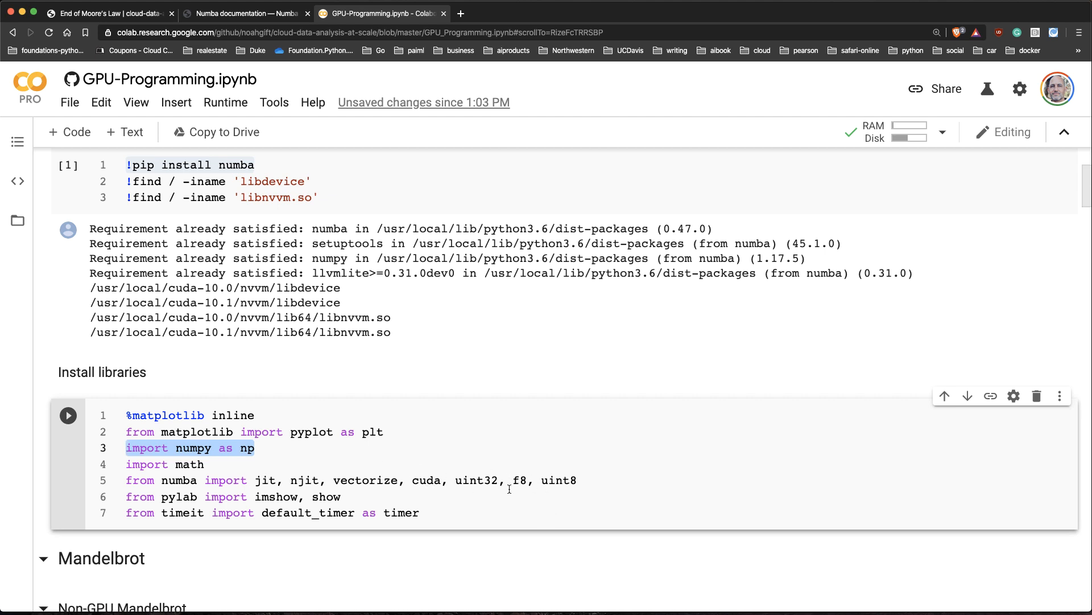
click(67, 415)
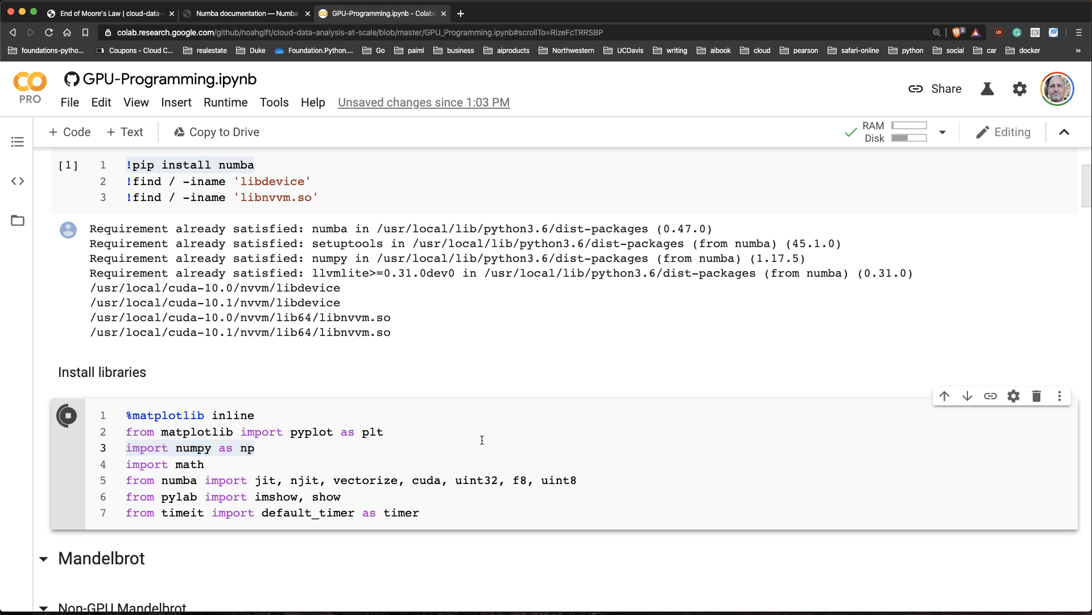
scroll(down, 3)
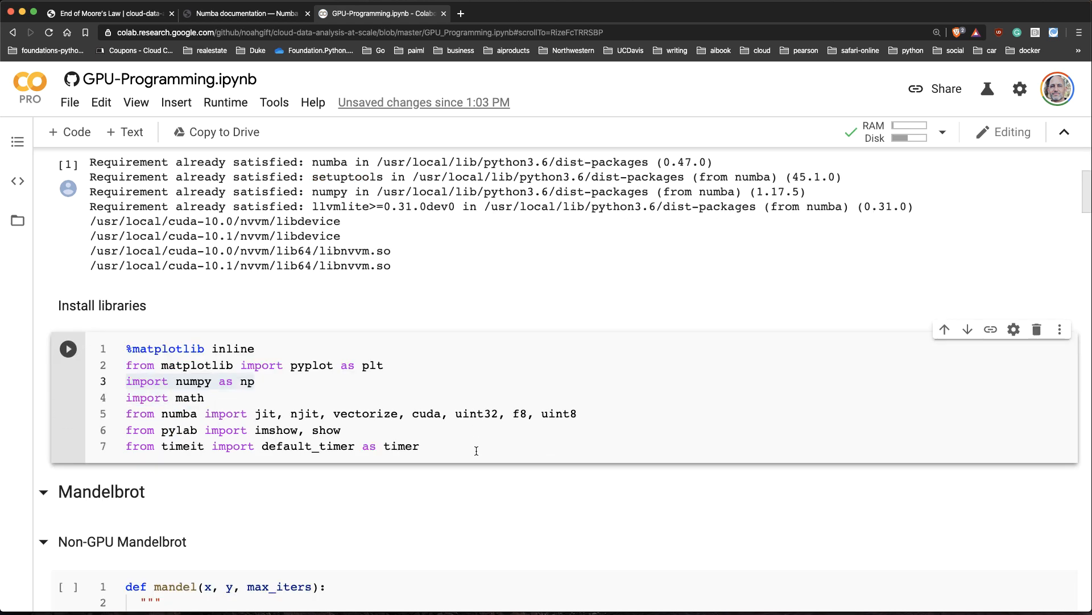
scroll(down, 3)
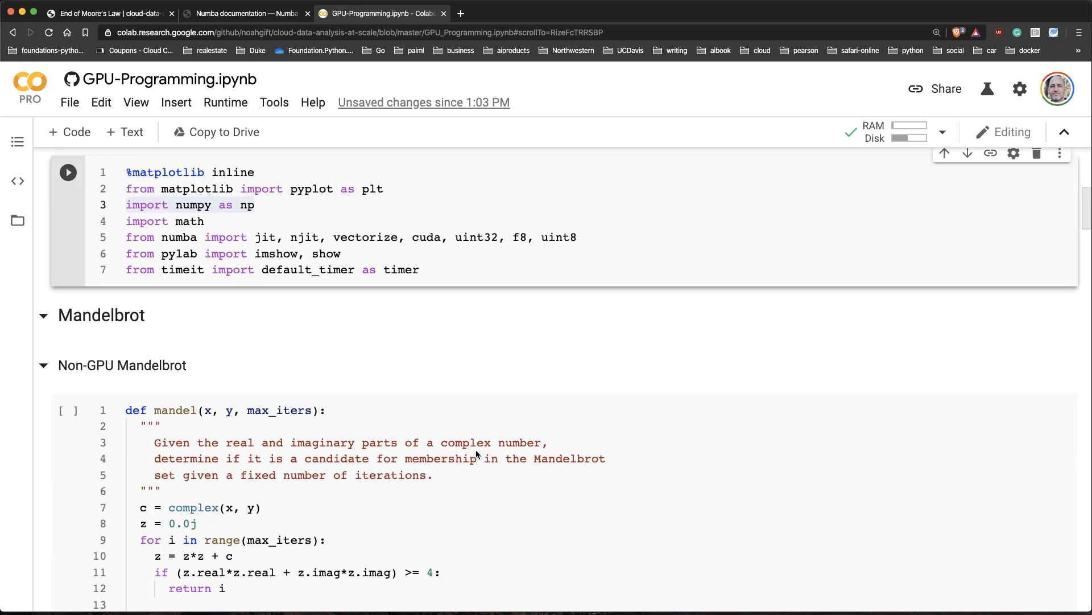
scroll(down, 3)
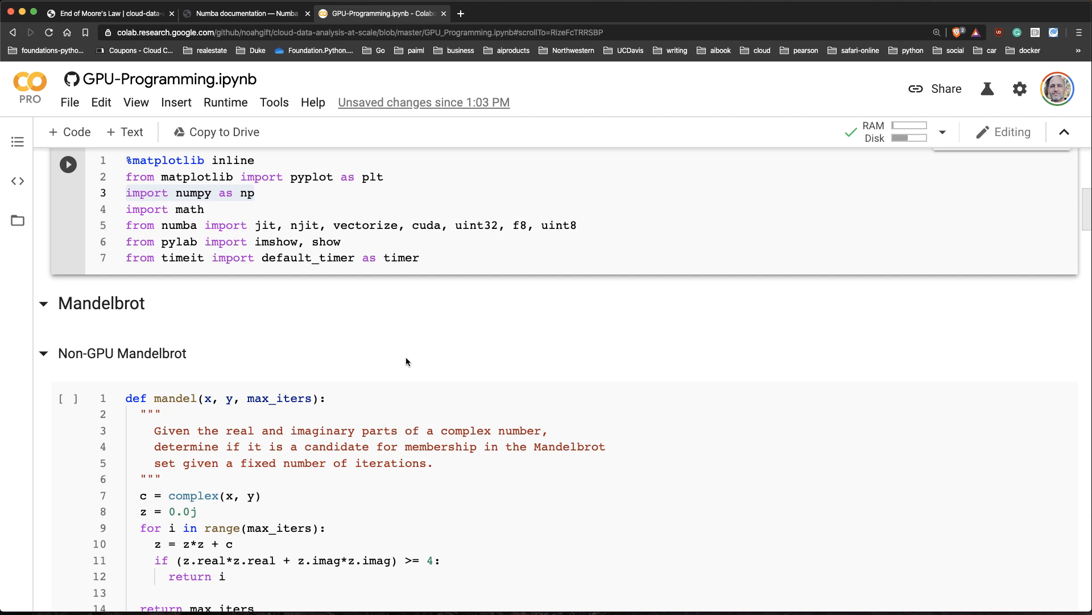
scroll(down, 3)
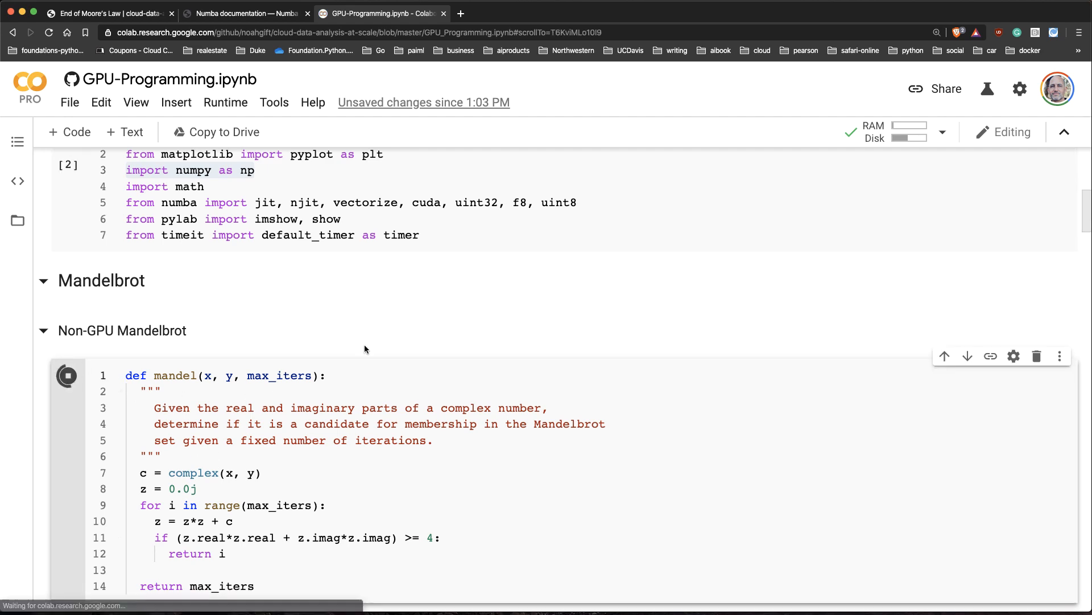
scroll(down, 3)
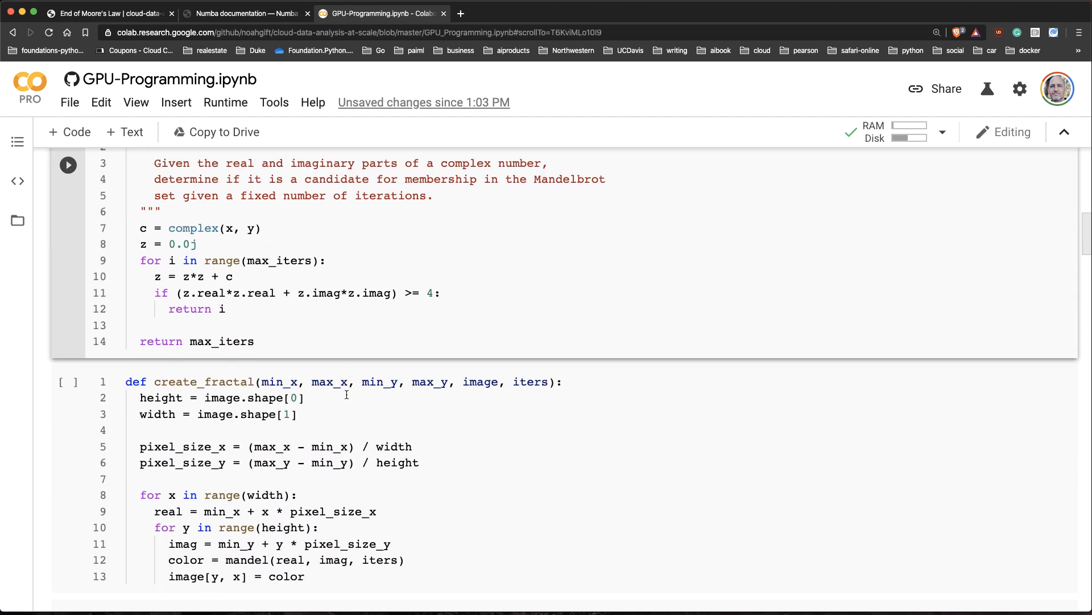
scroll(down, 3)
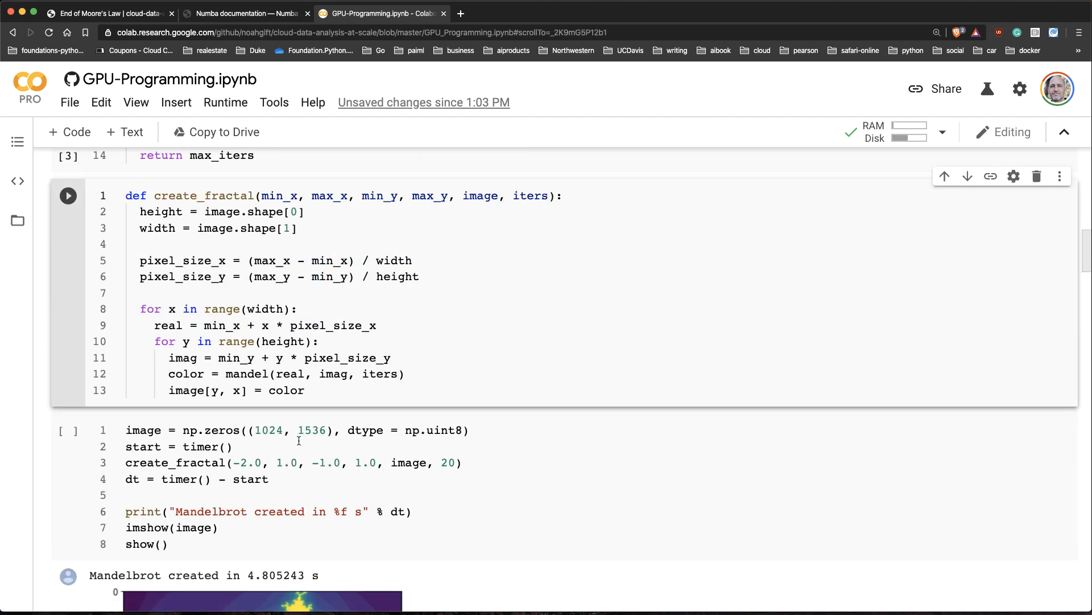
Run the plain Mandelbrot timing cell and highlight its 4.376443 s creation time
click(68, 430)
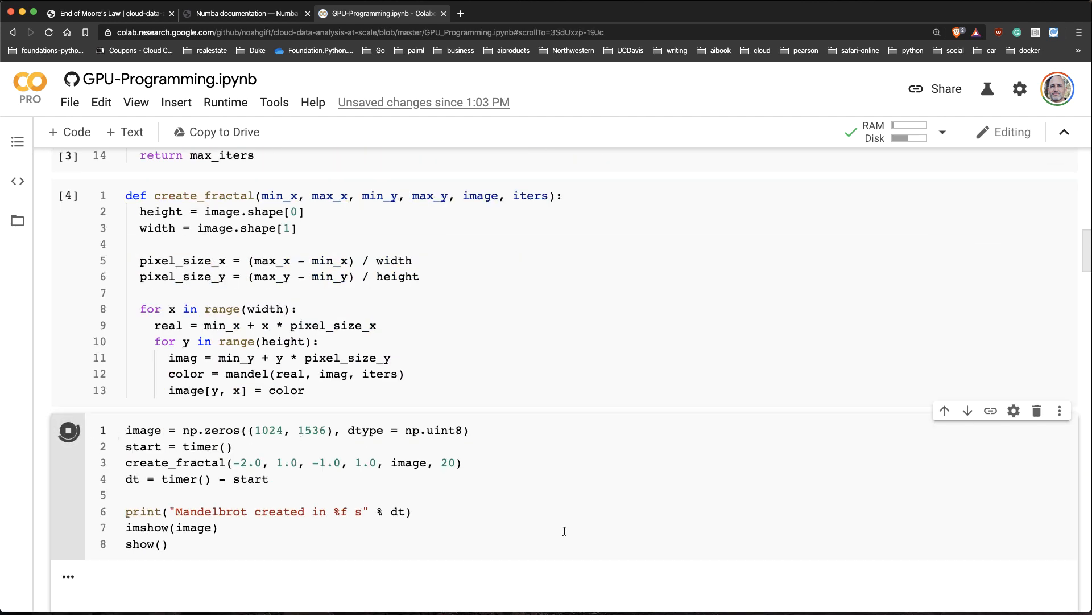
scroll(down, 3)
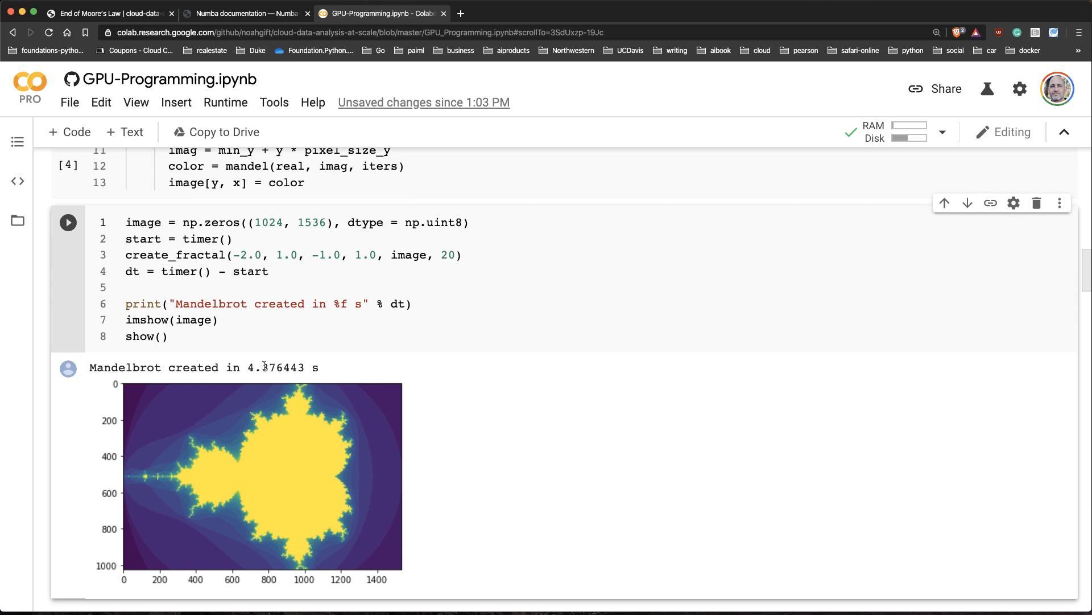
double_click(276, 368)
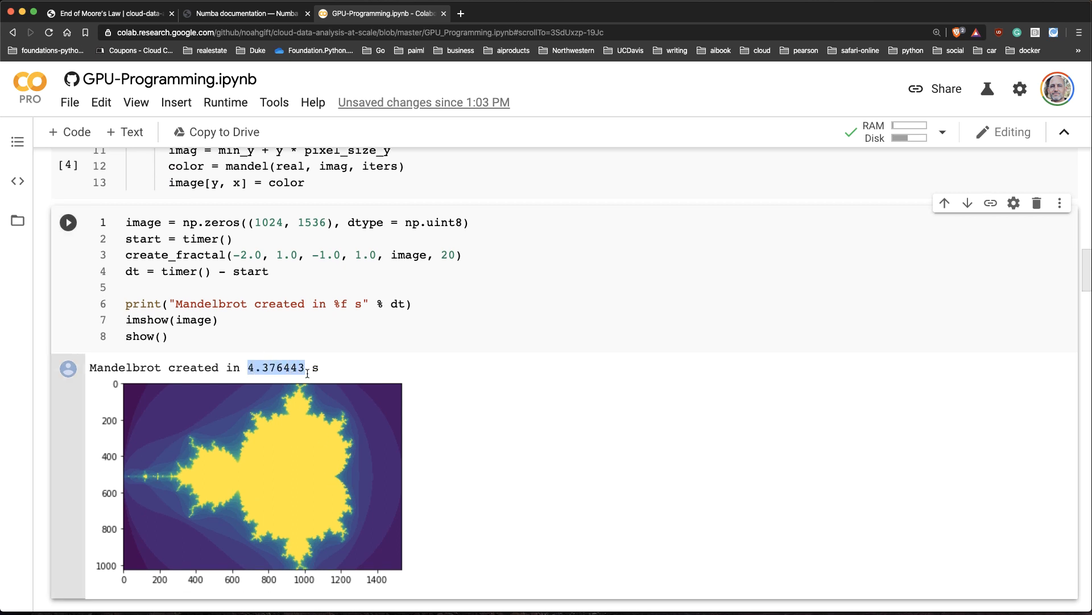
mouse_move(265, 454)
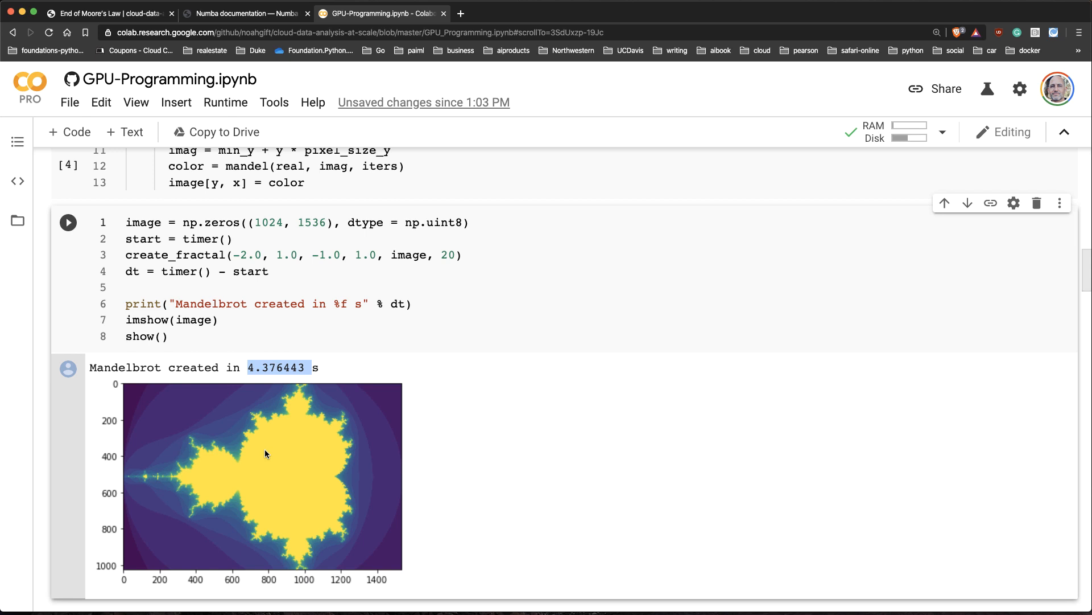
mouse_move(433, 405)
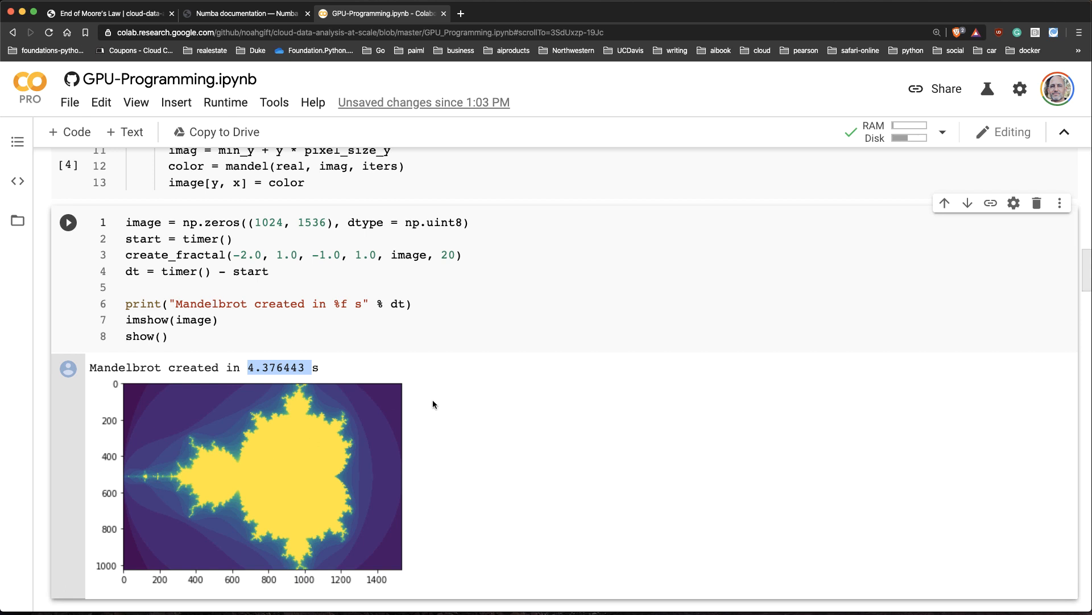
scroll(down, 3)
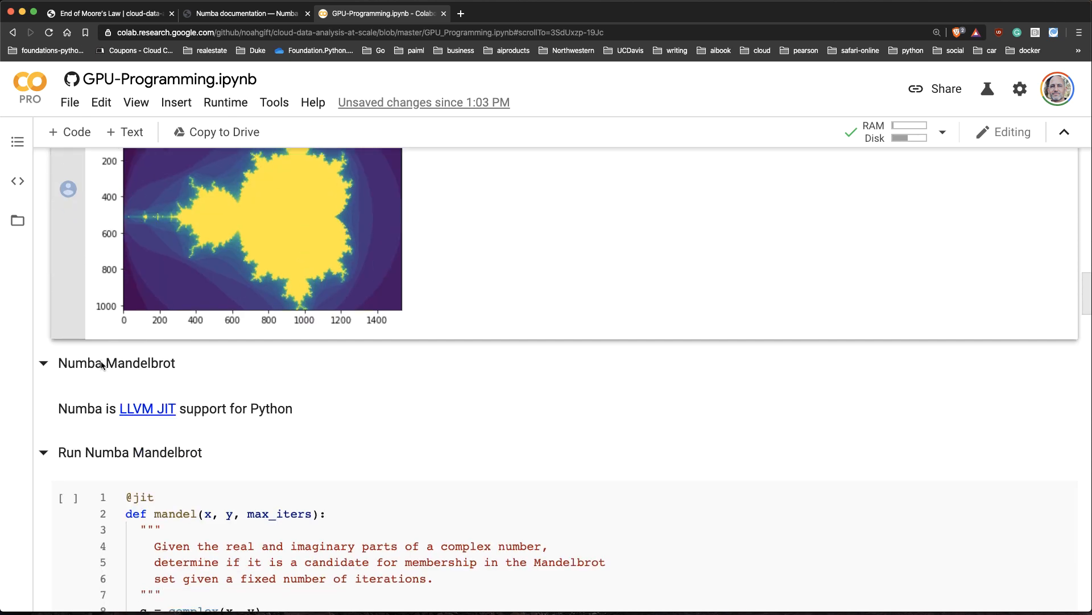
mouse_move(147, 408)
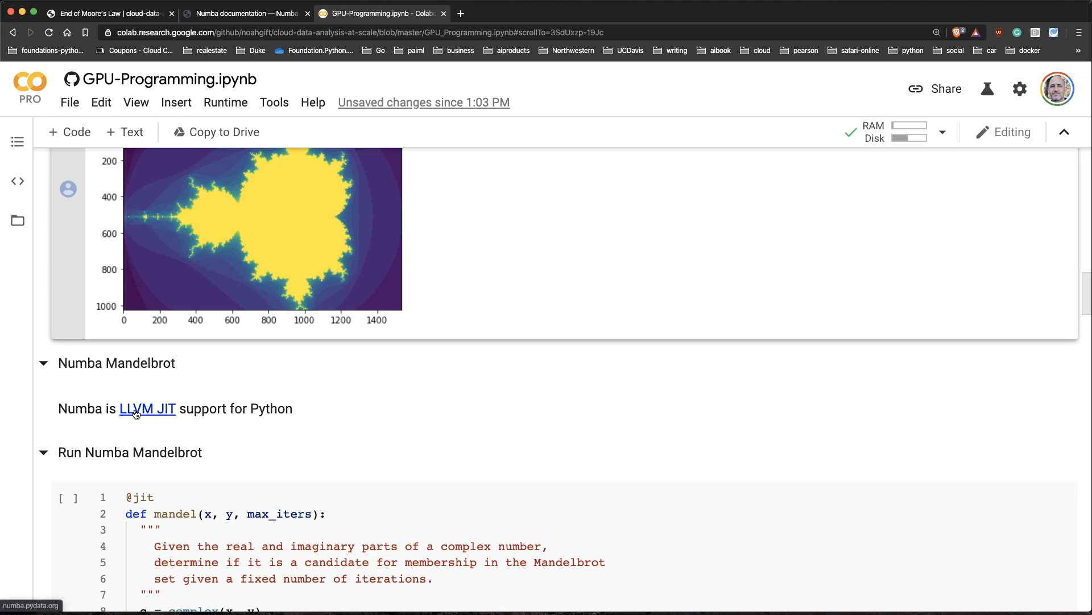
mouse_move(211, 445)
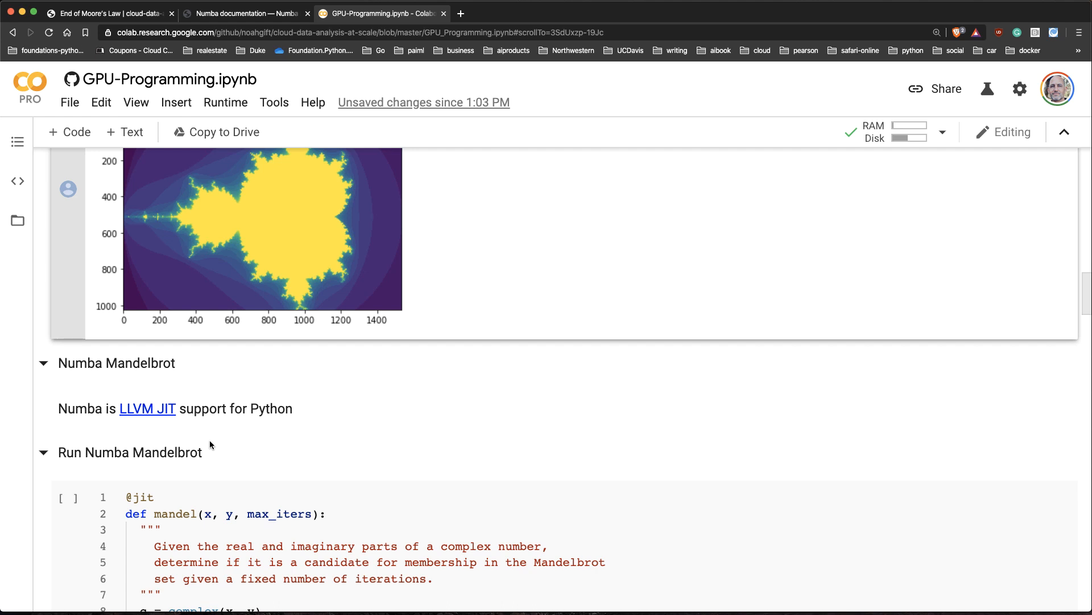
scroll(down, 3)
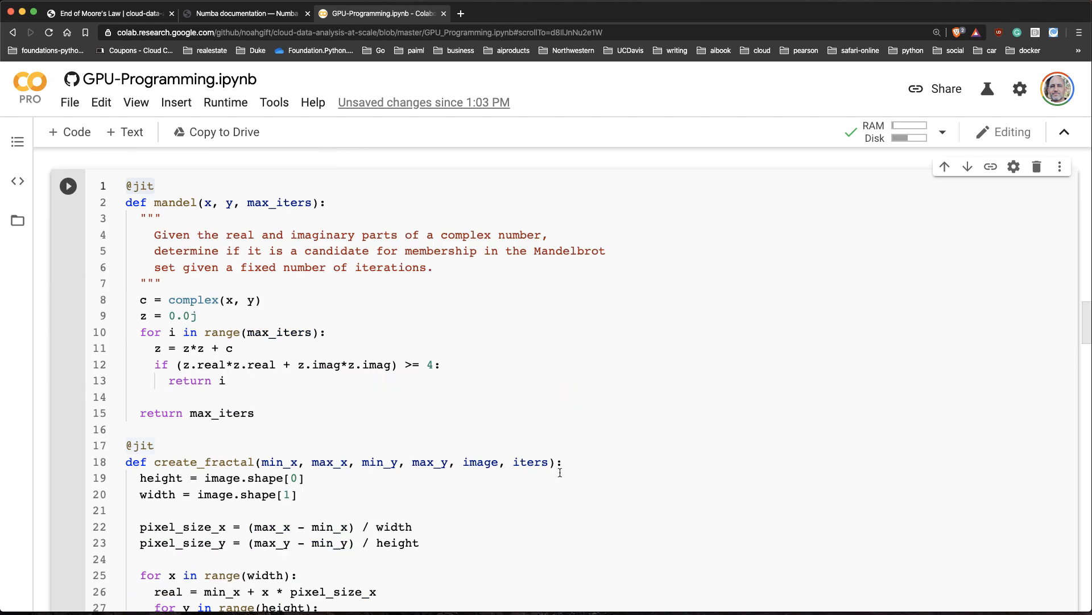
scroll(down, 3)
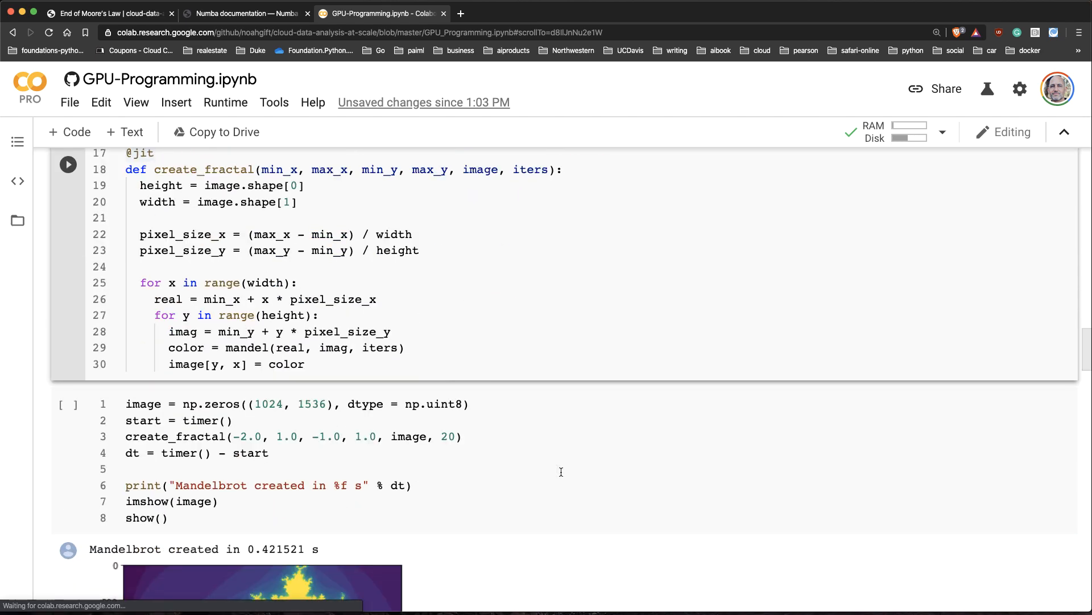
click(67, 404)
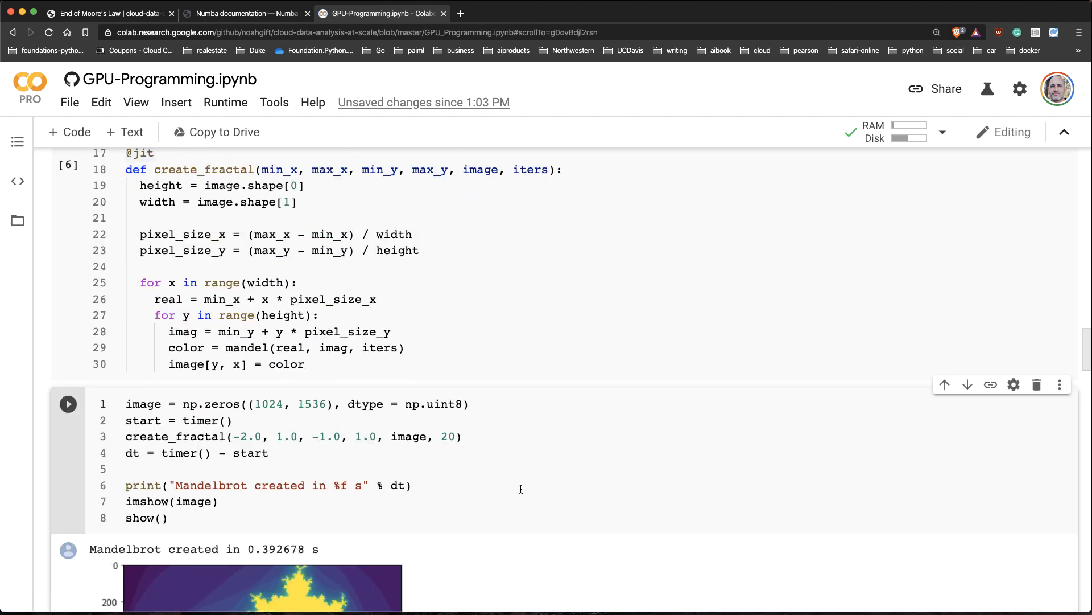
scroll(down, 3)
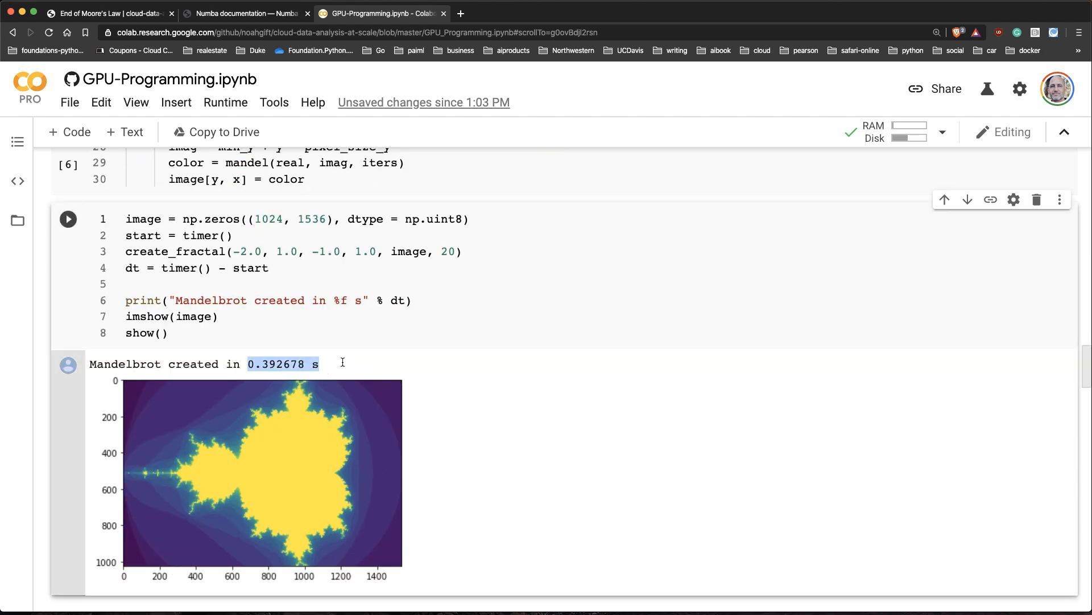
mouse_move(468, 347)
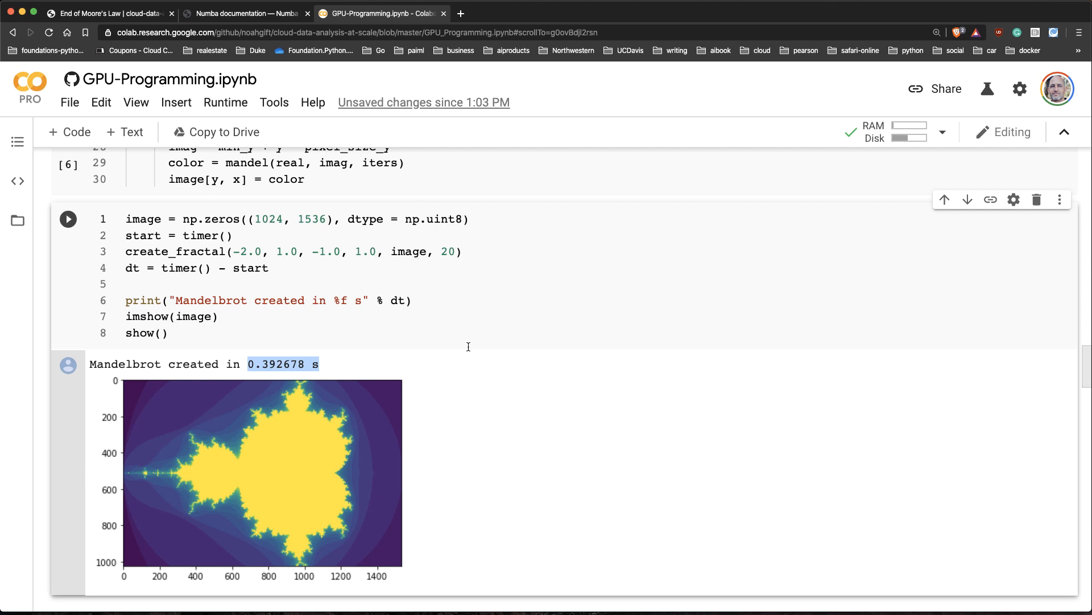
mouse_move(556, 439)
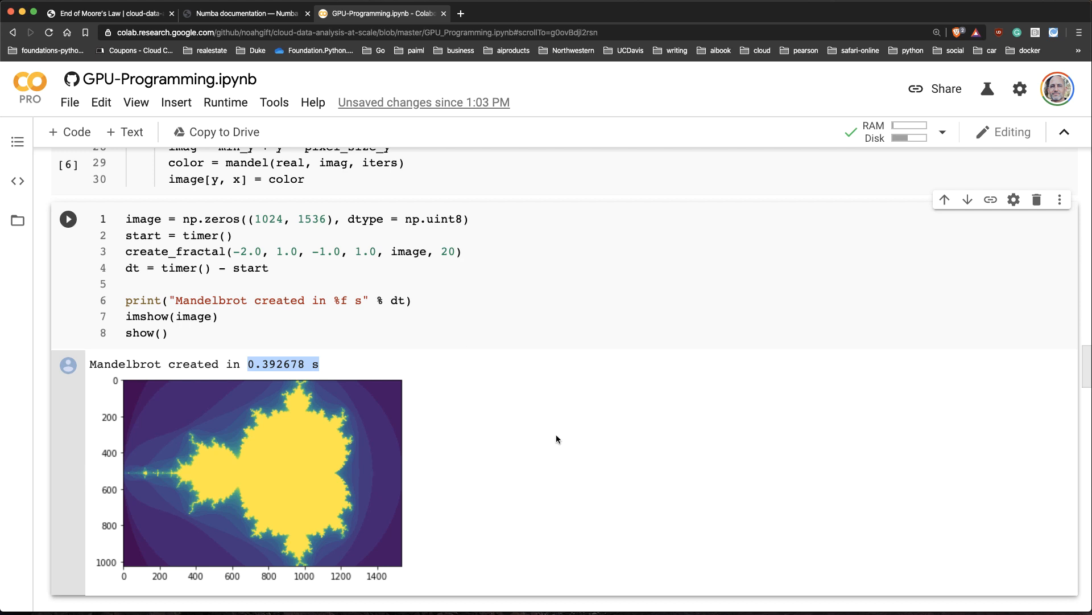
mouse_move(565, 442)
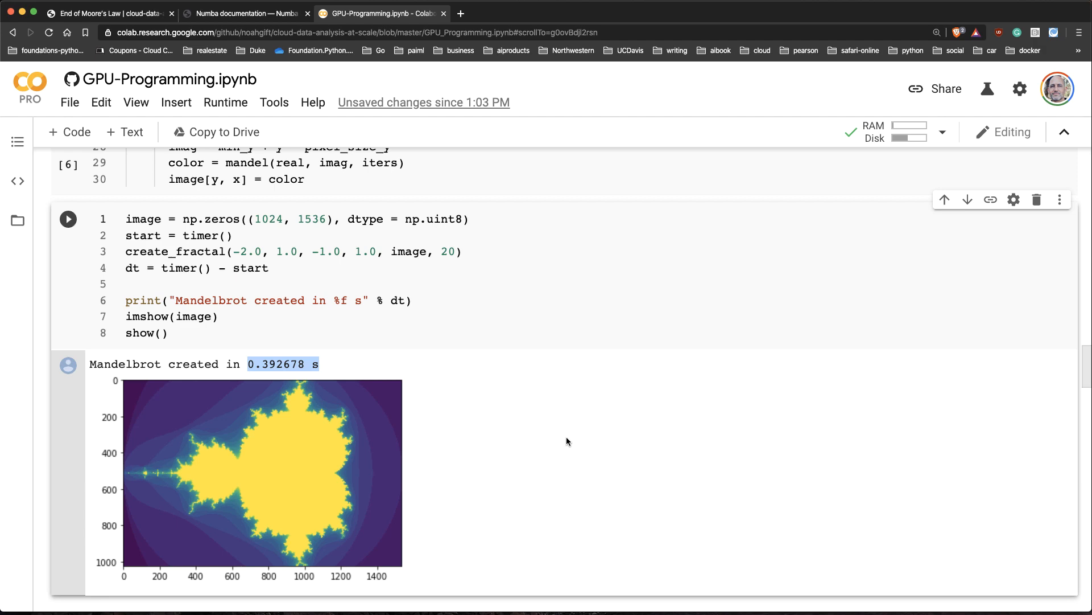
scroll(down, 3)
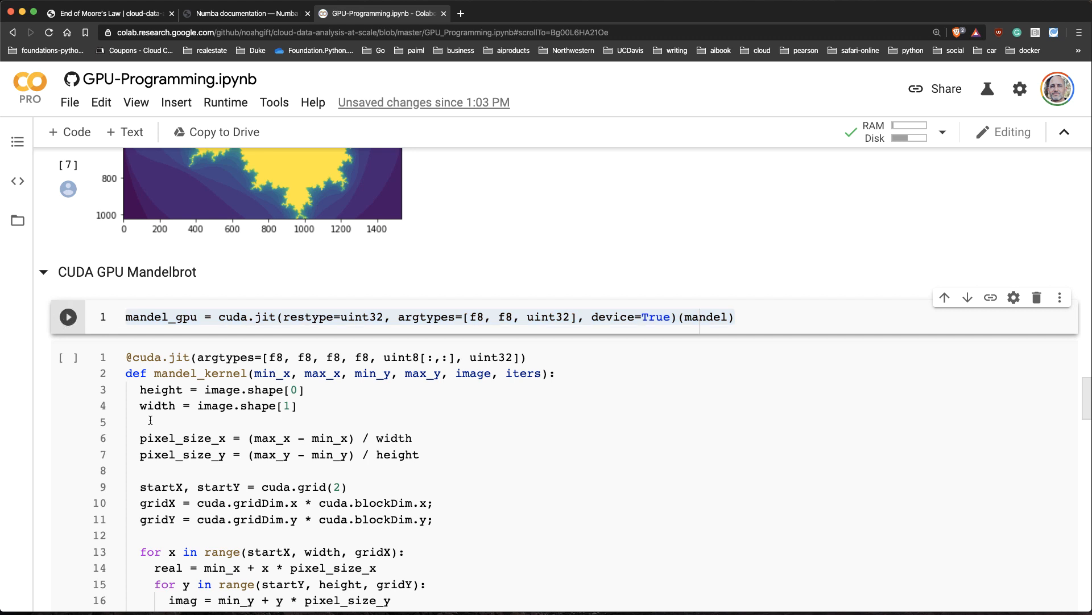
scroll(down, 3)
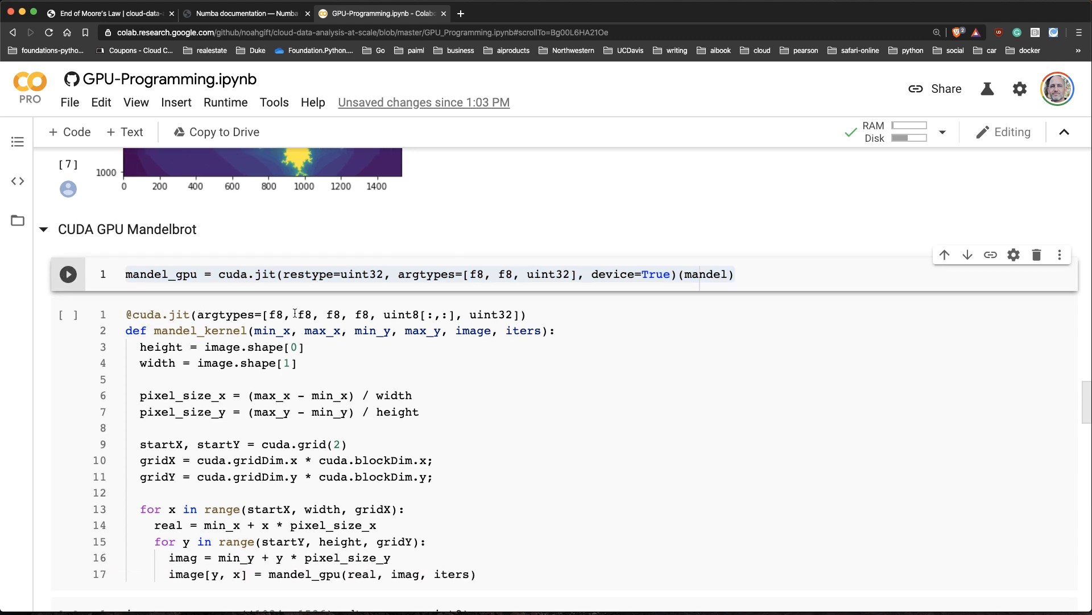
mouse_move(546, 374)
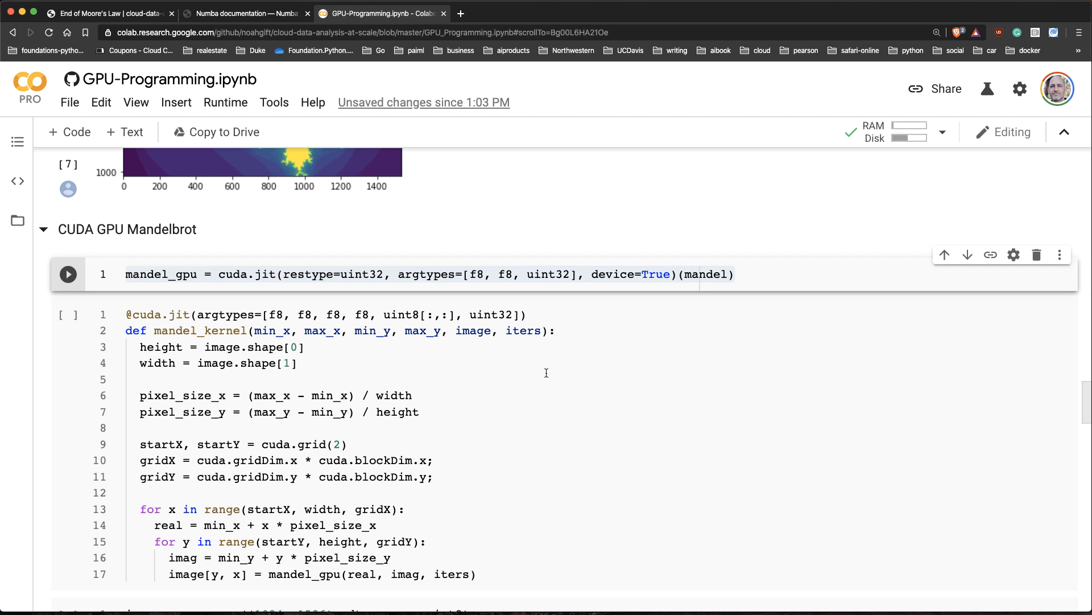
click(67, 274)
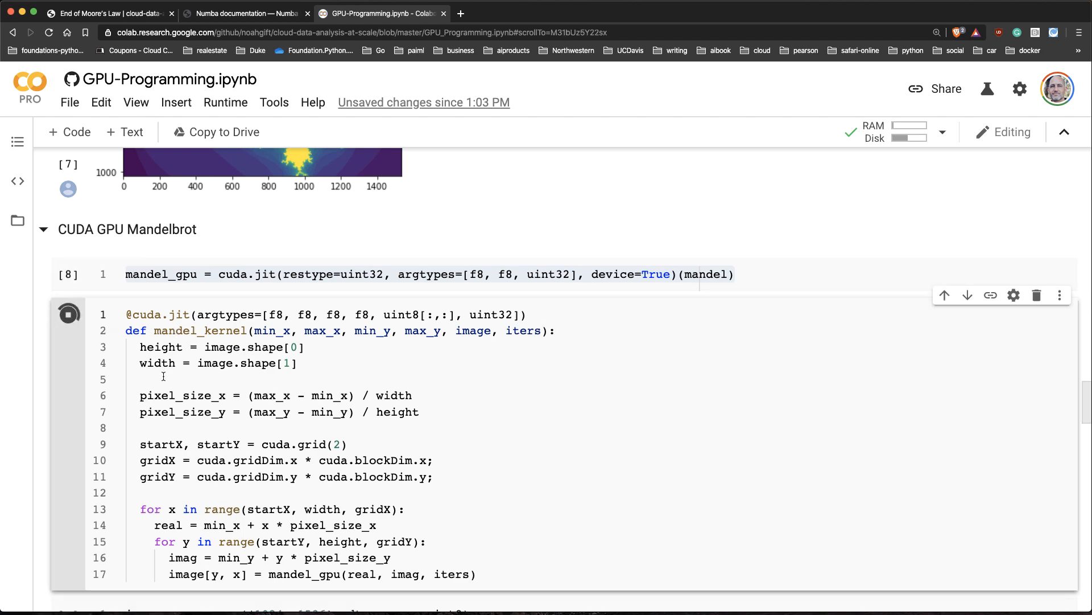
scroll(down, 3)
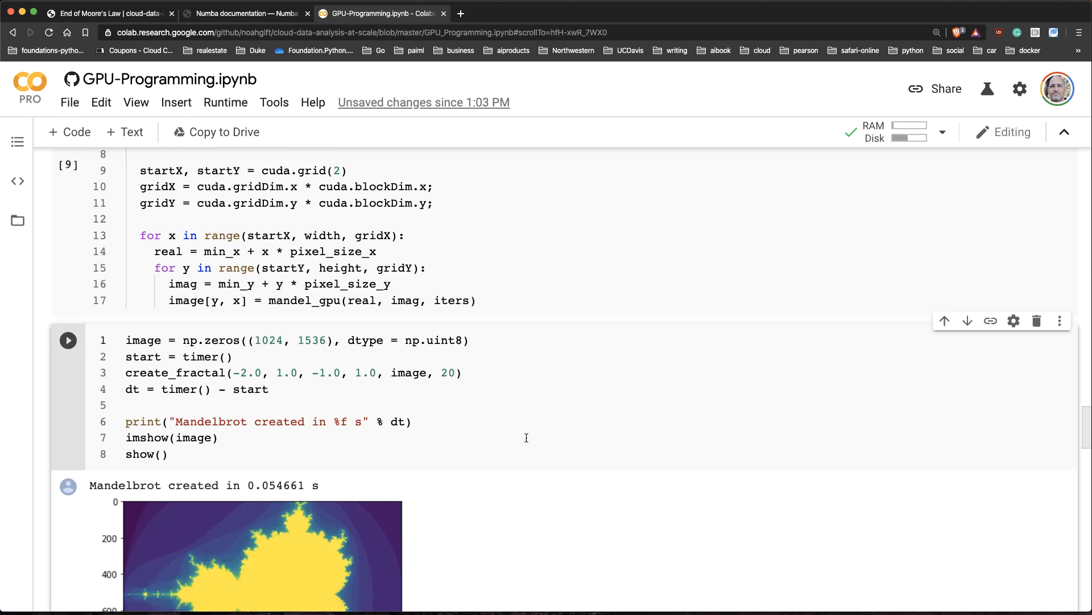
scroll(down, 3)
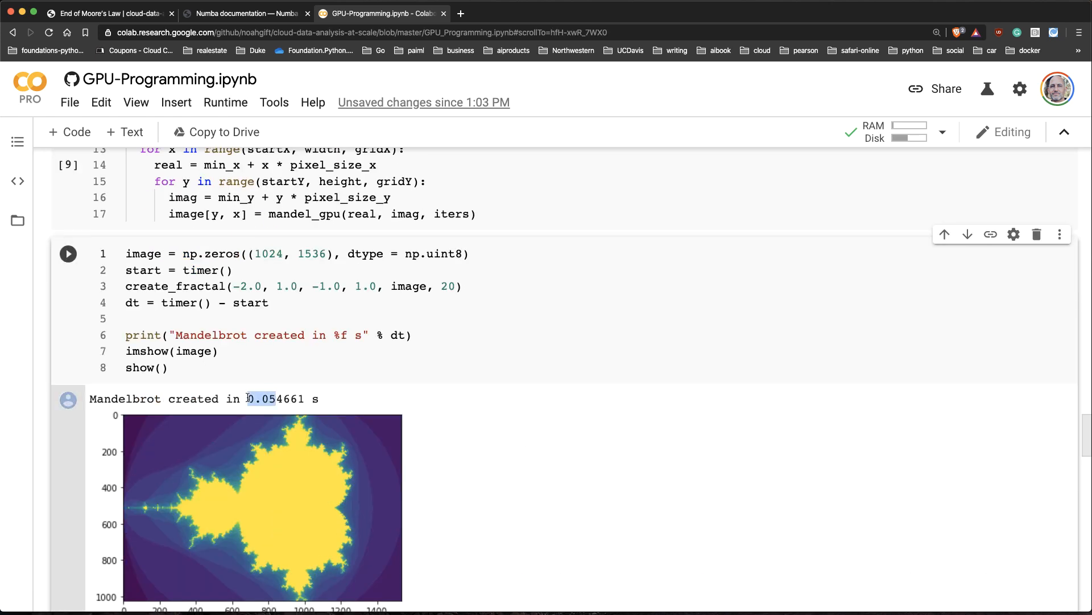
mouse_move(437, 412)
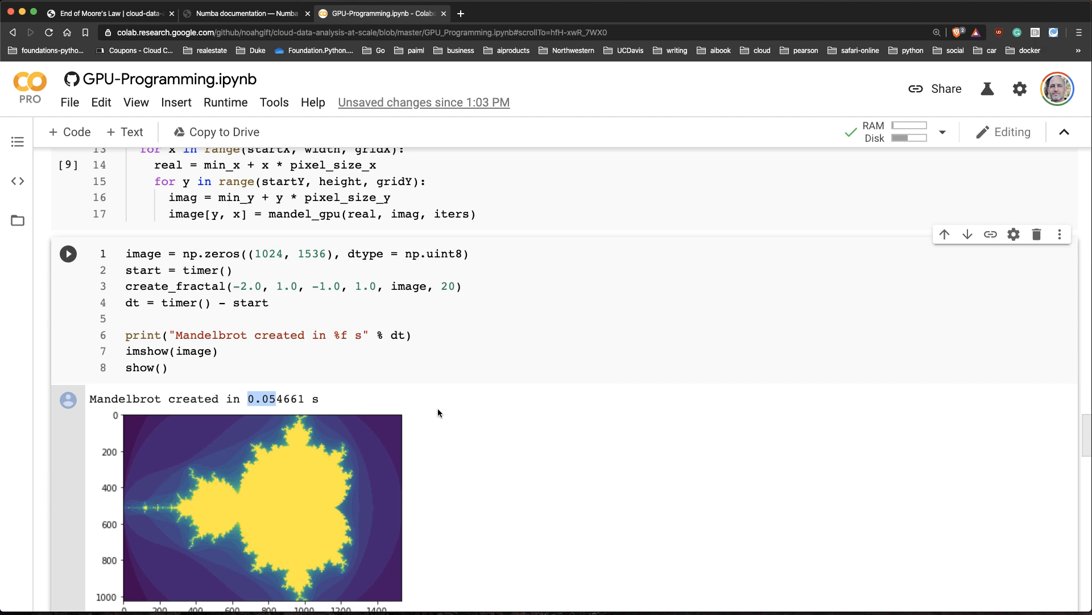
scroll(up, 3)
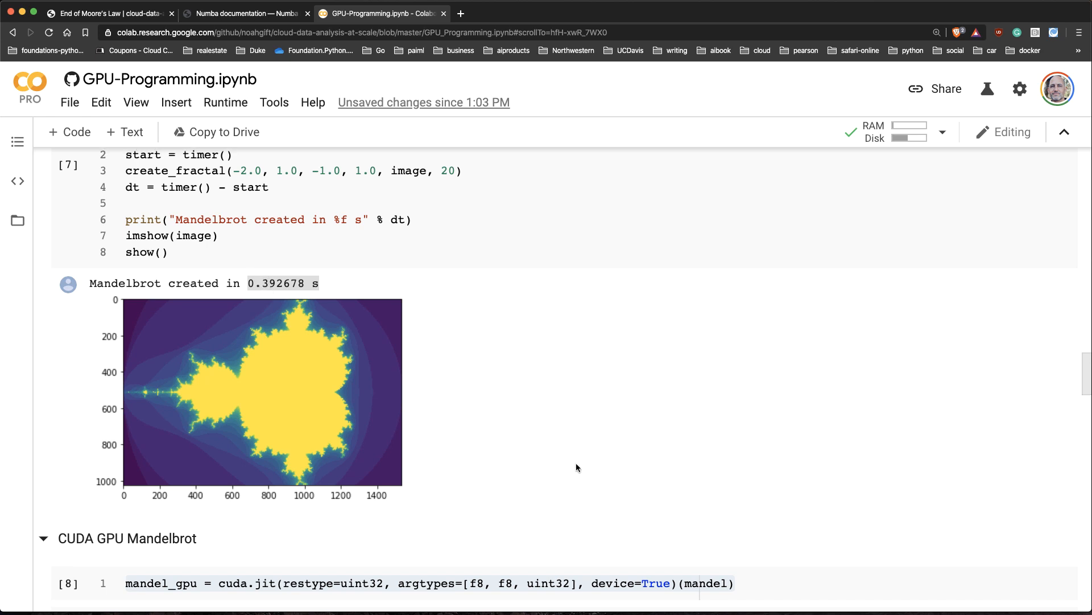
scroll(down, 3)
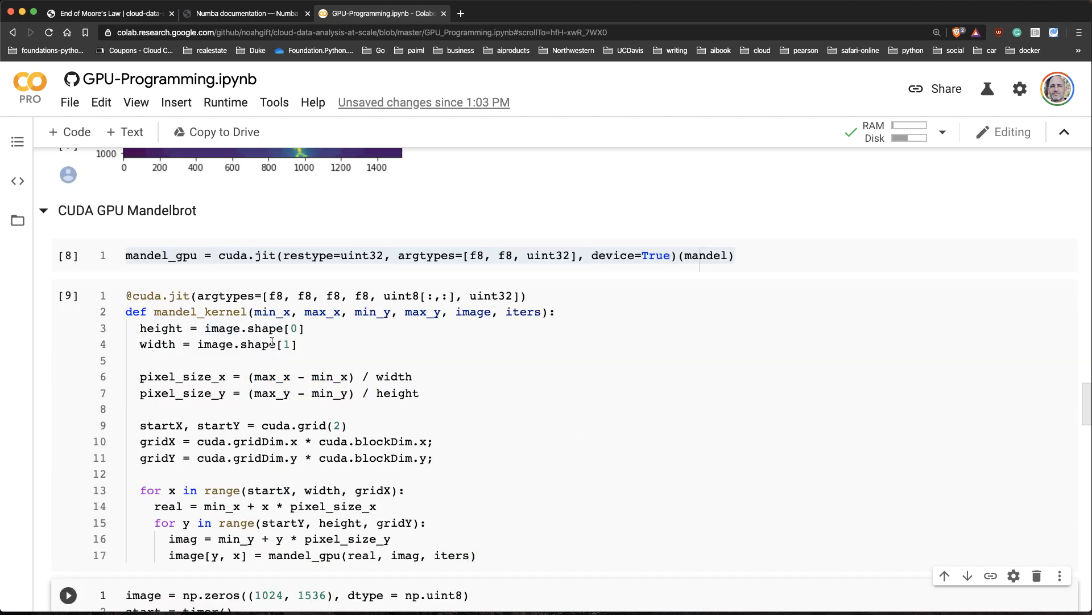
scroll(down, 3)
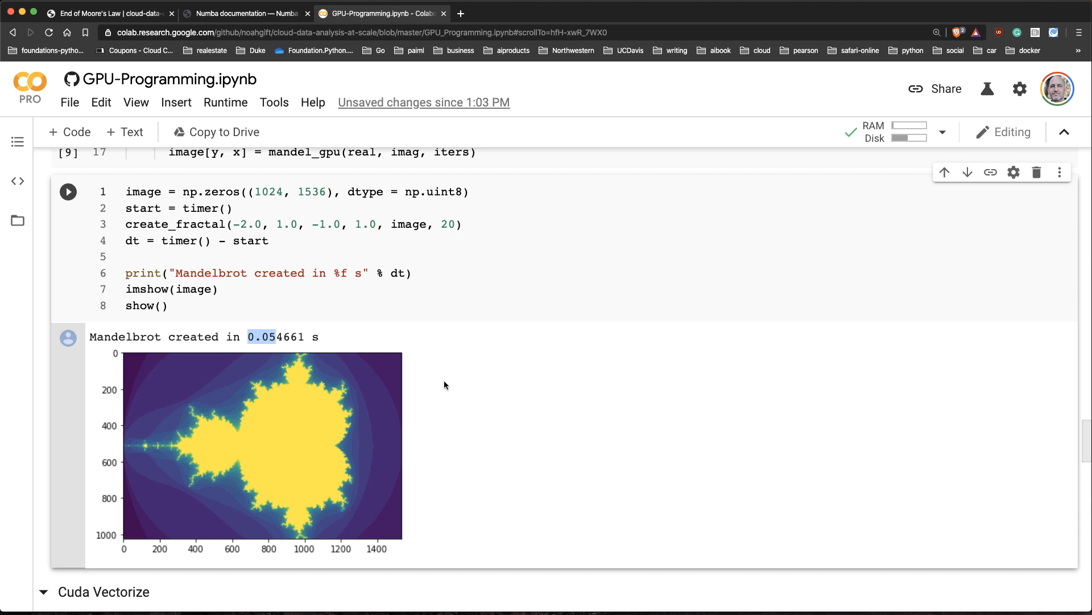
Run the real-estate CUDA vectorize cell, printing a (10015, 259) float32 device array and GPU results
scroll(down, 3)
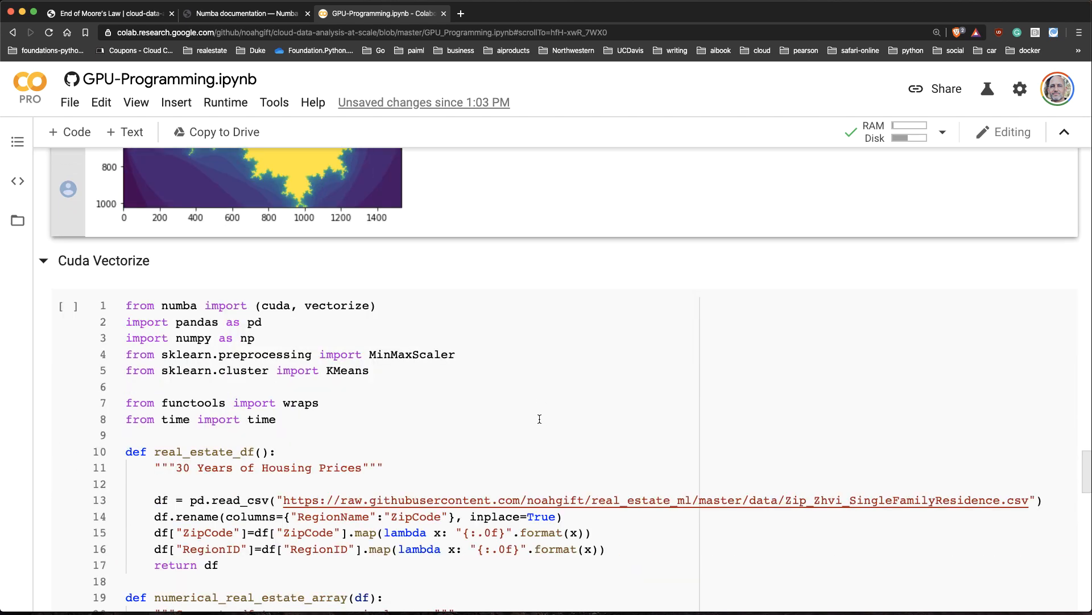
scroll(up, 3)
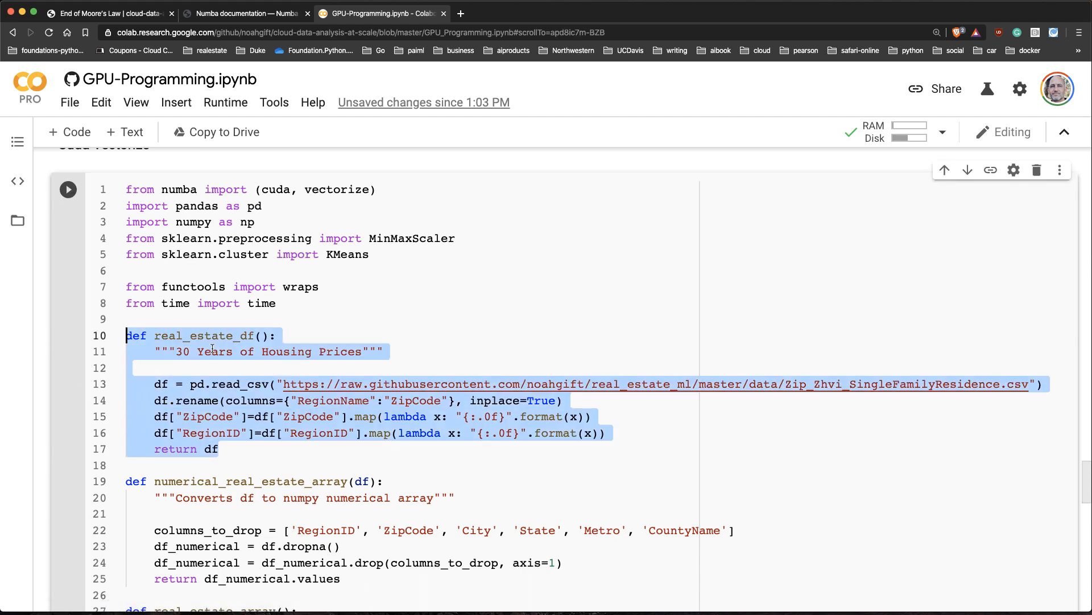
scroll(up, 3)
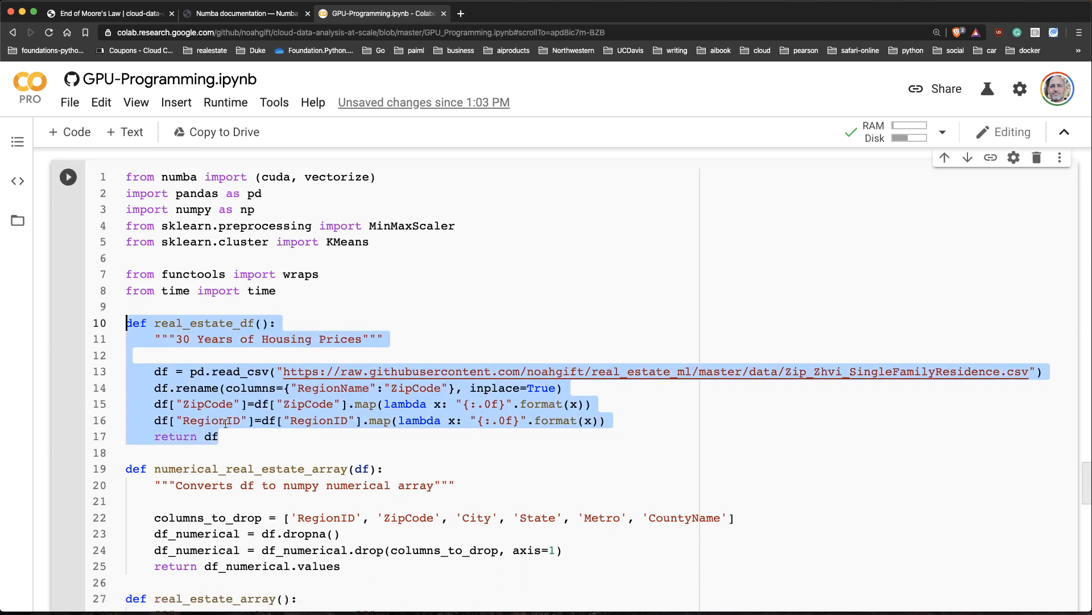
click(402, 459)
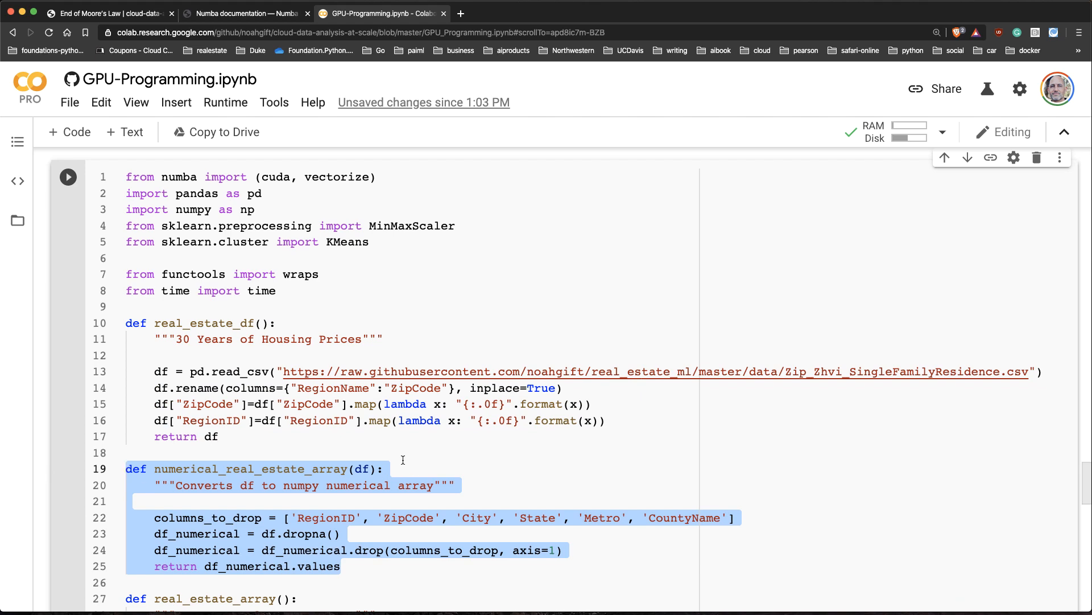
click(67, 176)
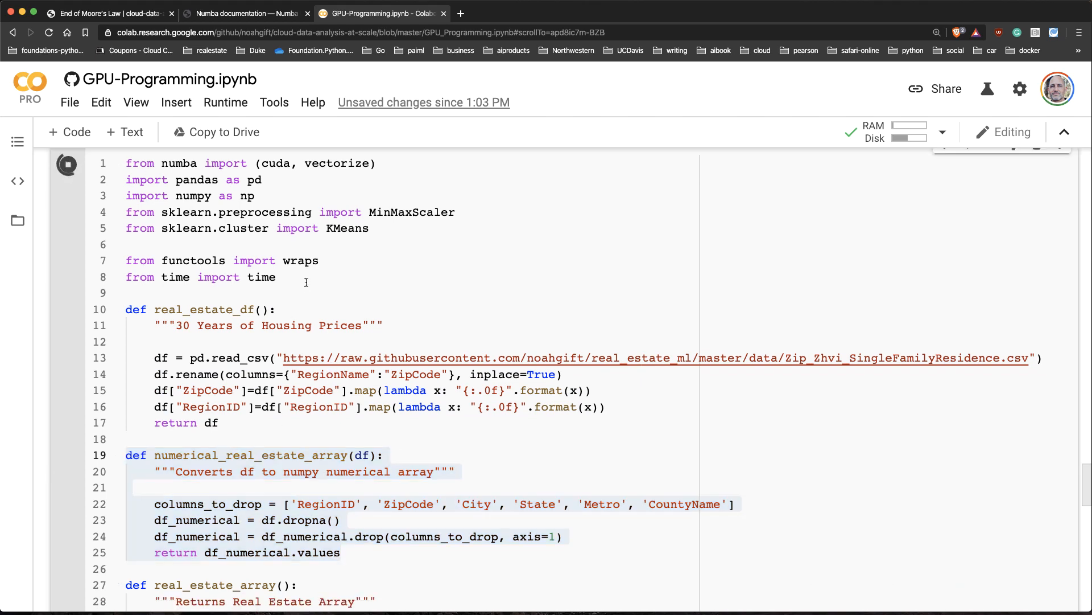
scroll(down, 3)
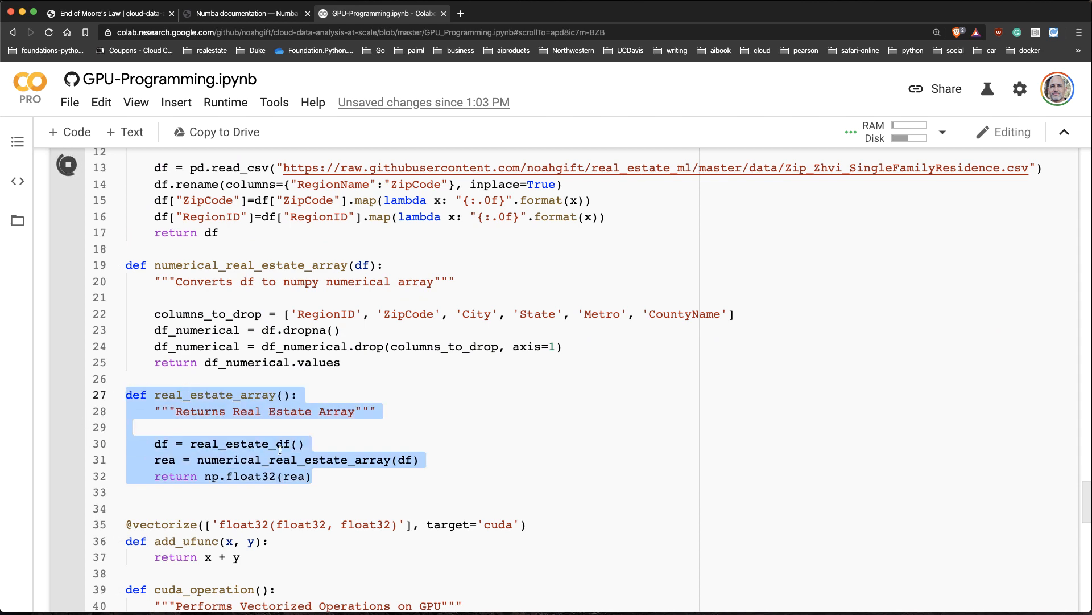
scroll(down, 3)
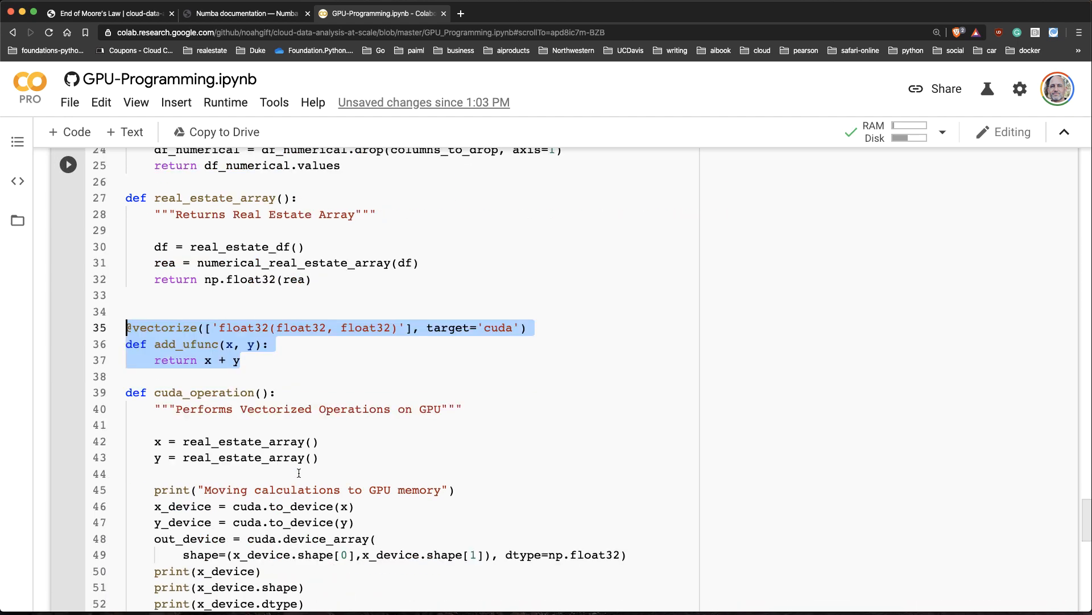
scroll(down, 3)
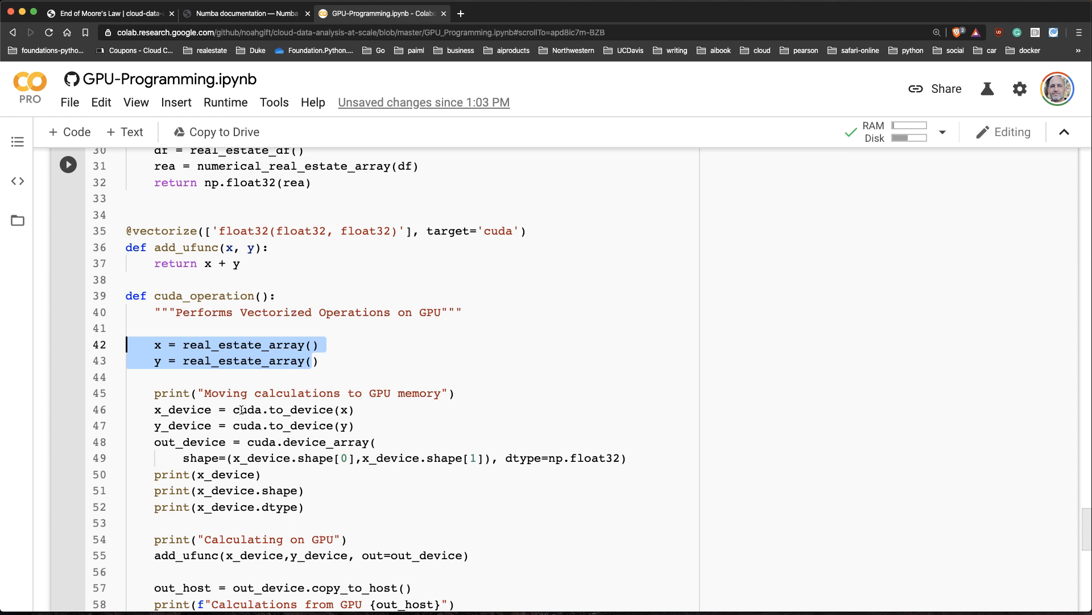
mouse_move(244, 409)
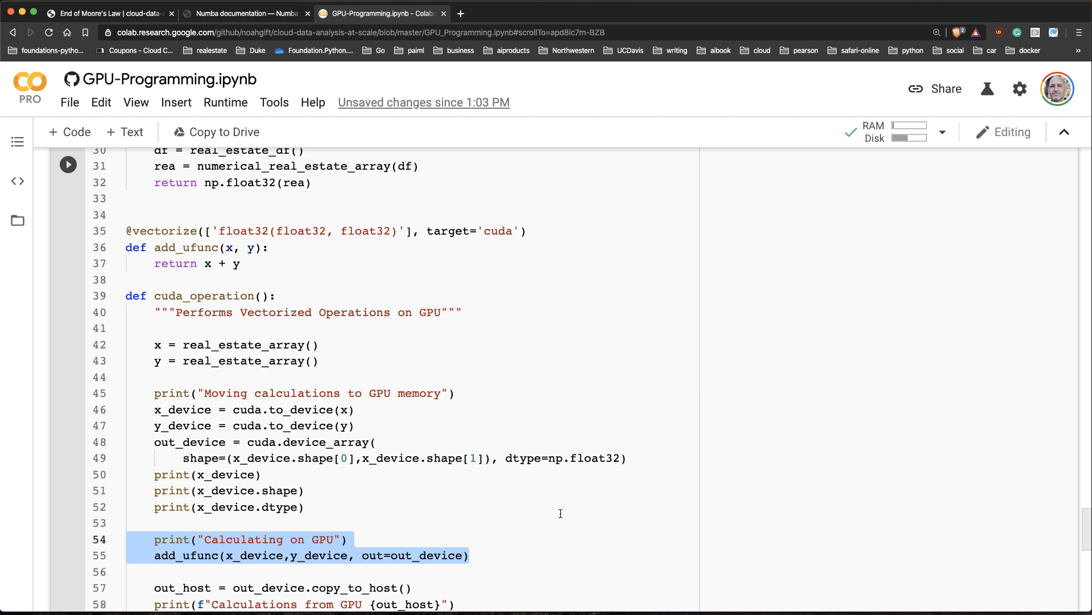
click(67, 164)
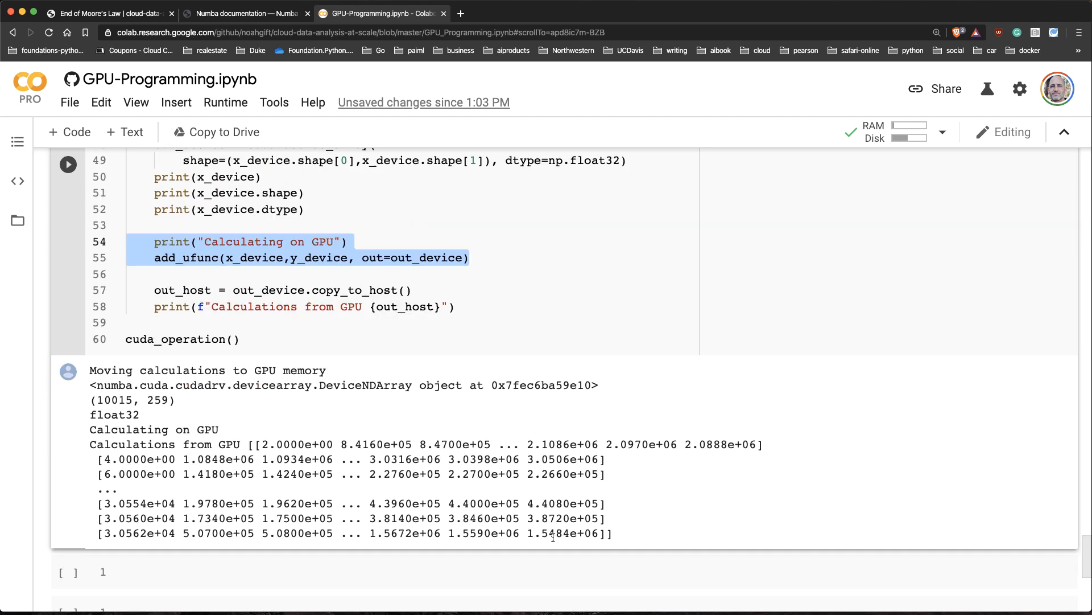